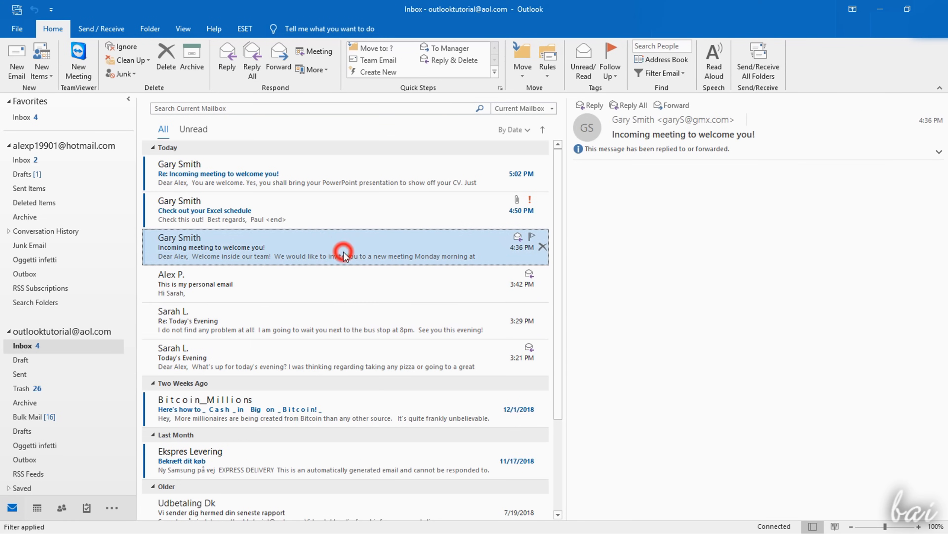
# Reply to 'Incoming meeting to welcome you!' calling it an amazing opportunity and promising to be in time.
pyautogui.click(242, 173)
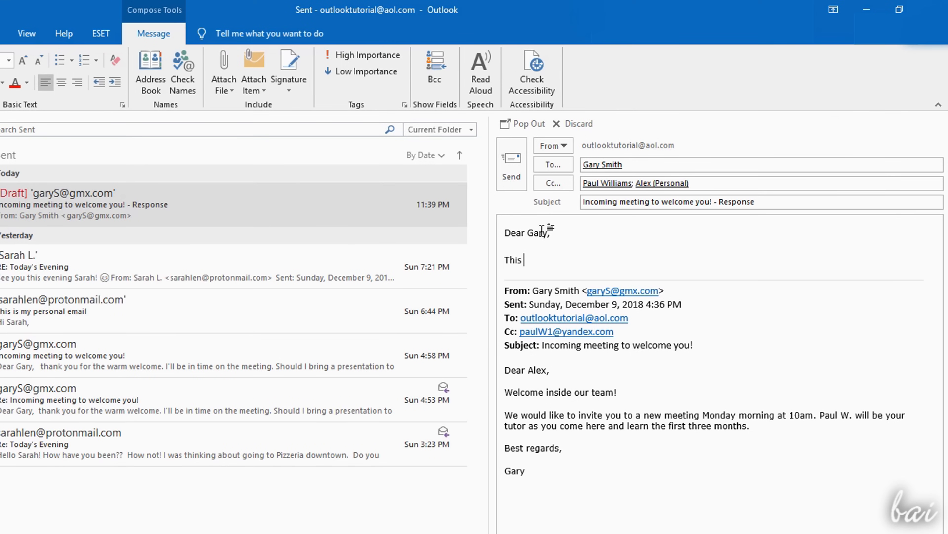
pyautogui.write('is an amazing')
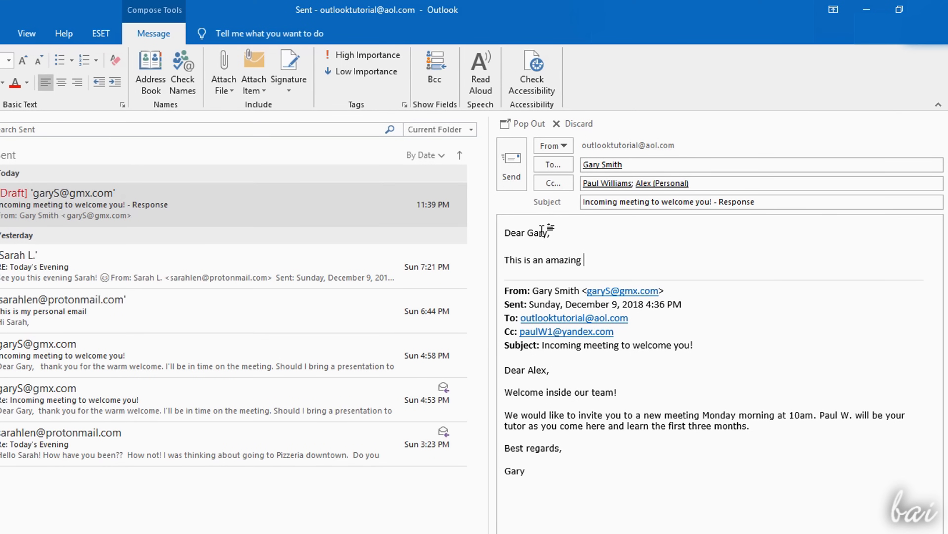
pyautogui.write('opportunity for me. I')
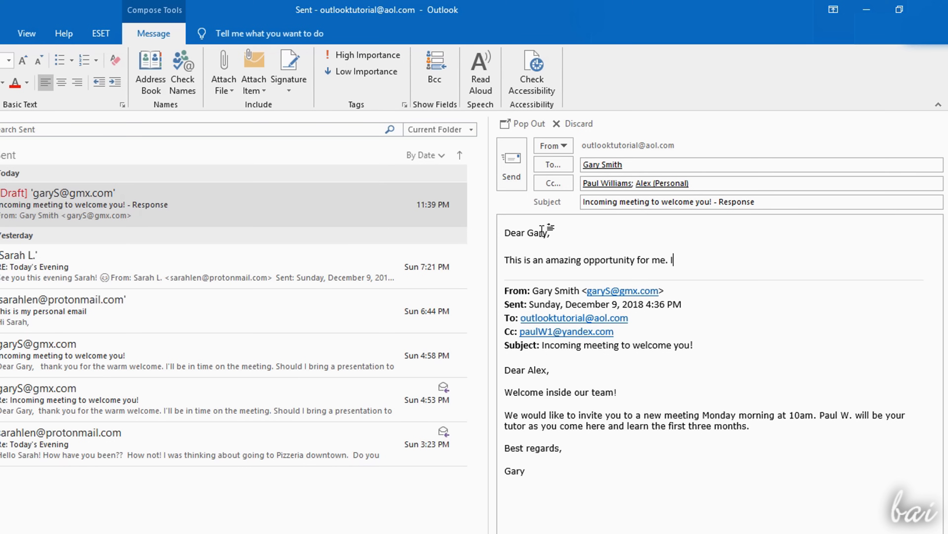
pyautogui.write("'ll be in time at 10 am.")
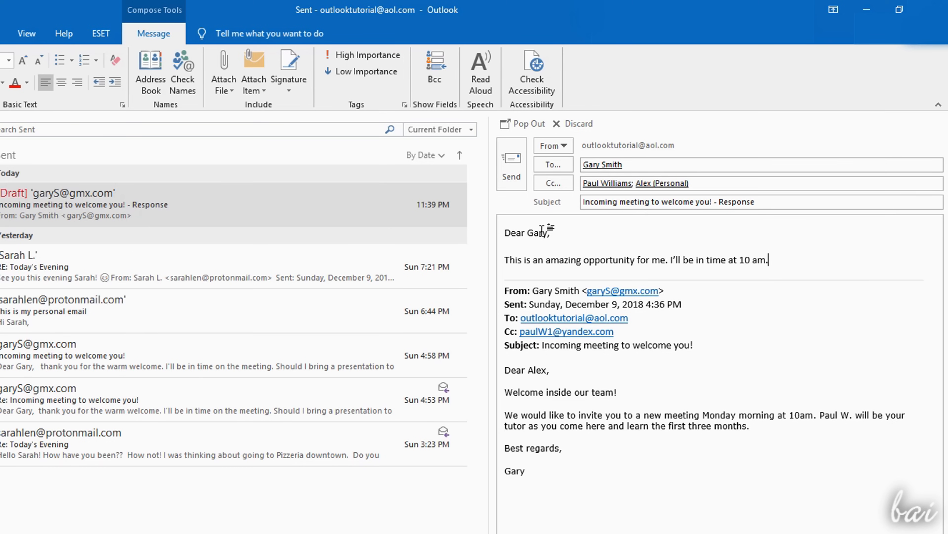
pyautogui.click(573, 124)
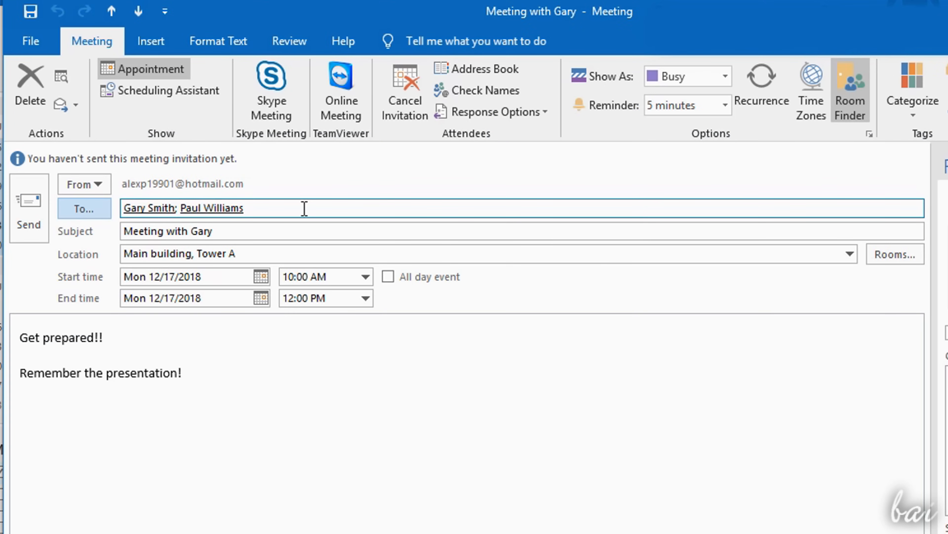
pyautogui.moveTo(306, 214)
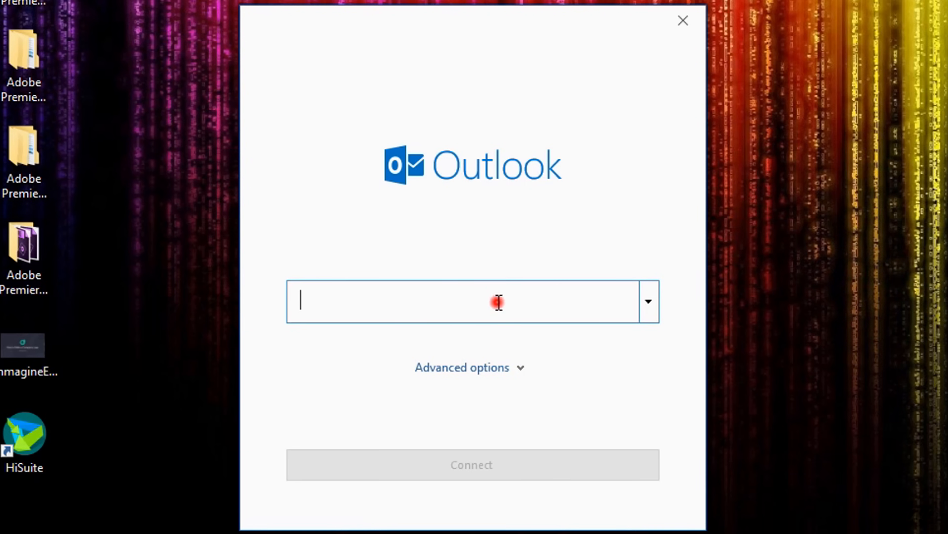
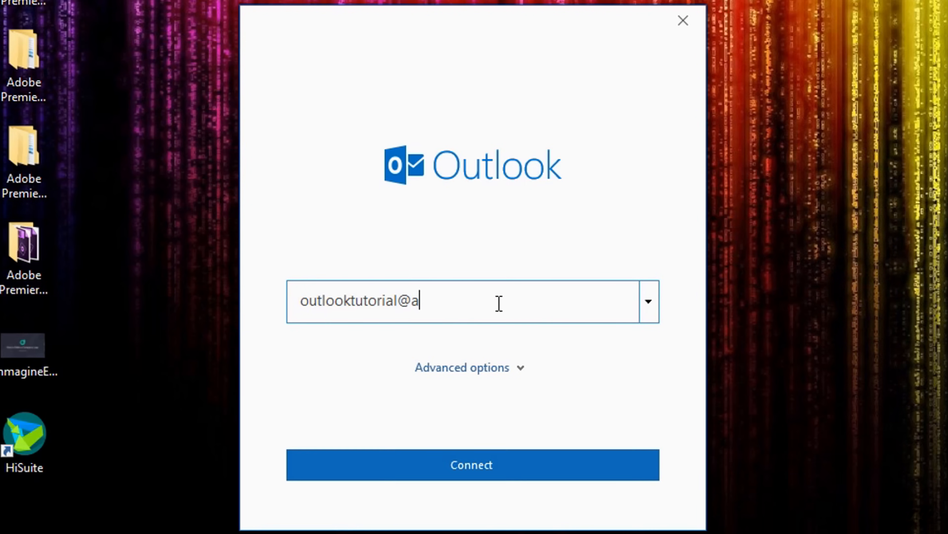
pyautogui.click(471, 464)
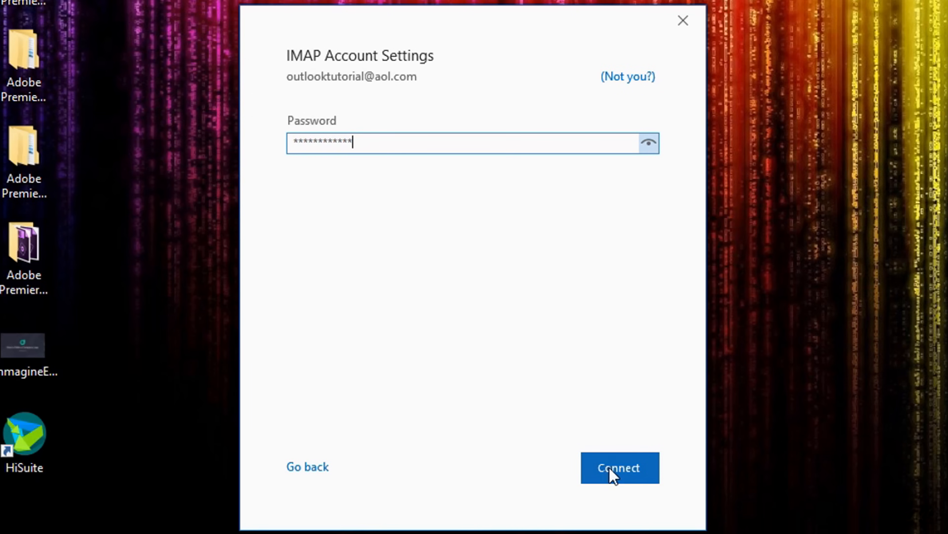
pyautogui.click(620, 467)
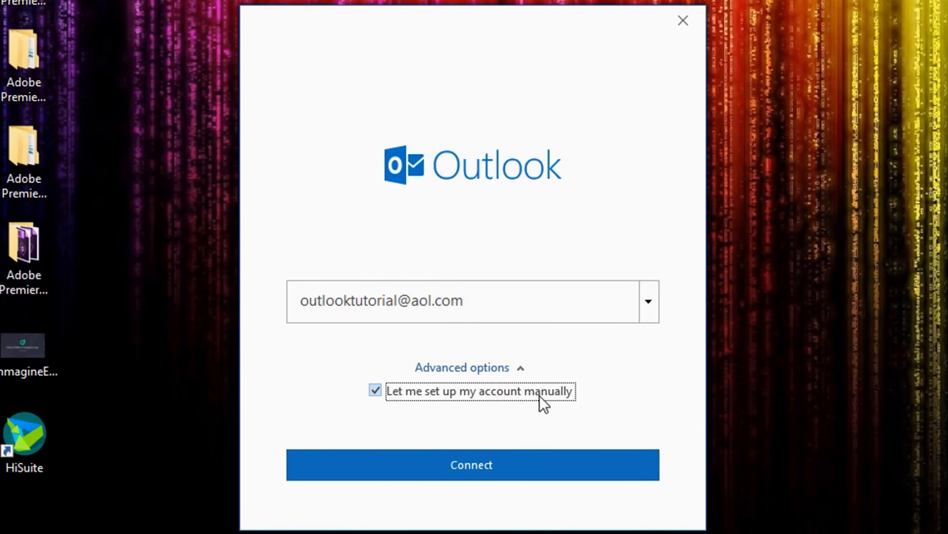
# Retry with manual setup choosing POP, then return to the address screen and connect again.
pyautogui.click(472, 464)
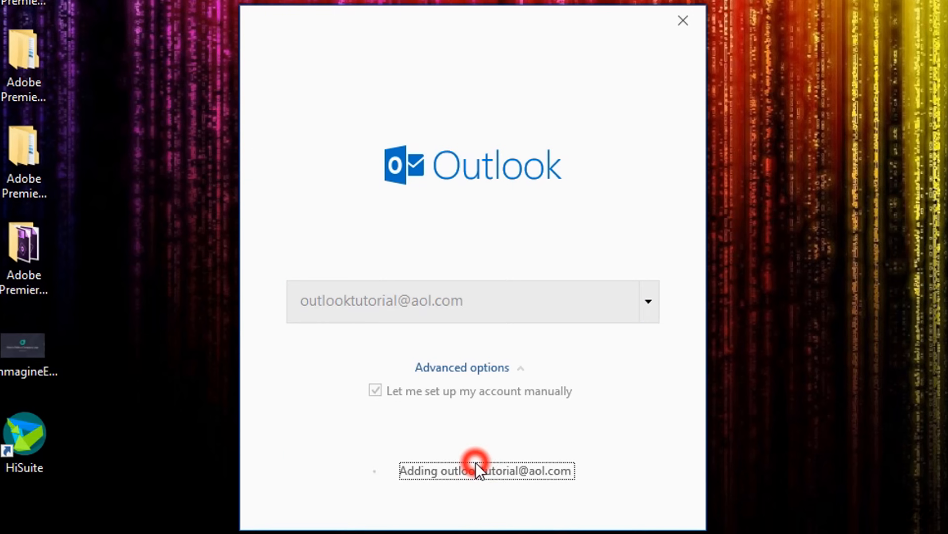
pyautogui.click(476, 471)
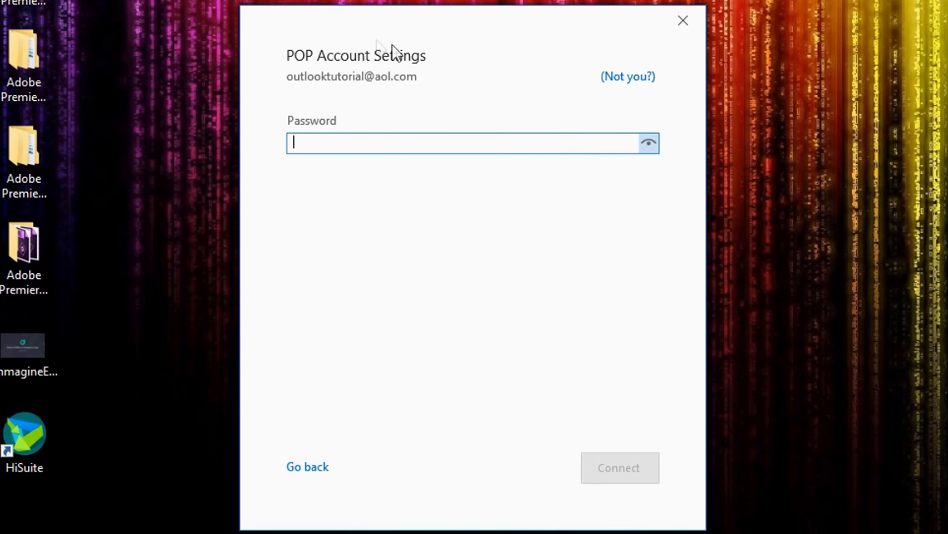
pyautogui.click(307, 465)
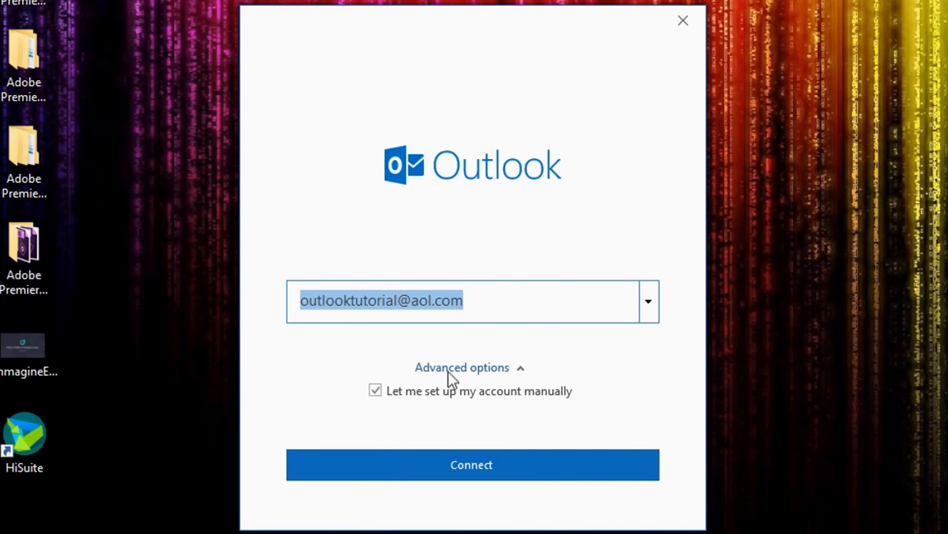
pyautogui.click(471, 464)
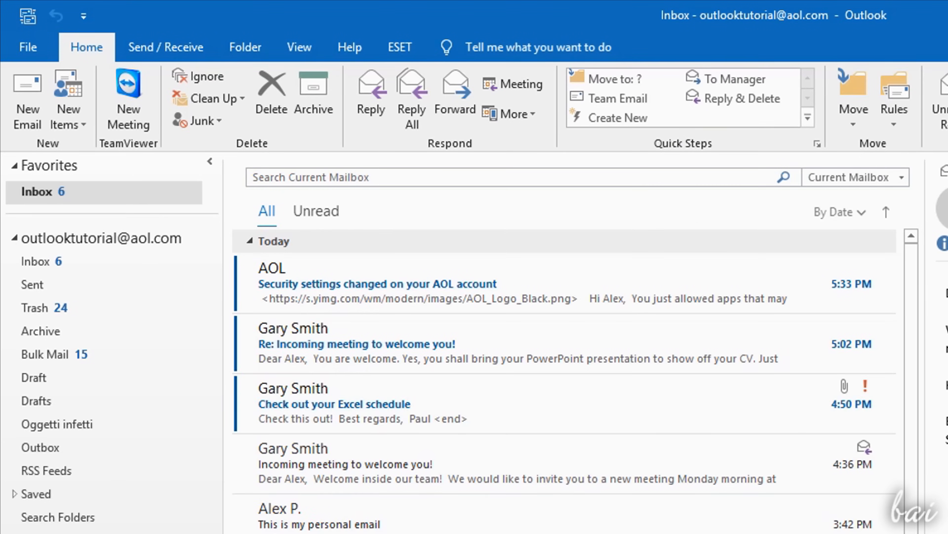
# Show the Account Information backstage page for the AOL IMAP account.
pyautogui.click(27, 48)
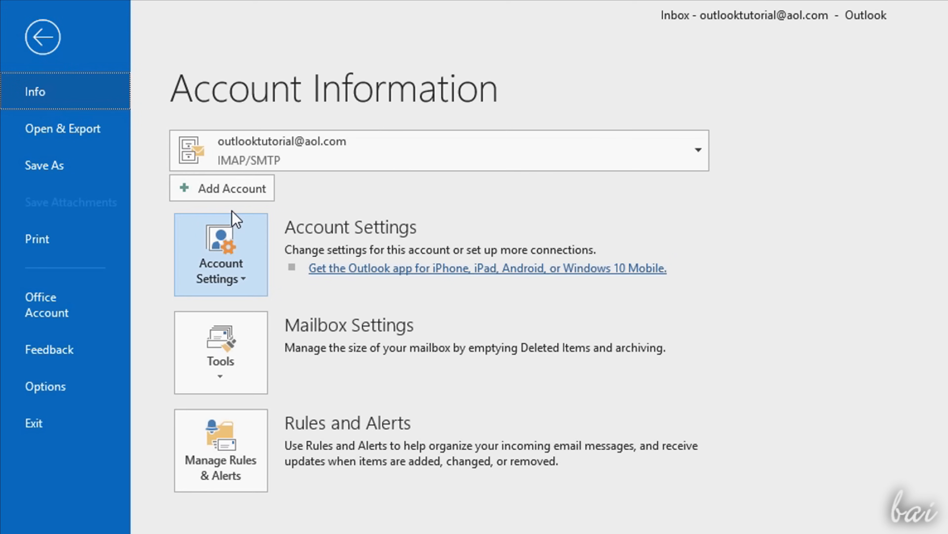
pyautogui.click(221, 188)
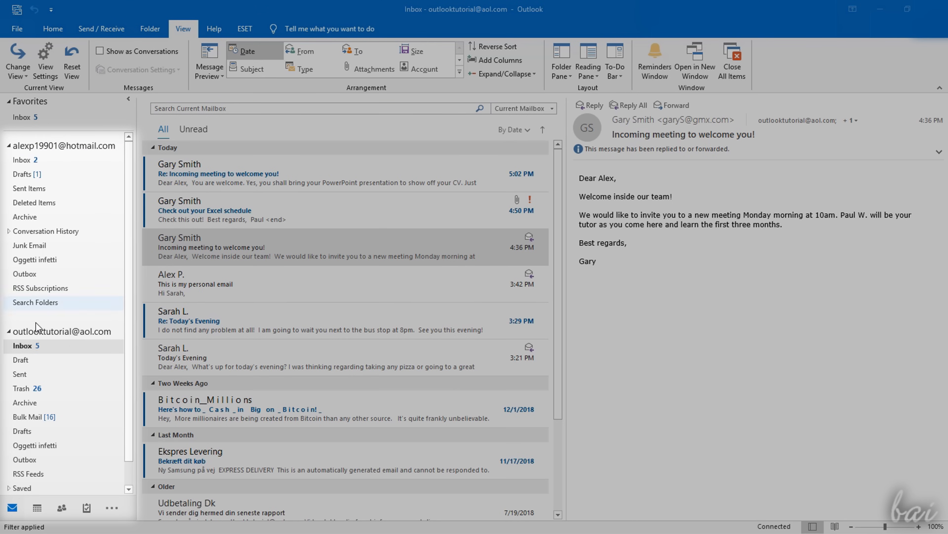
# Browse the Hotmail Inbox, Sent Items and Archive folders, then return to the AOL Inbox.
pyautogui.click(23, 160)
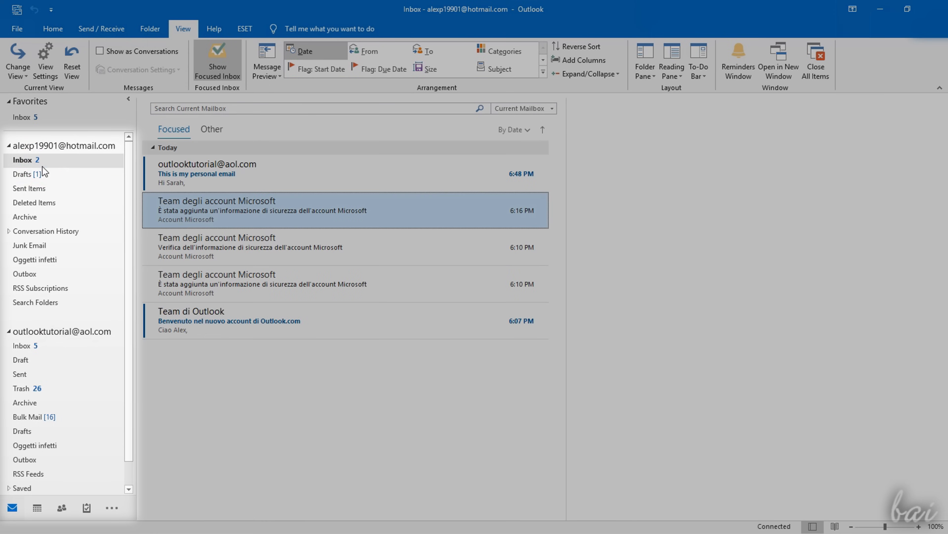
pyautogui.click(30, 188)
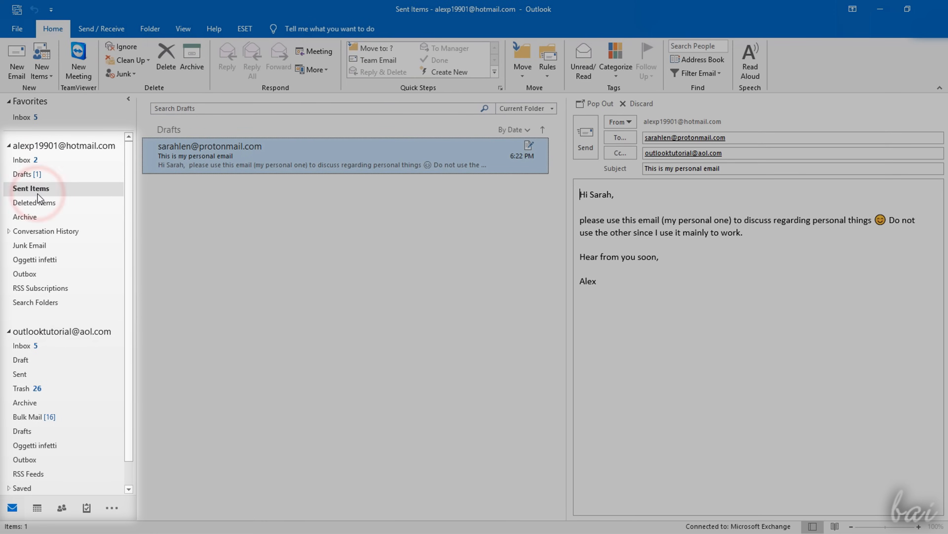
pyautogui.click(25, 216)
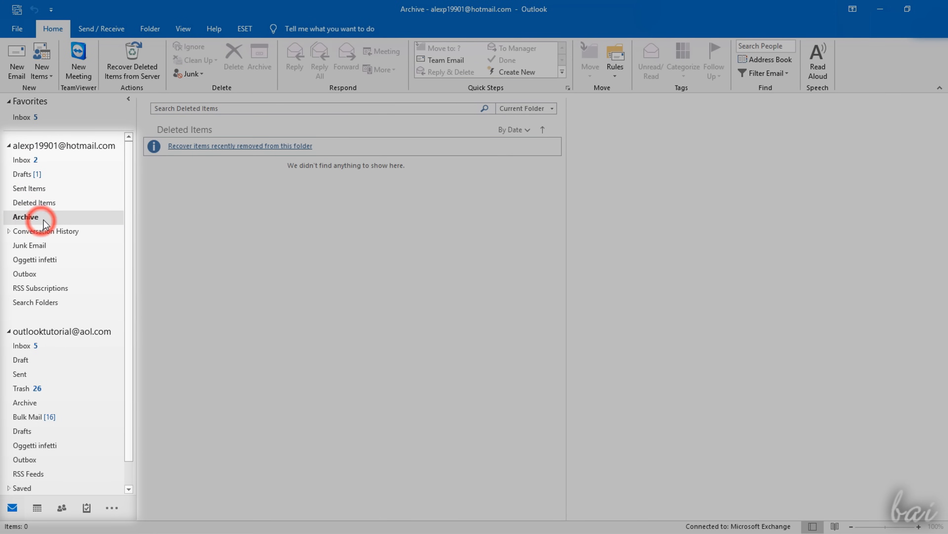
pyautogui.click(23, 346)
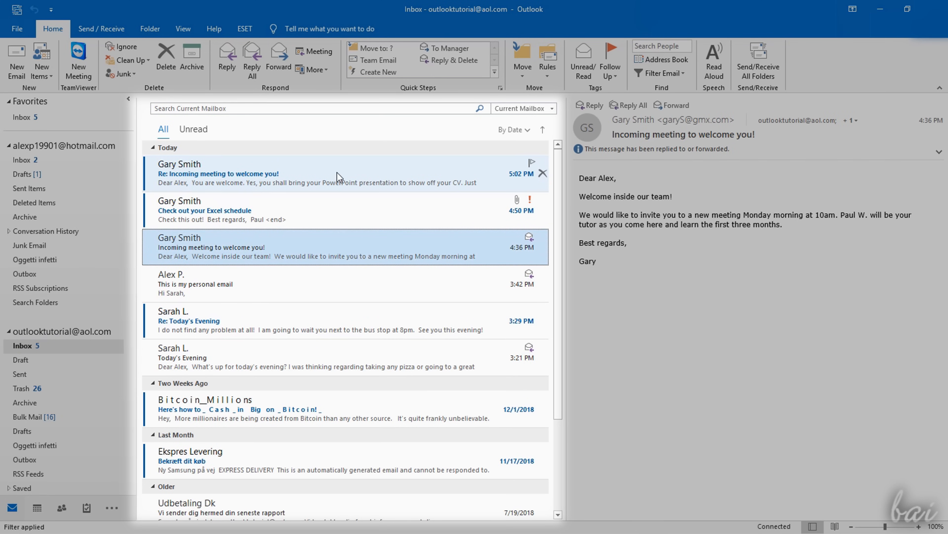
pyautogui.moveTo(219, 189)
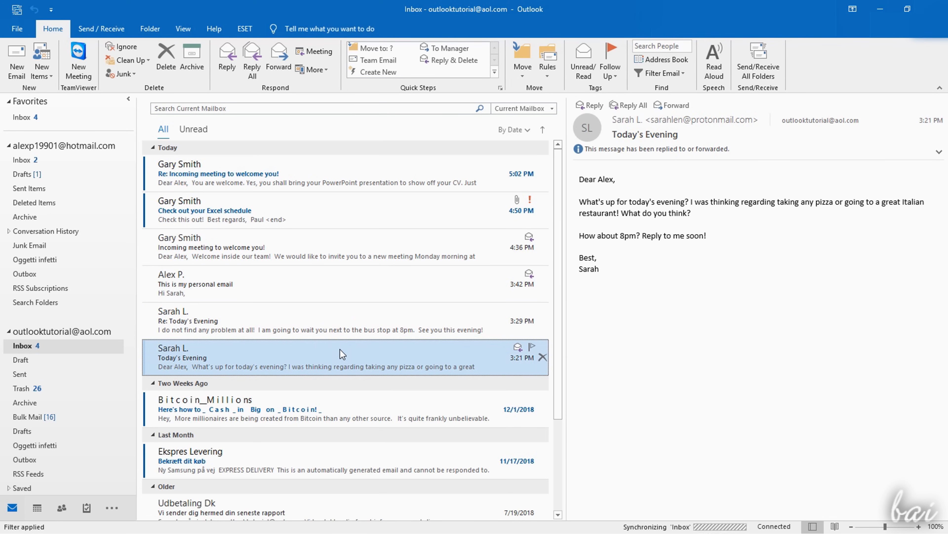
pyautogui.click(183, 28)
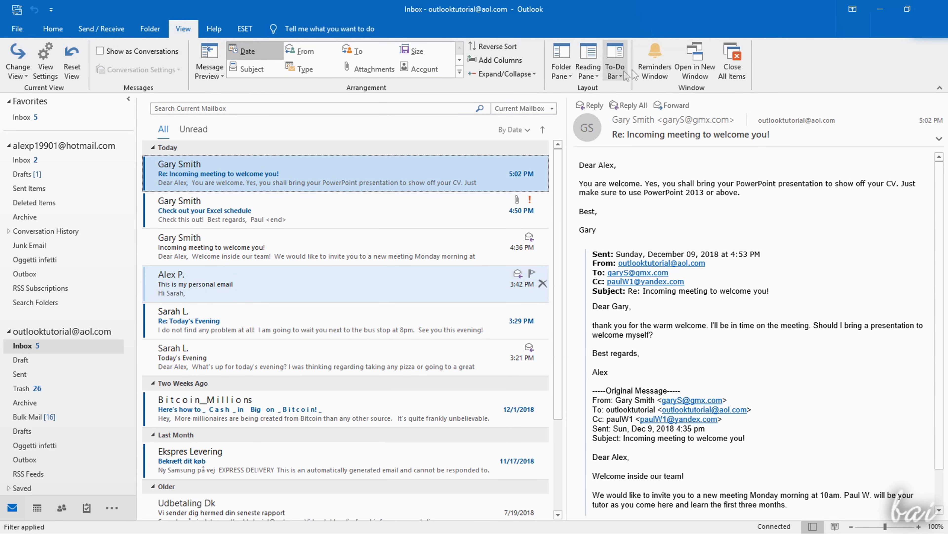
pyautogui.click(560, 54)
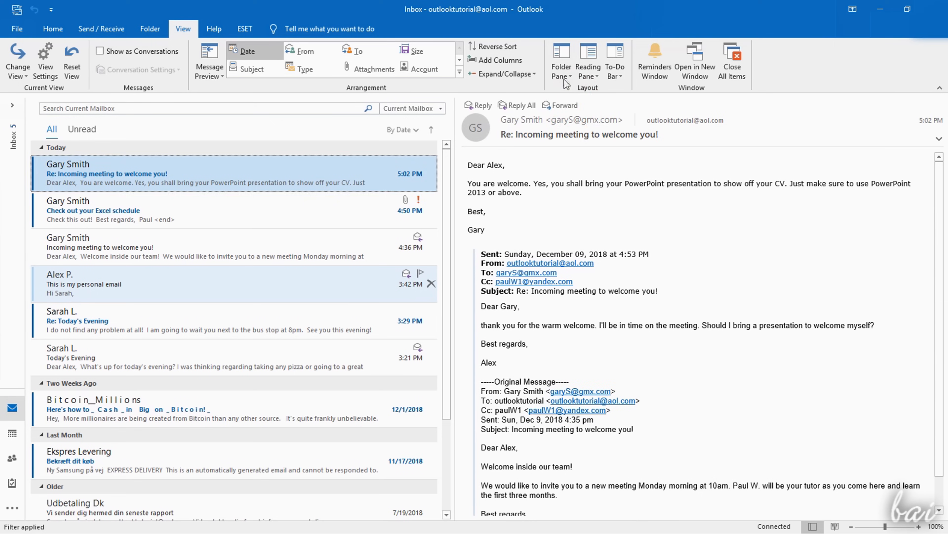
pyautogui.click(587, 60)
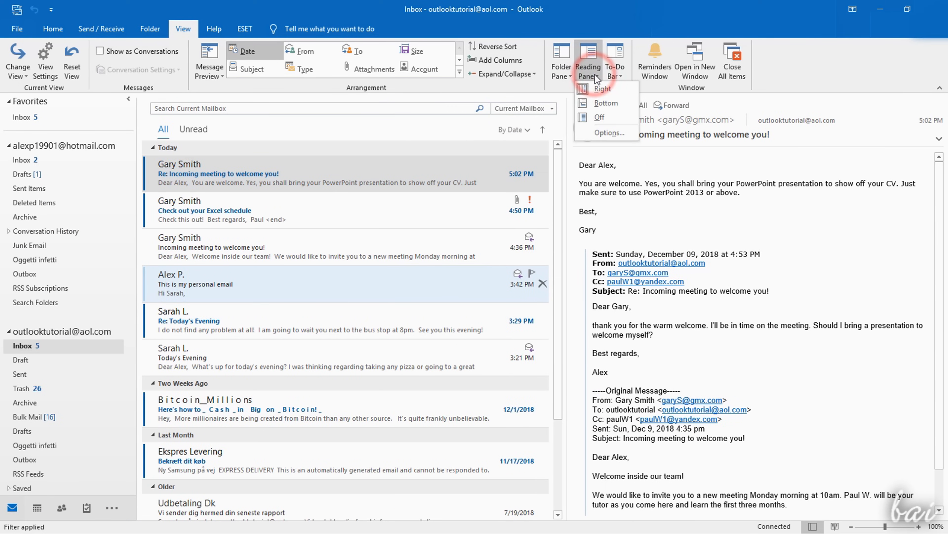
pyautogui.click(607, 103)
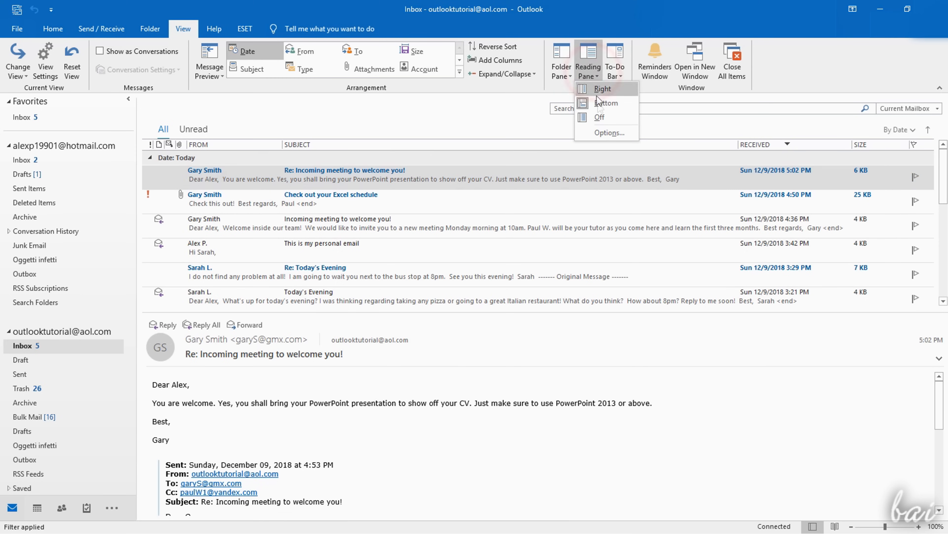
pyautogui.click(601, 88)
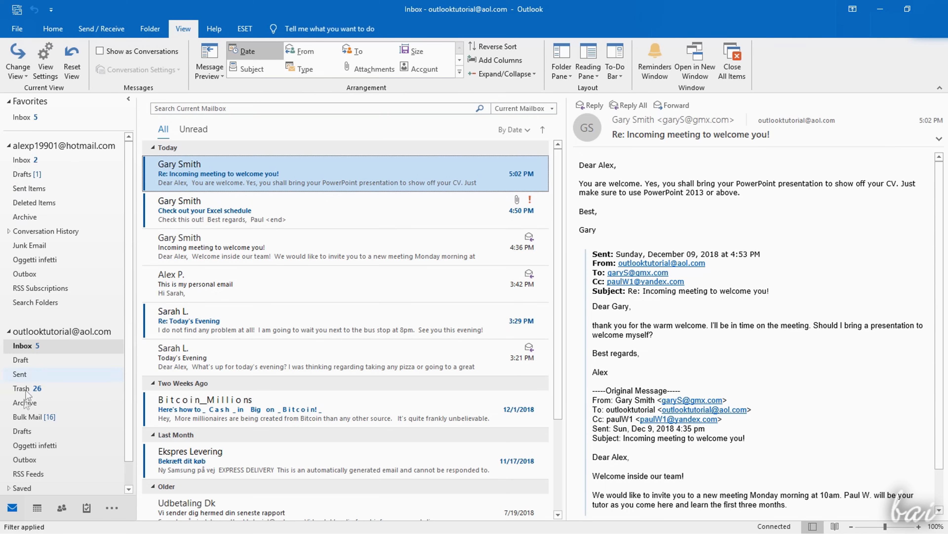
pyautogui.moveTo(40, 140)
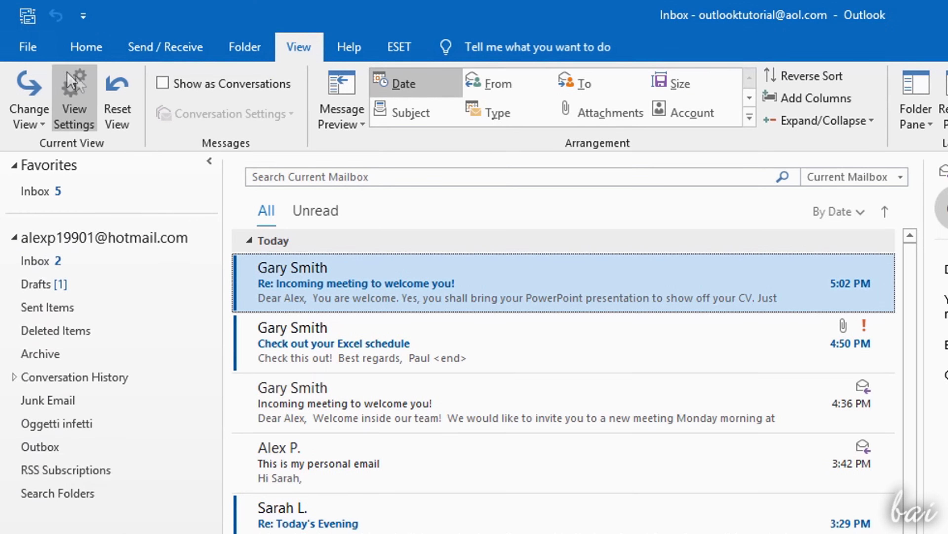
# In Account Settings select the IMAP and Exchange accounts and view the IMAP configuration details.
pyautogui.click(27, 46)
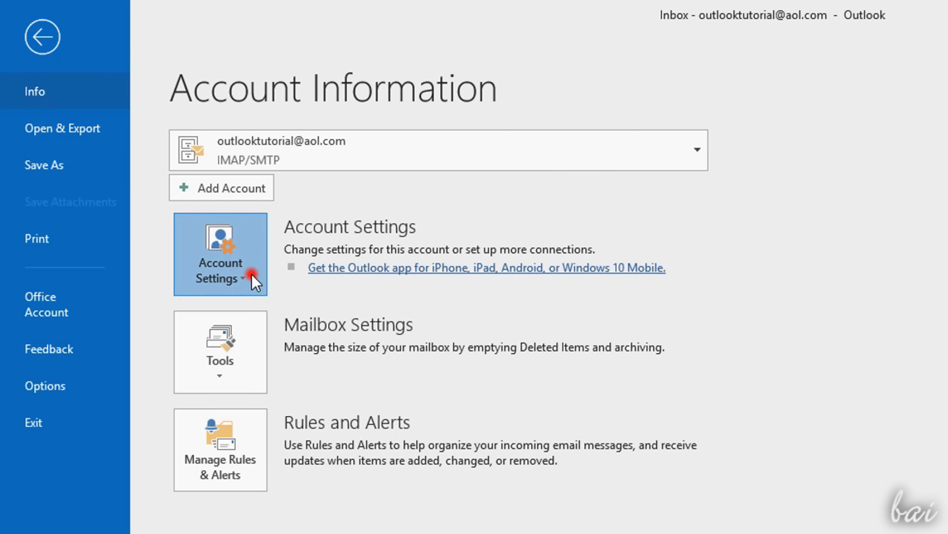
pyautogui.click(221, 254)
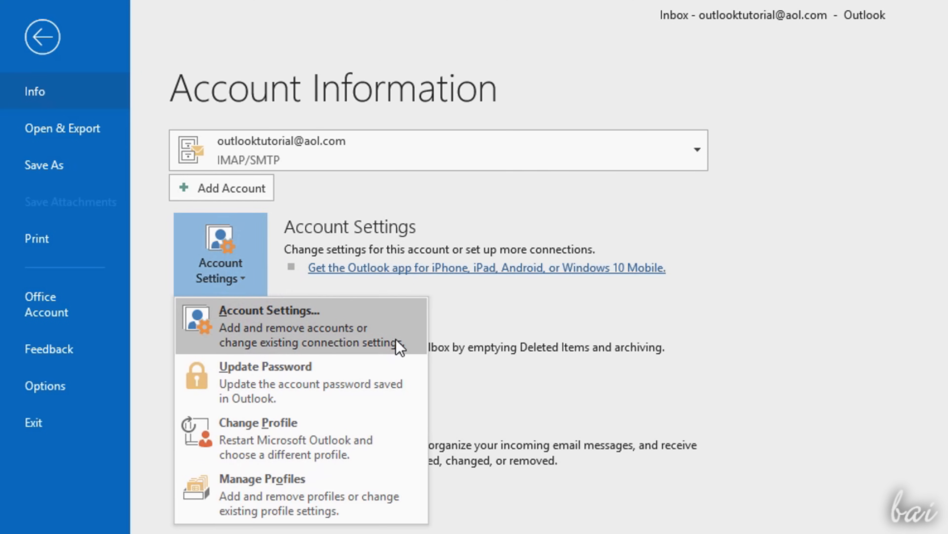
pyautogui.click(269, 310)
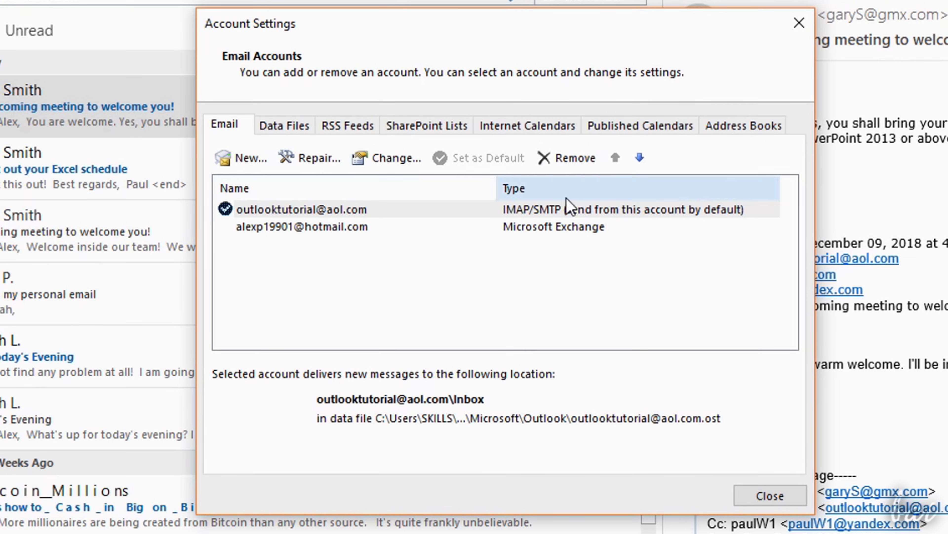
pyautogui.click(303, 226)
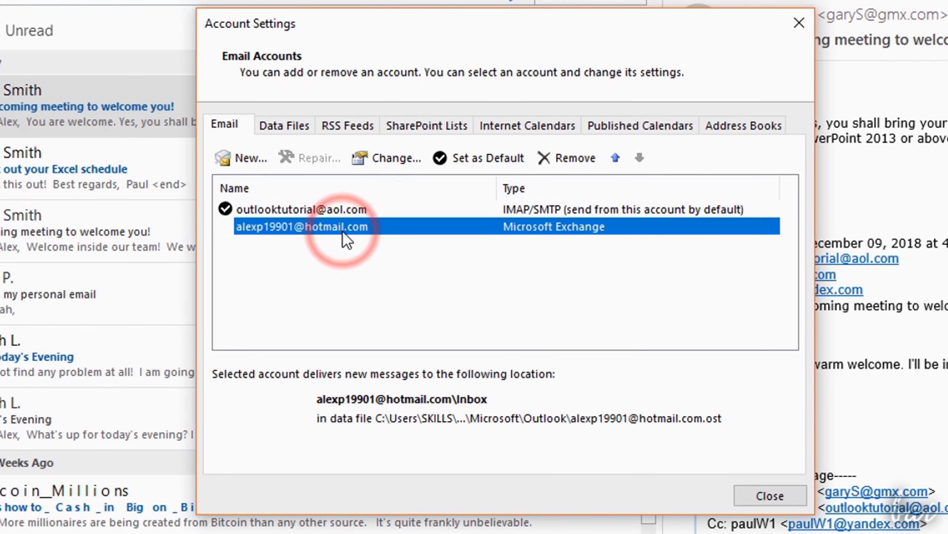
pyautogui.click(396, 158)
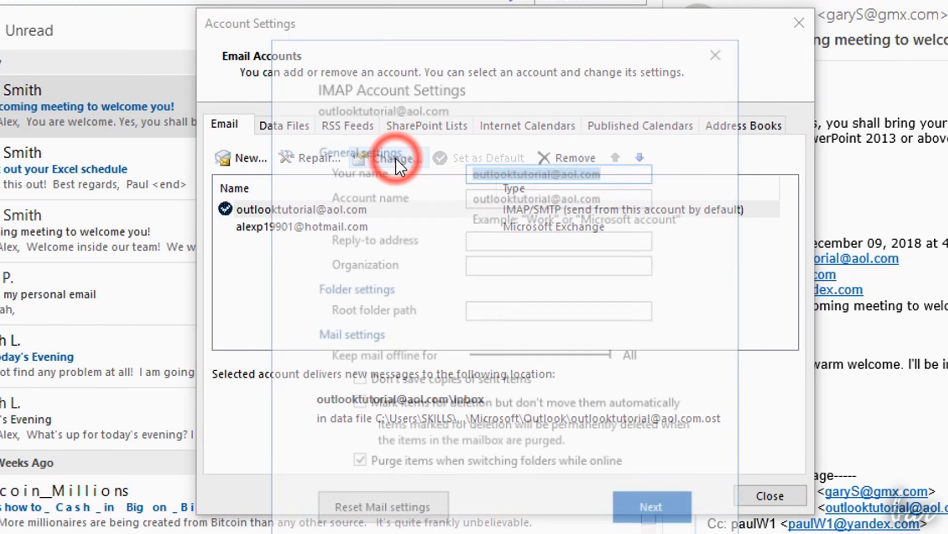
pyautogui.click(393, 159)
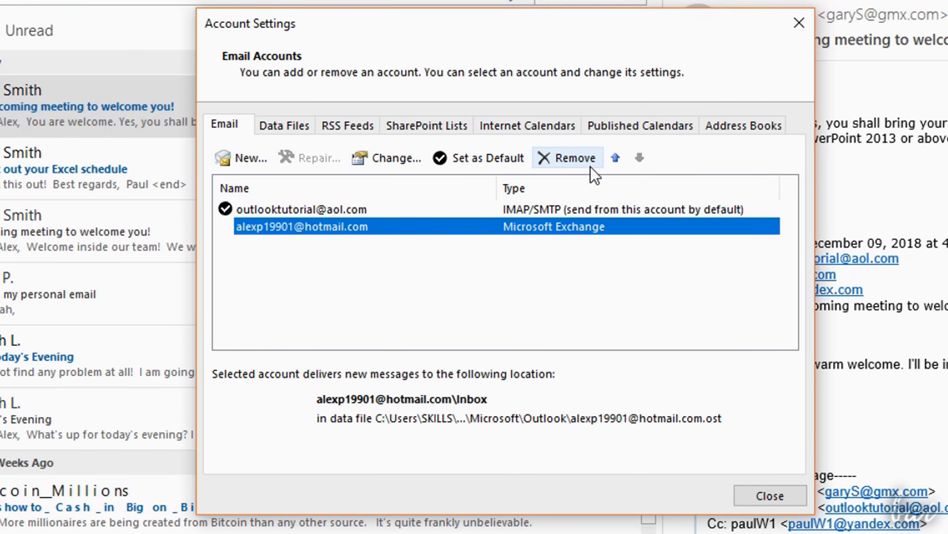
pyautogui.moveTo(587, 170)
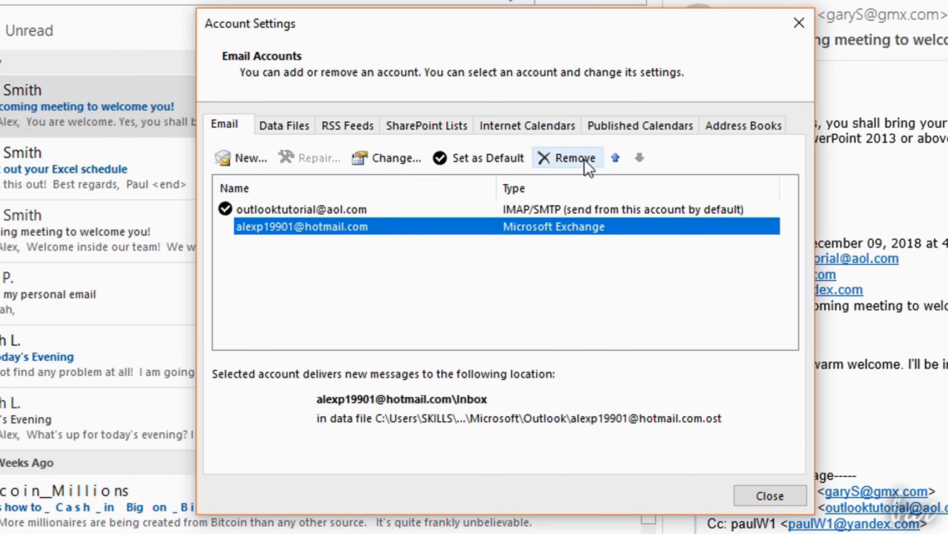
# Close Account Settings and browse the AOL Trash, Draft, Sent and Outbox folders.
pyautogui.click(769, 495)
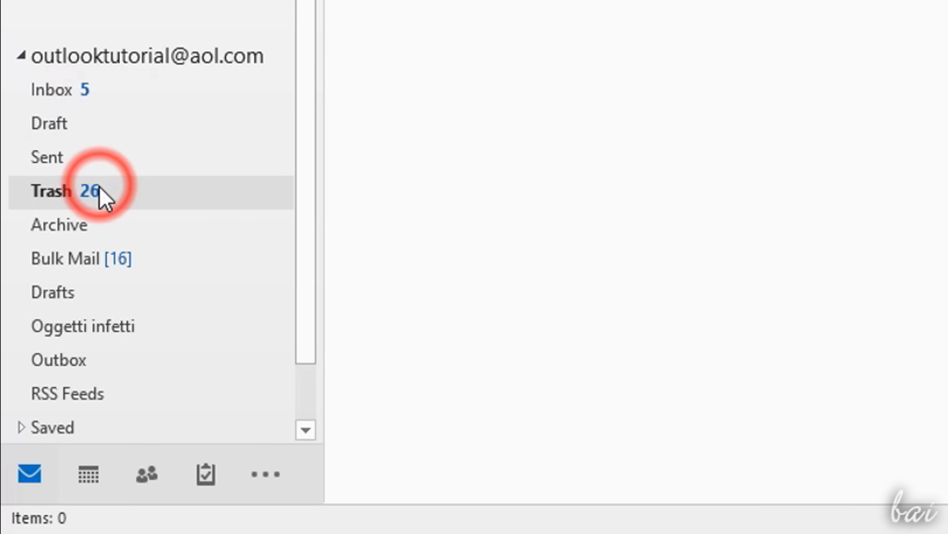
pyautogui.click(67, 258)
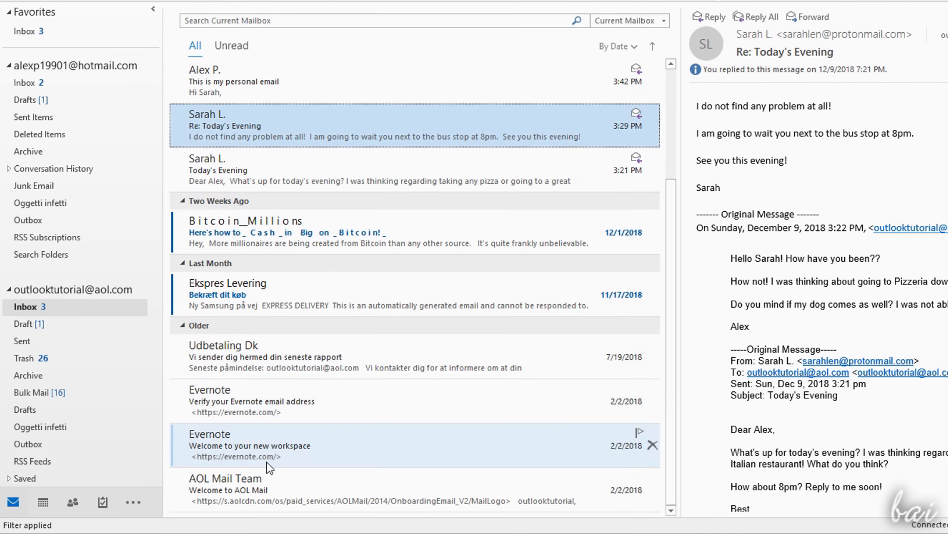
pyautogui.click(24, 324)
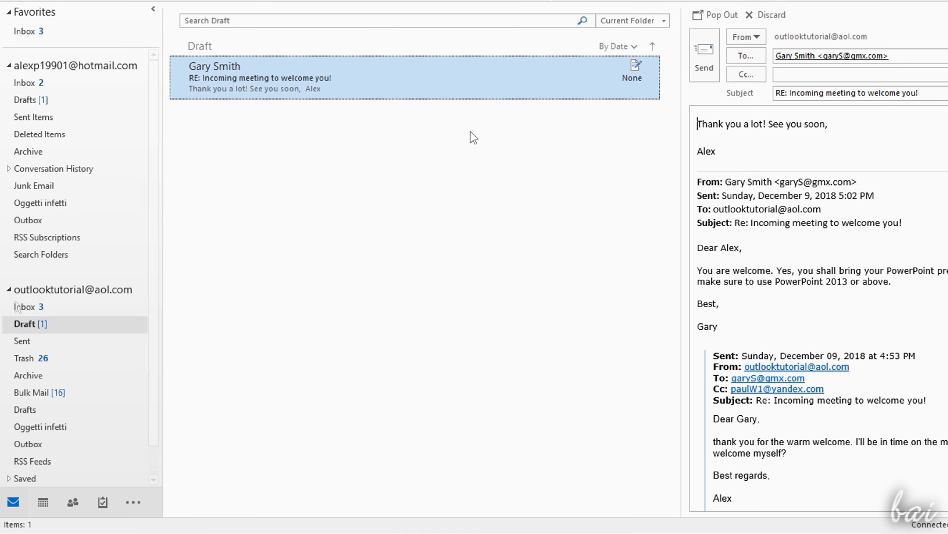
pyautogui.click(22, 341)
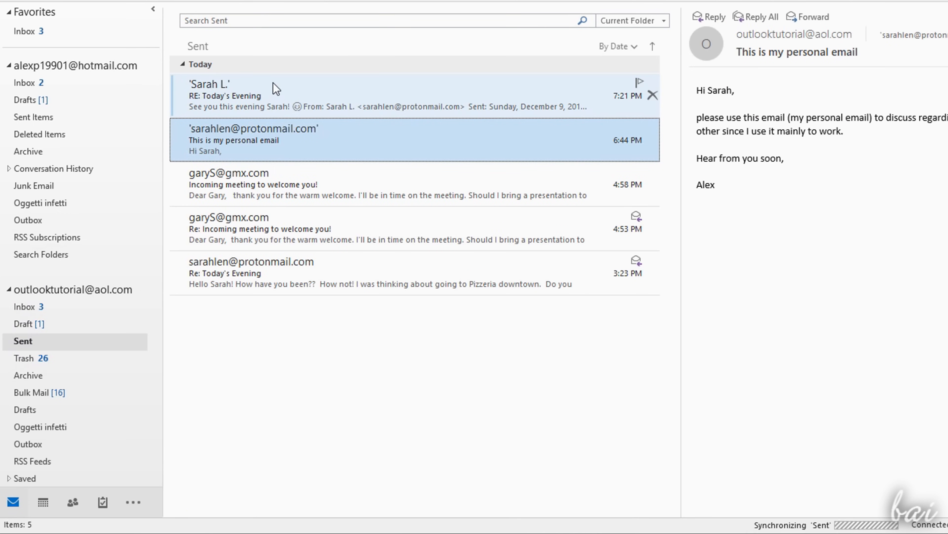
pyautogui.click(29, 444)
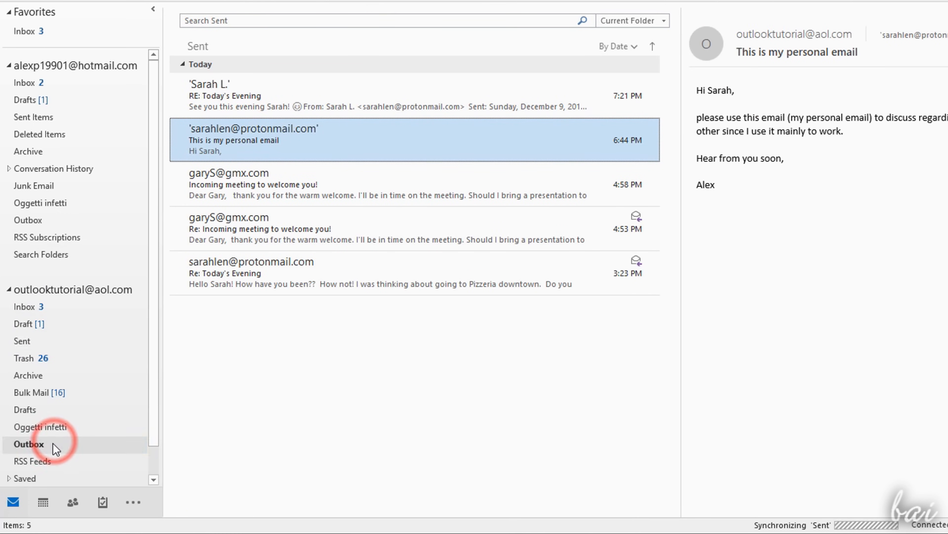
pyautogui.click(29, 444)
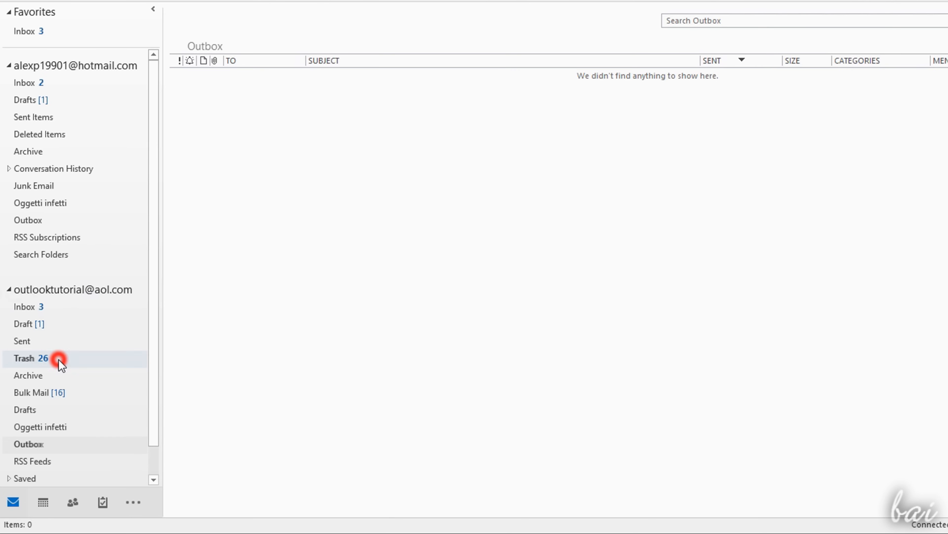
# Revisit Trash, then show the spam messages in Bulk Mail.
pyautogui.click(25, 358)
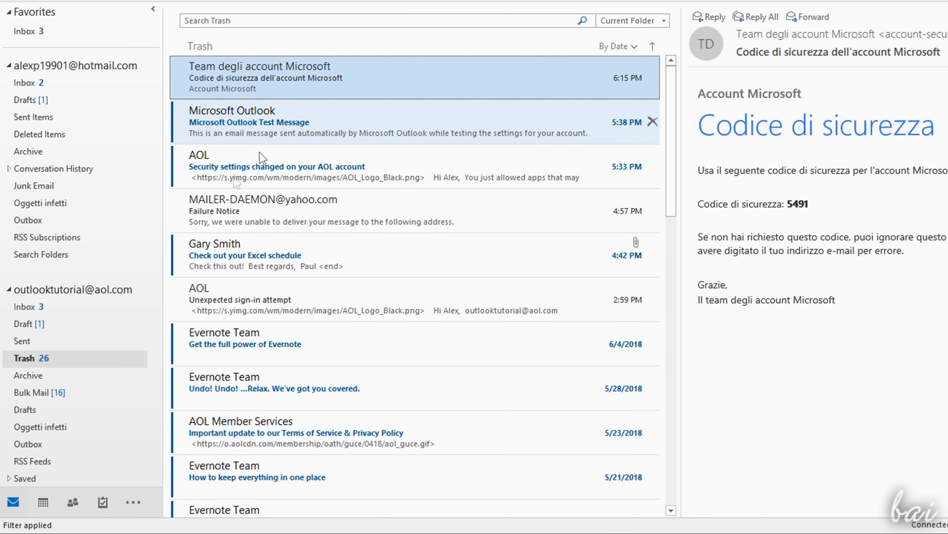
pyautogui.click(36, 392)
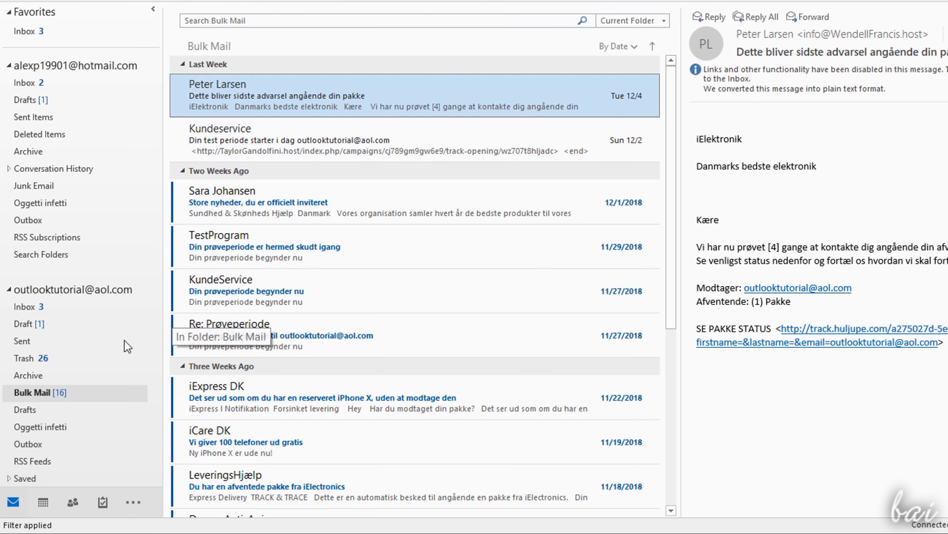
# Permanently empty the AOL Trash folder via Empty Folder.
pyautogui.click(24, 358)
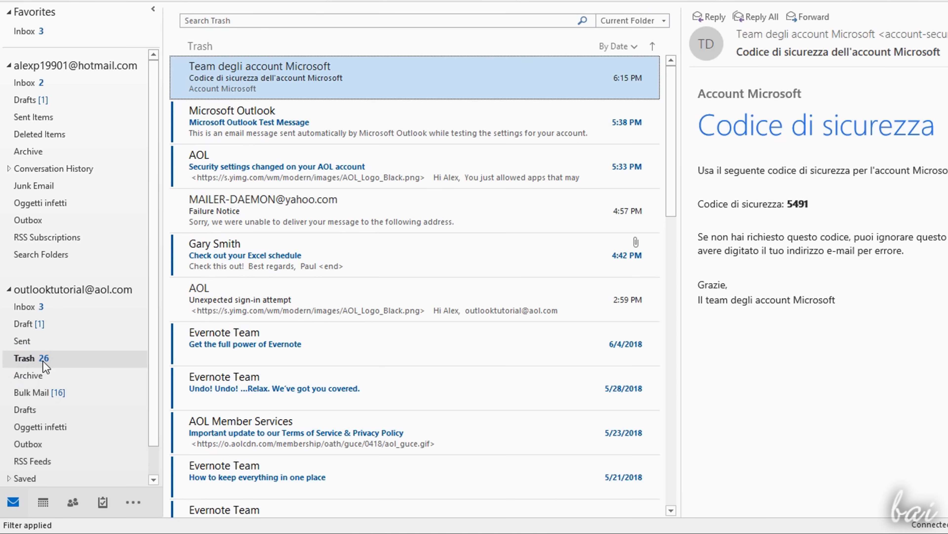
pyautogui.rightClick(25, 357)
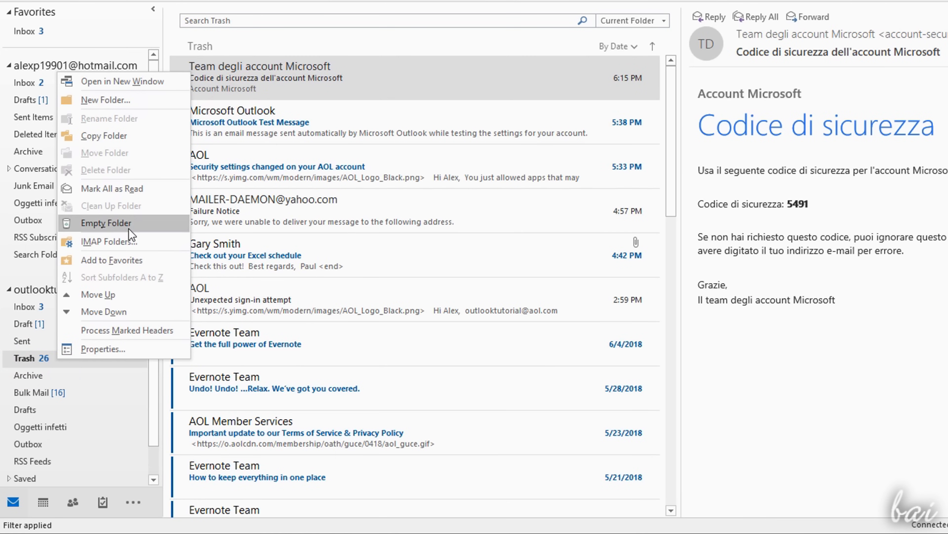
pyautogui.click(106, 223)
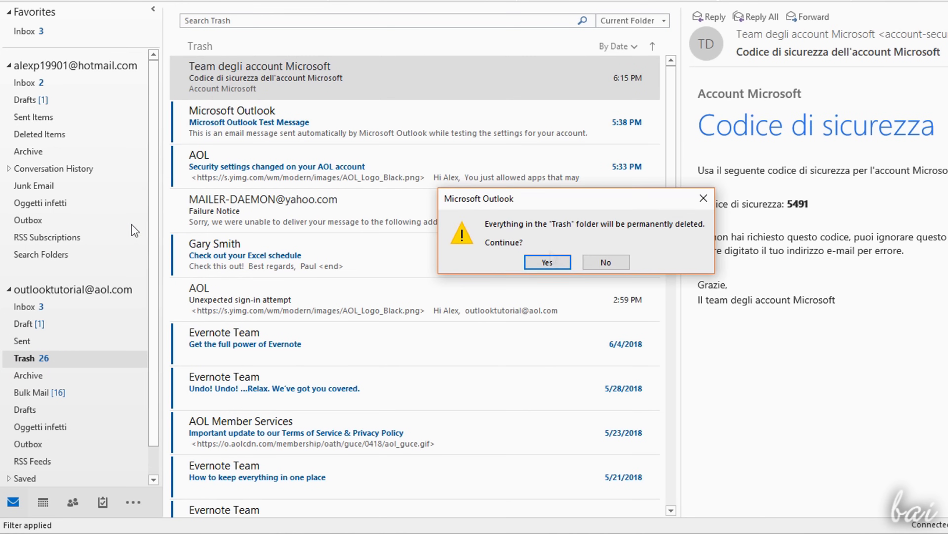
pyautogui.click(545, 262)
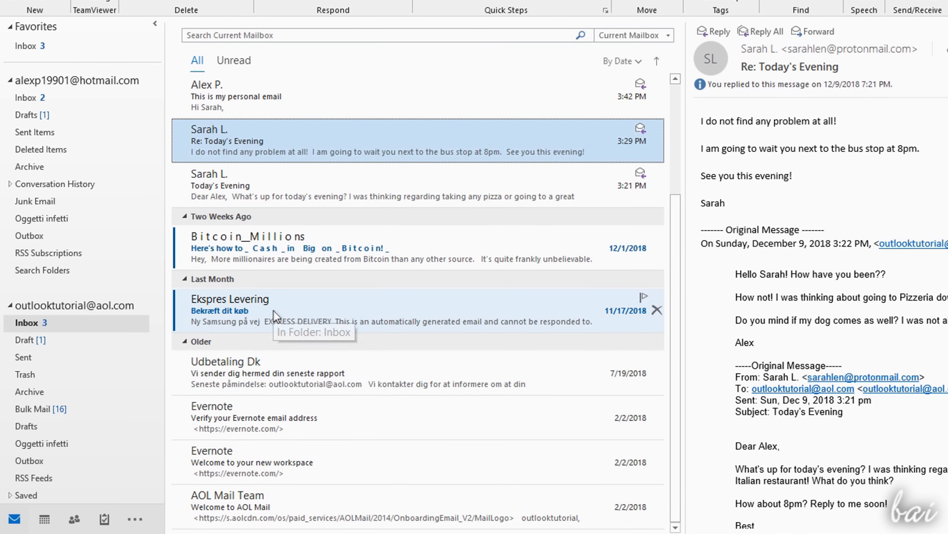
# Block the sender of the Ekspres Levering delivery spam message, moving it to Bulk Mail.
pyautogui.rightClick(272, 311)
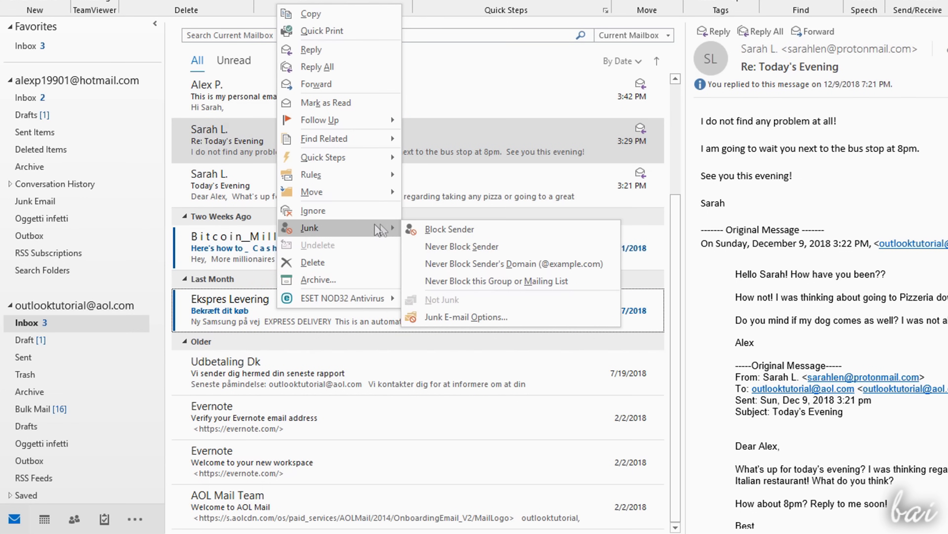
pyautogui.click(449, 229)
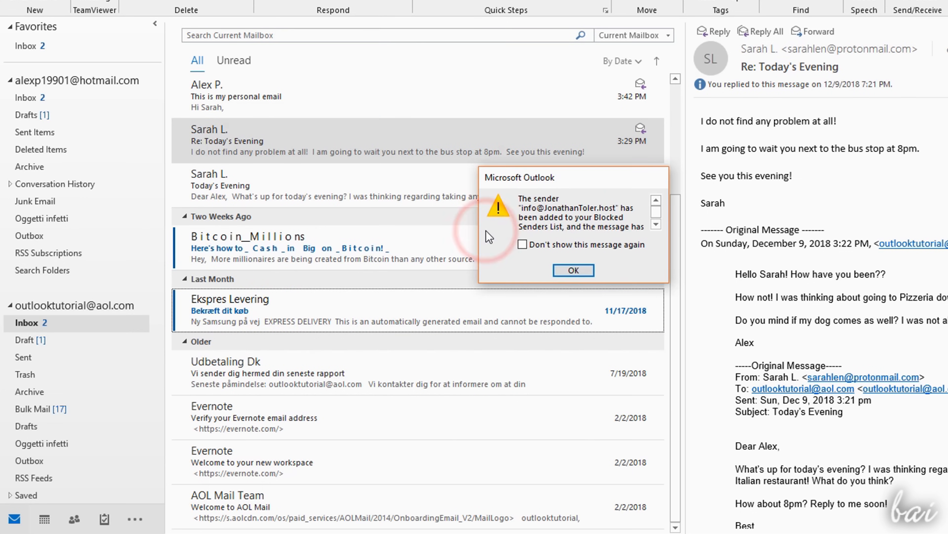
pyautogui.click(573, 270)
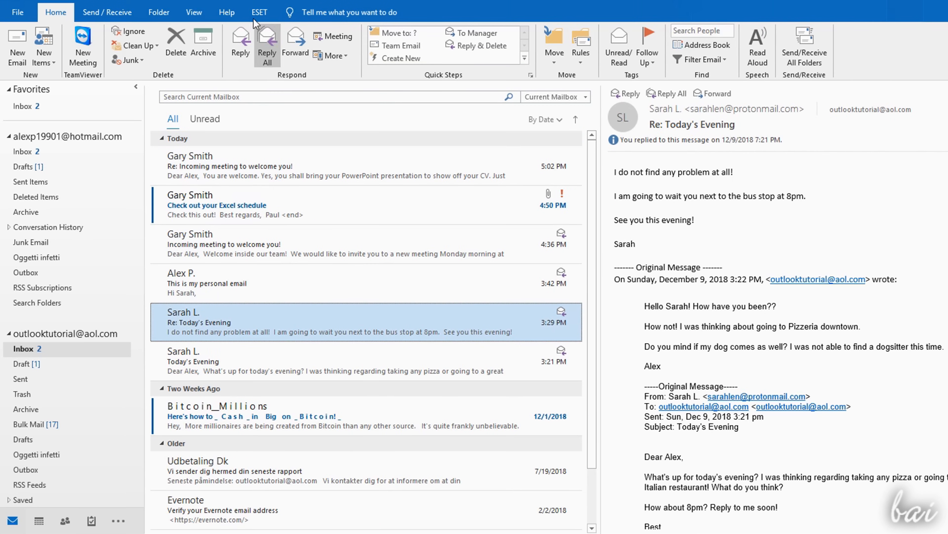
# Create a new 'Personal stuff' folder under the AOL Inbox.
pyautogui.click(159, 12)
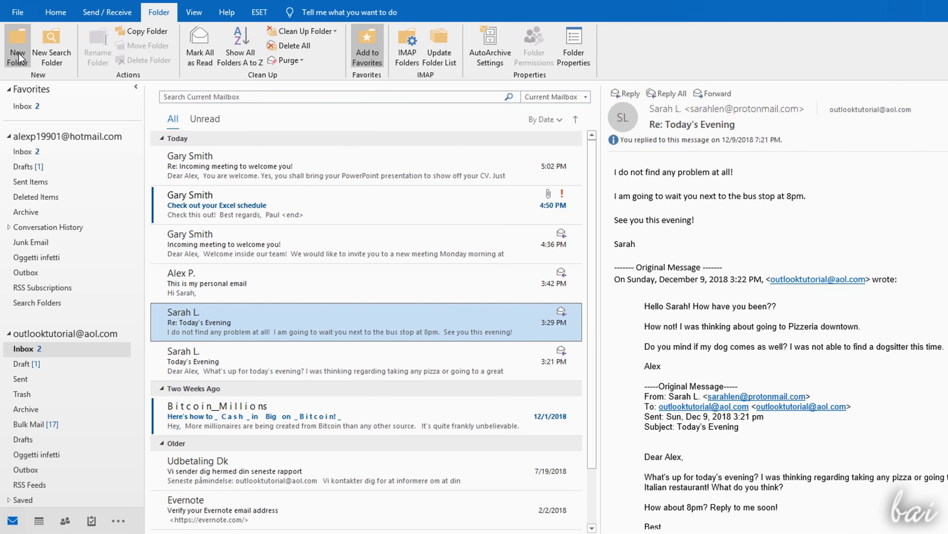
pyautogui.click(17, 45)
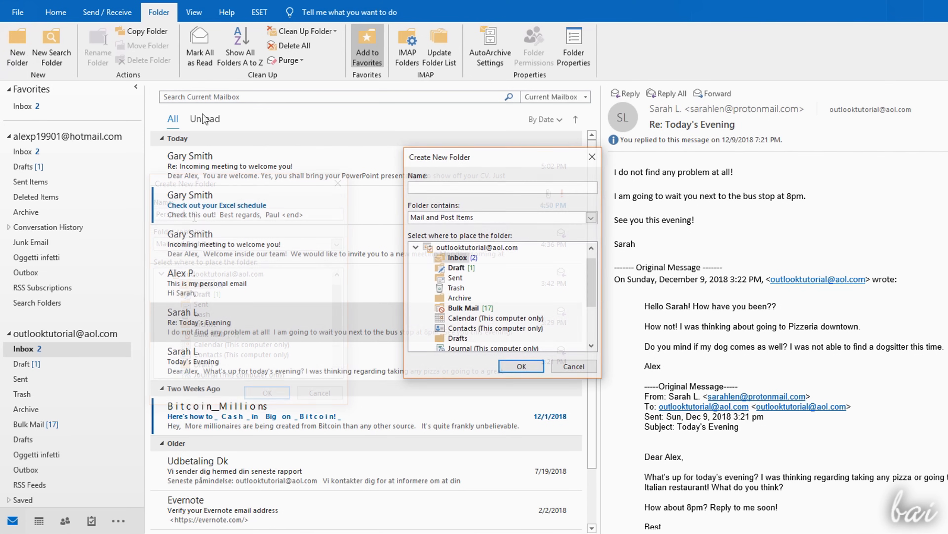
pyautogui.click(521, 366)
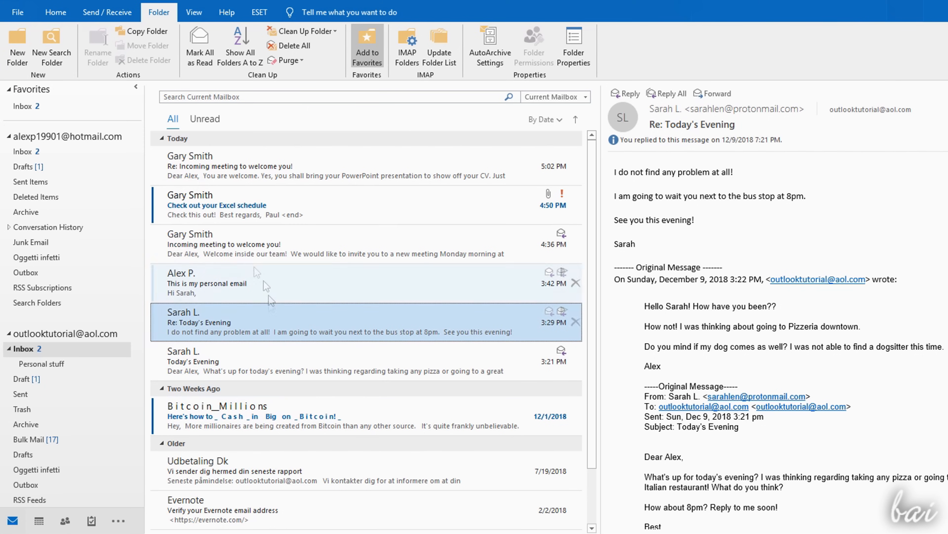
pyautogui.click(42, 363)
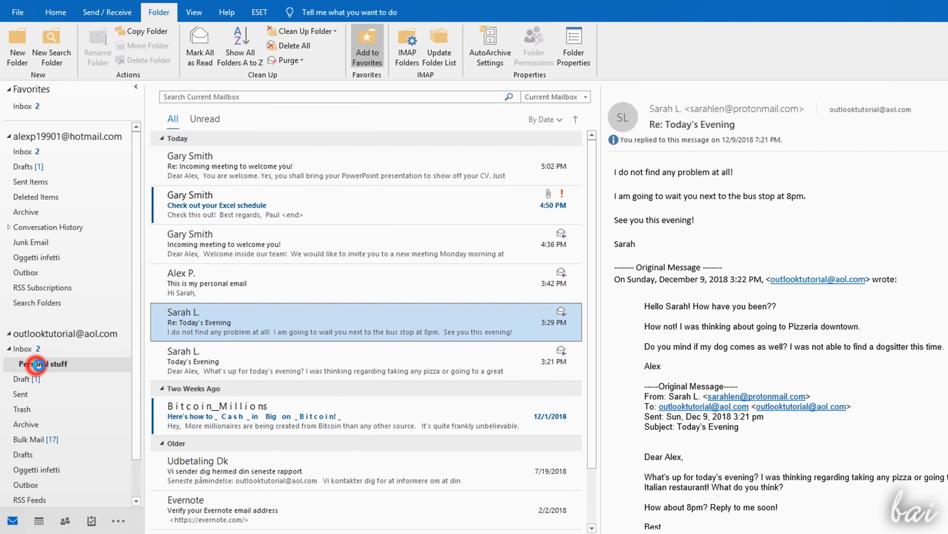
pyautogui.click(43, 364)
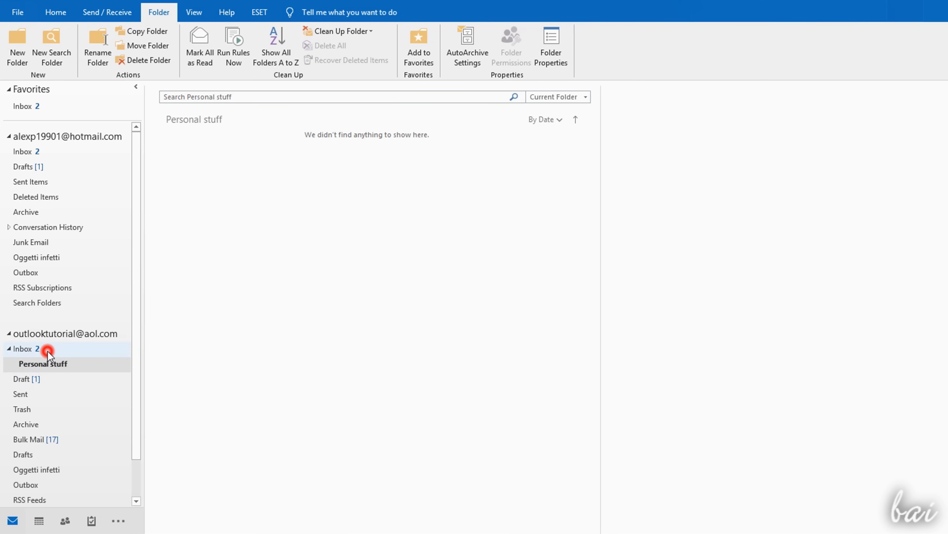
pyautogui.click(24, 349)
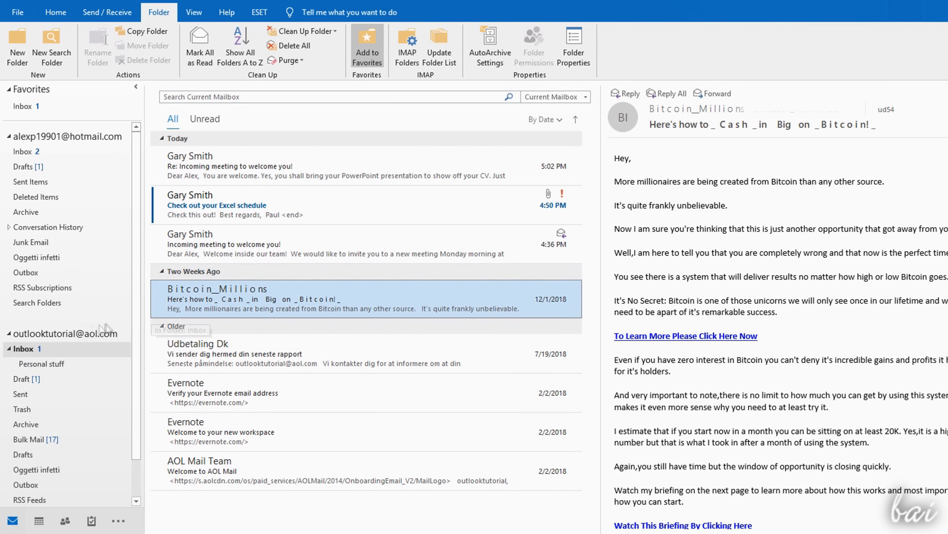
pyautogui.click(43, 363)
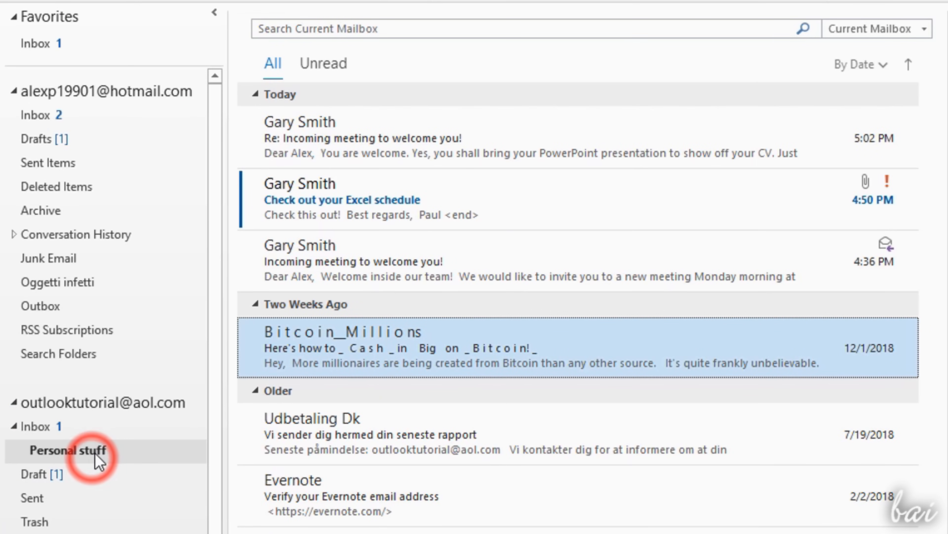
# Move the Personal stuff folder into the second mail account and confirm the move.
pyautogui.rightClick(67, 449)
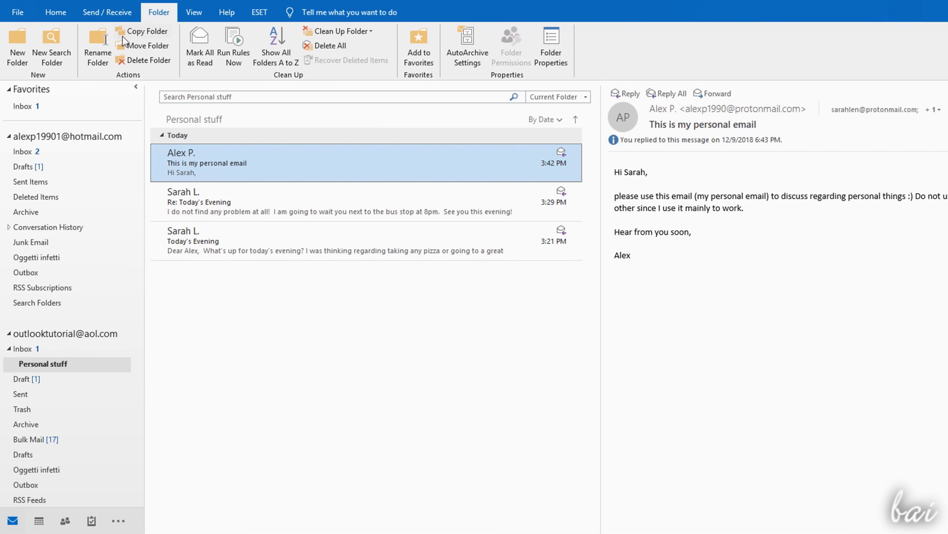
pyautogui.rightClick(43, 364)
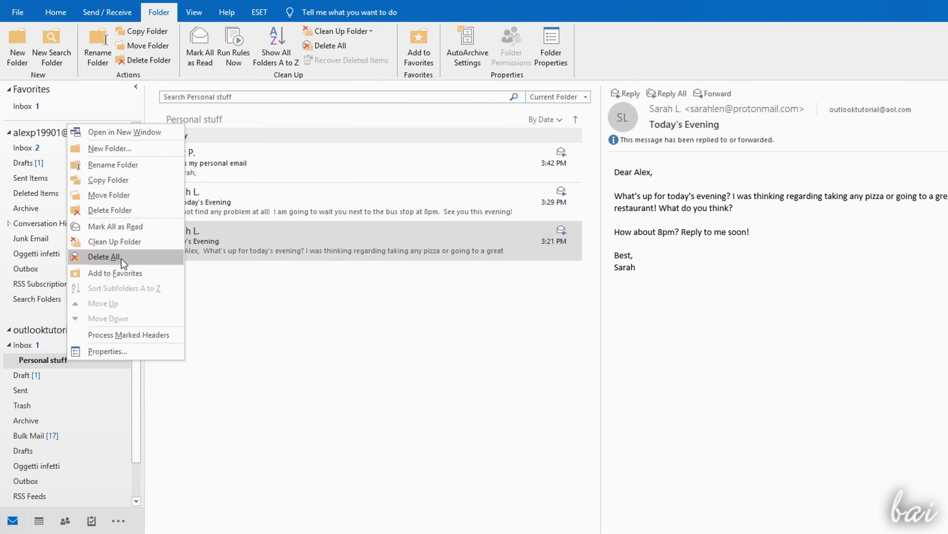
pyautogui.click(104, 257)
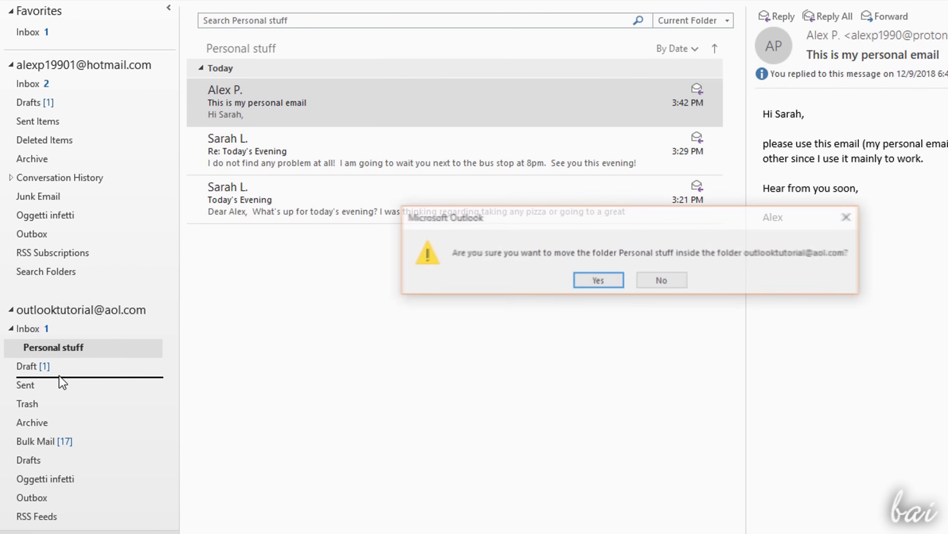
pyautogui.click(597, 280)
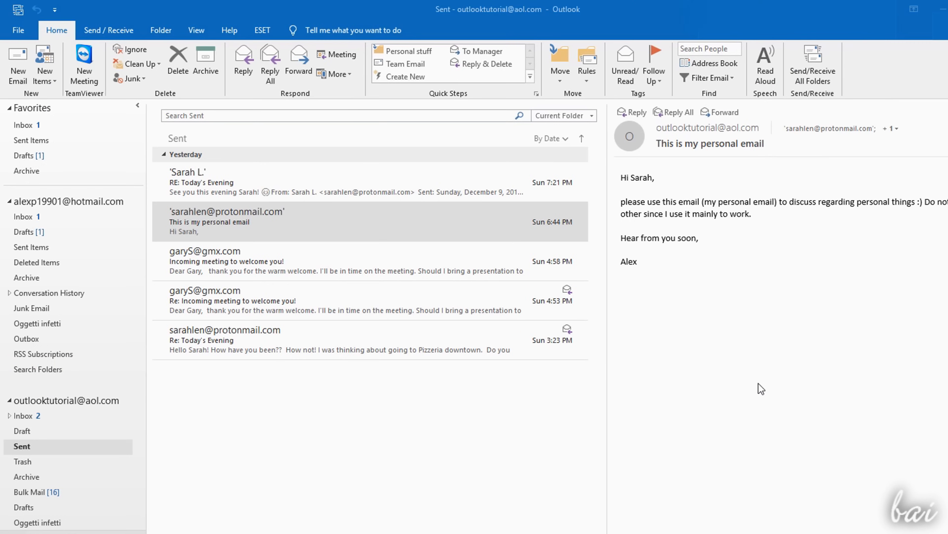
pyautogui.moveTo(358, 132)
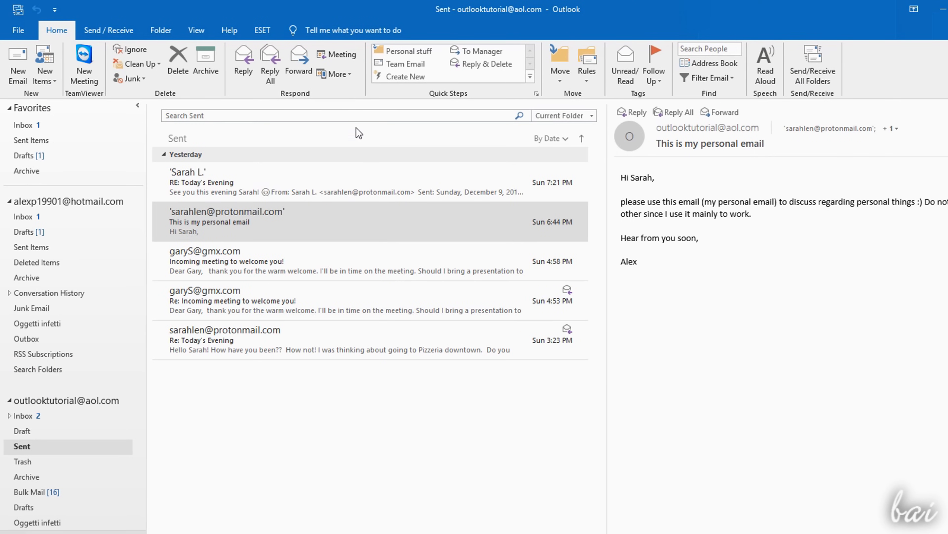
pyautogui.click(24, 416)
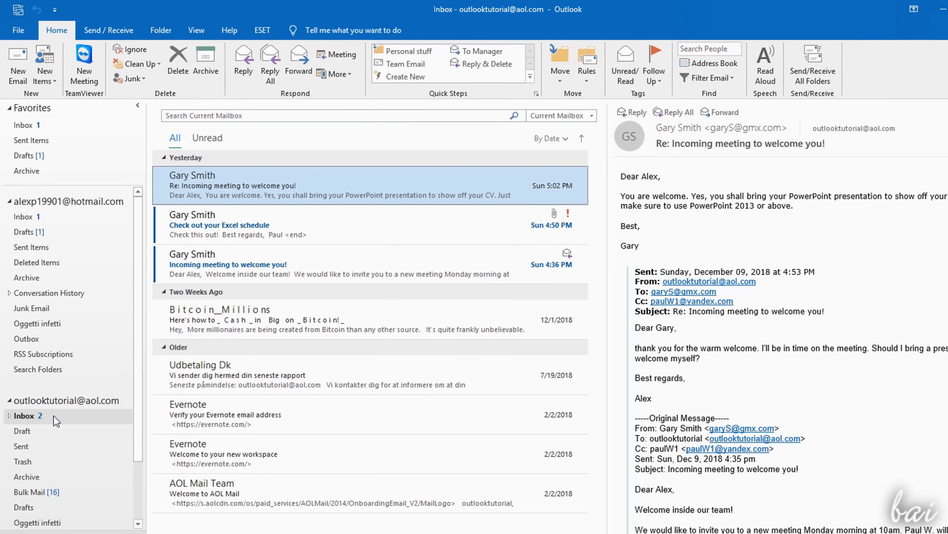
pyautogui.click(22, 431)
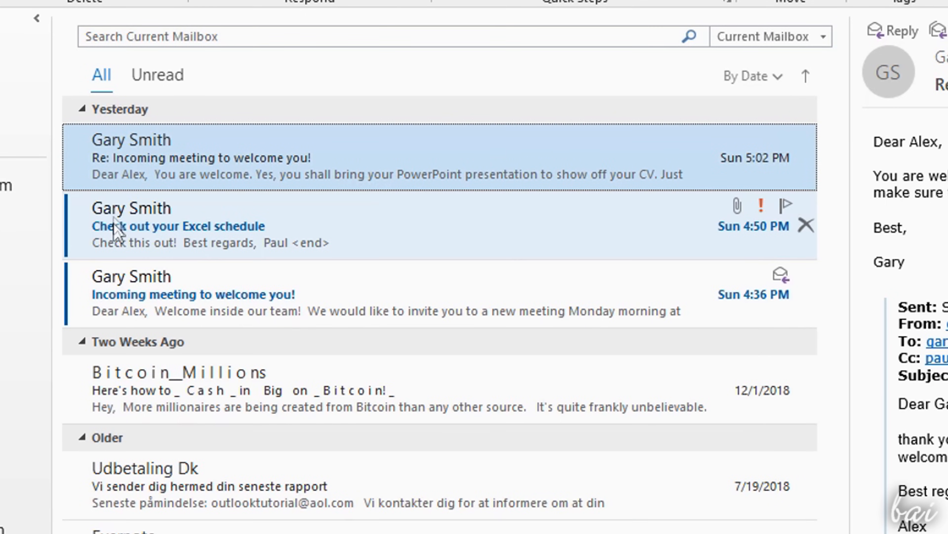
pyautogui.moveTo(331, 313)
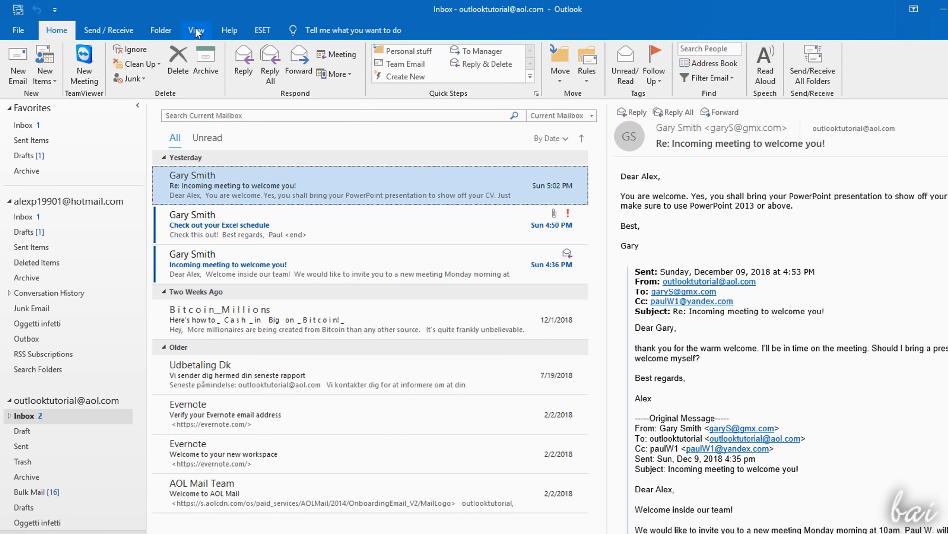
# Arrange messages by From, then To, then back by Date, and filter to unread only.
pyautogui.click(196, 30)
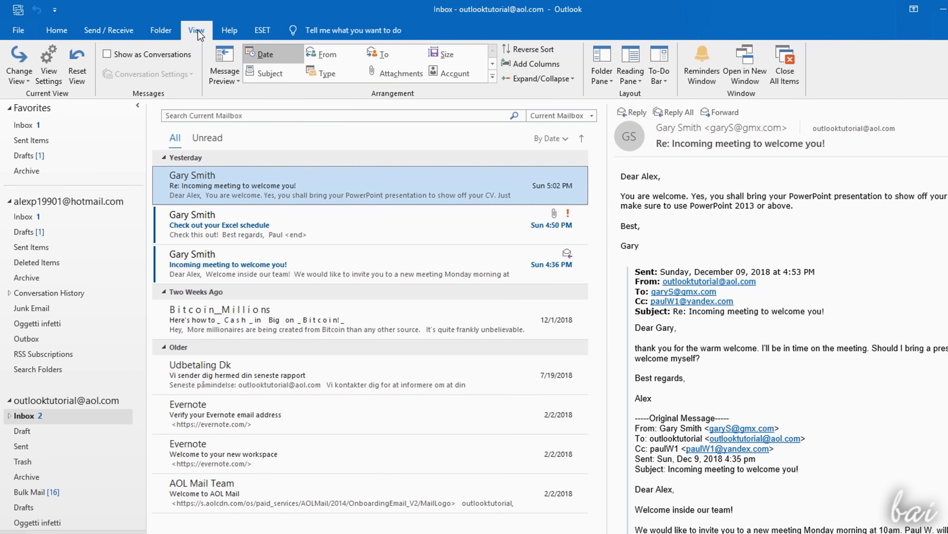
pyautogui.click(326, 57)
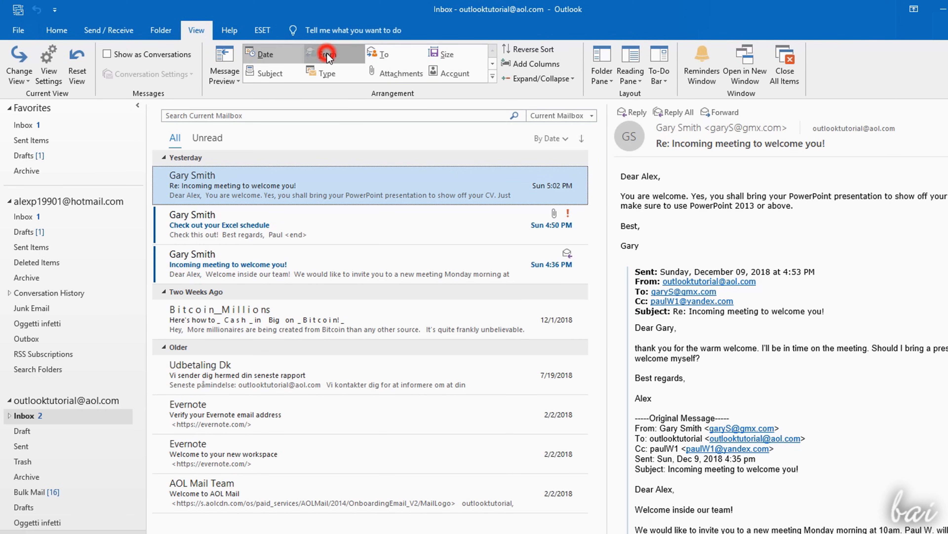
pyautogui.click(385, 53)
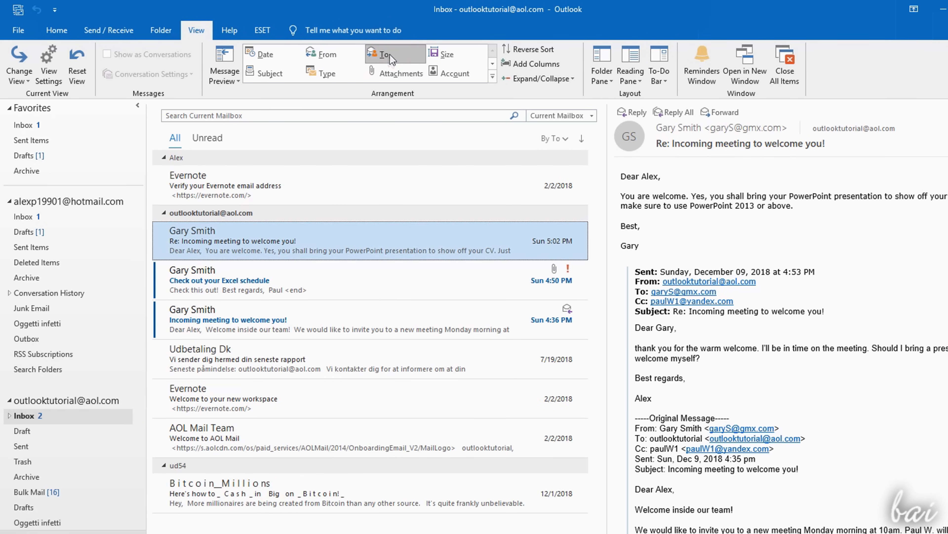
pyautogui.click(56, 30)
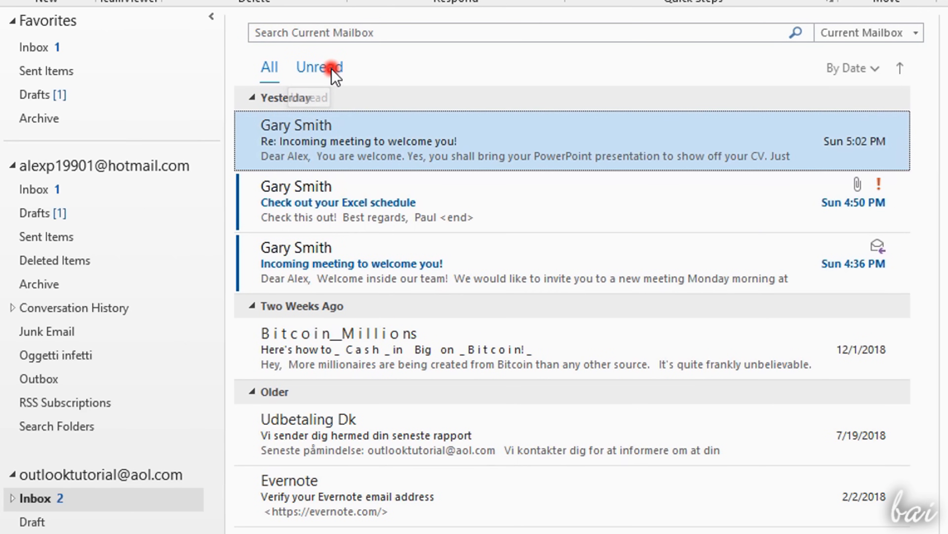
pyautogui.click(319, 67)
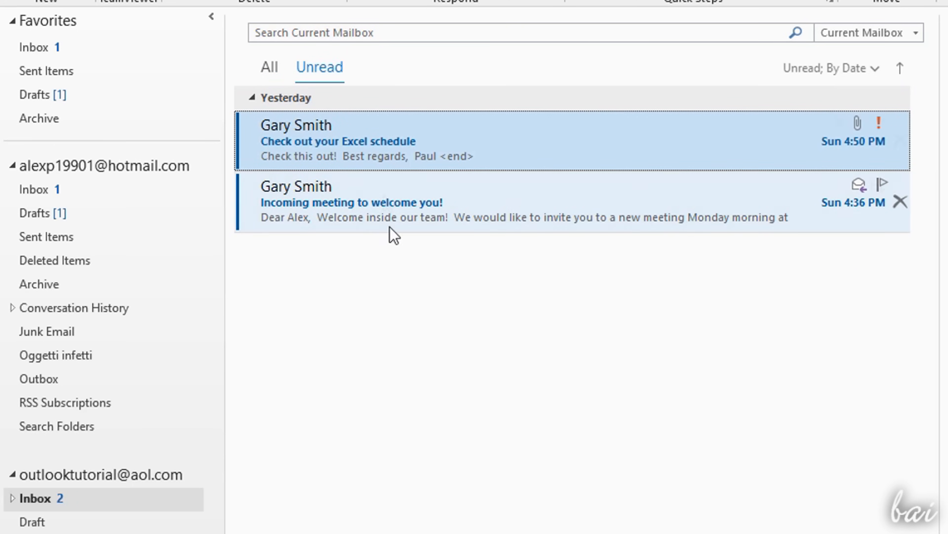
pyautogui.moveTo(426, 88)
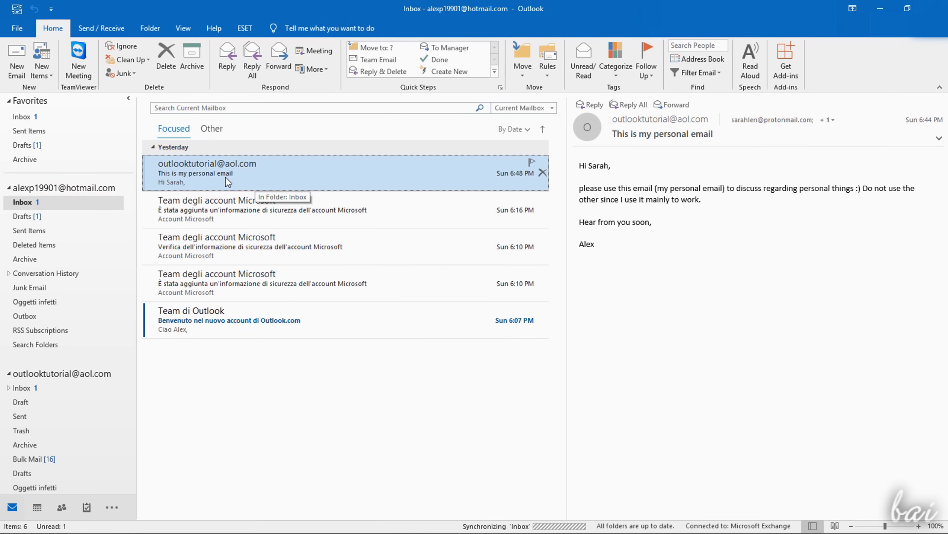
# Tag the personal email with the Red category and view it.
pyautogui.click(615, 60)
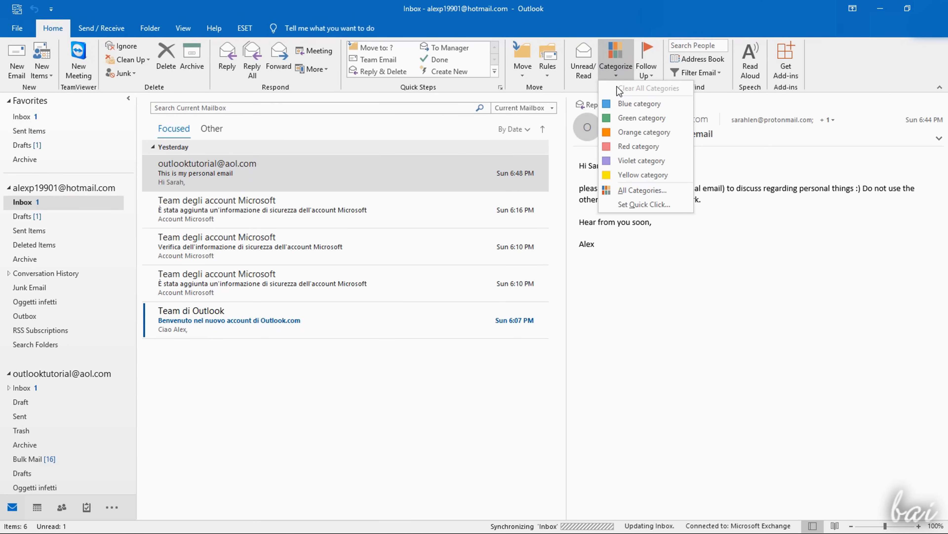
pyautogui.click(638, 146)
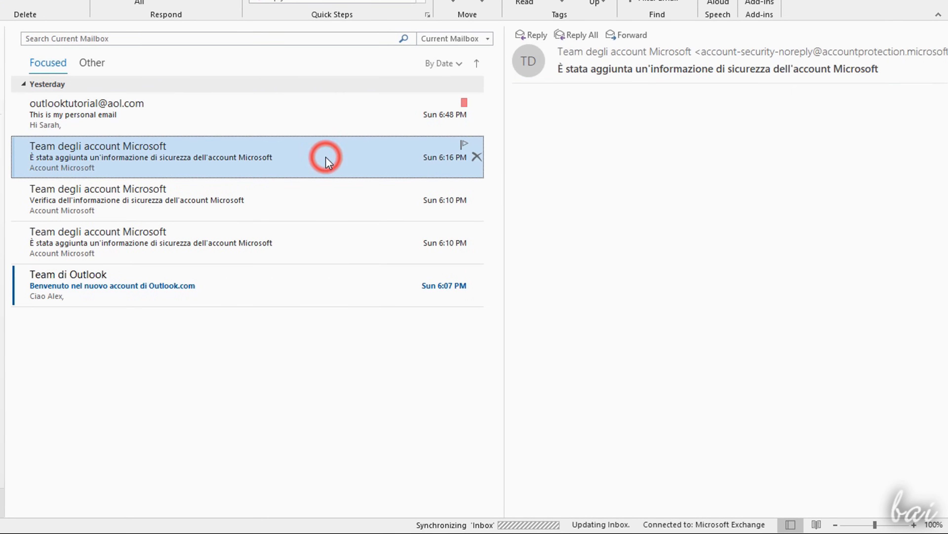
pyautogui.click(86, 114)
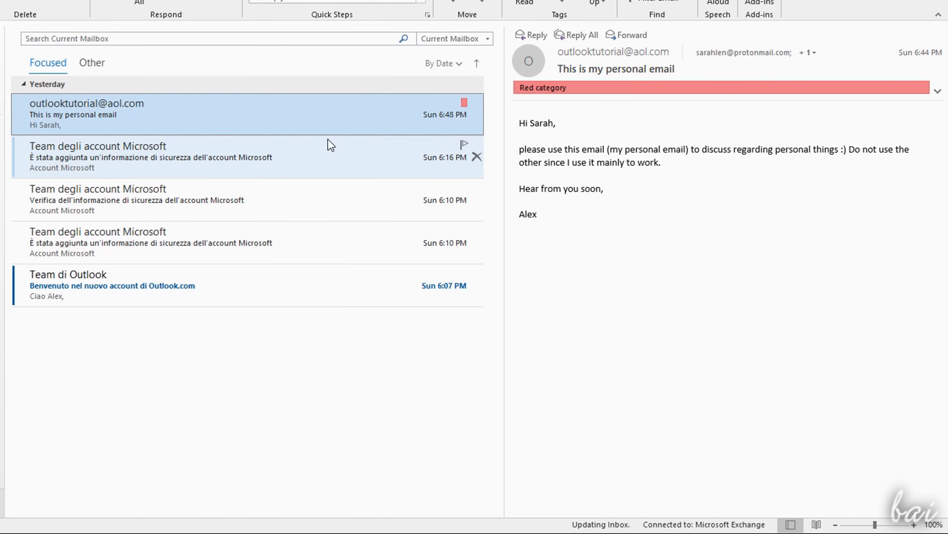
pyautogui.moveTo(420, 113)
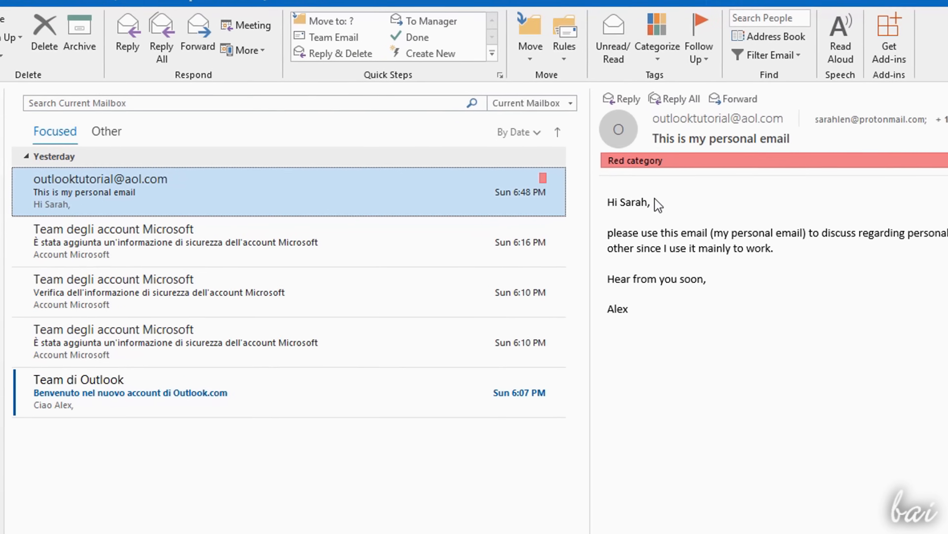
# Review the full colour categories list, selecting the Red category, then close it.
pyautogui.click(701, 61)
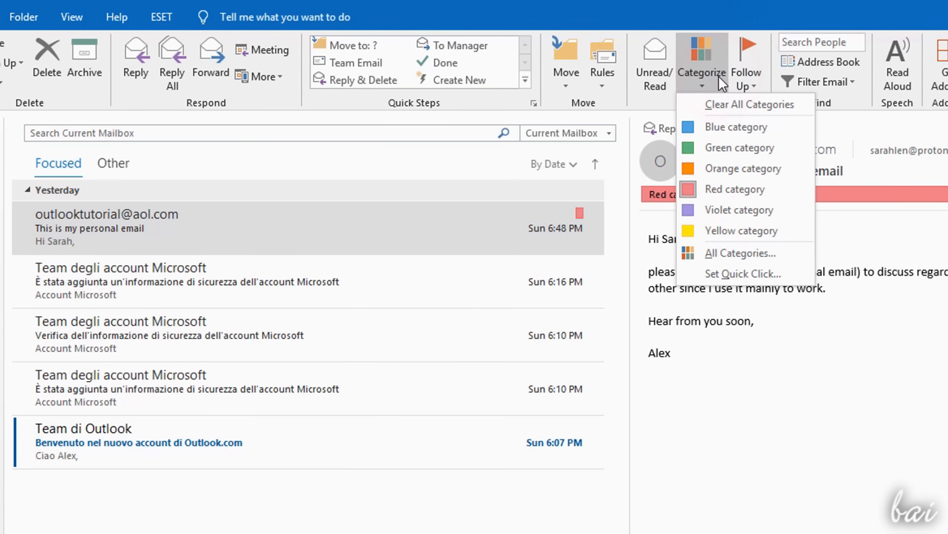
pyautogui.moveTo(741, 253)
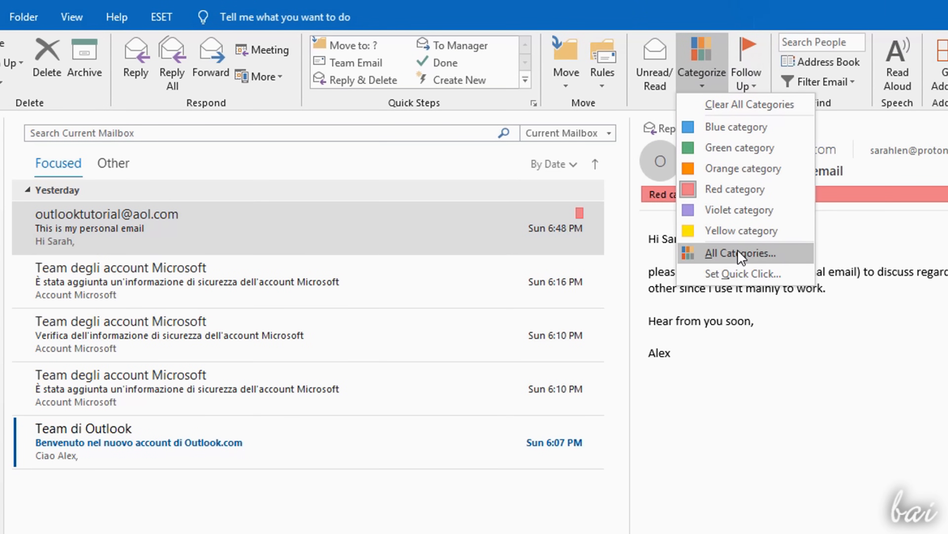
pyautogui.click(742, 253)
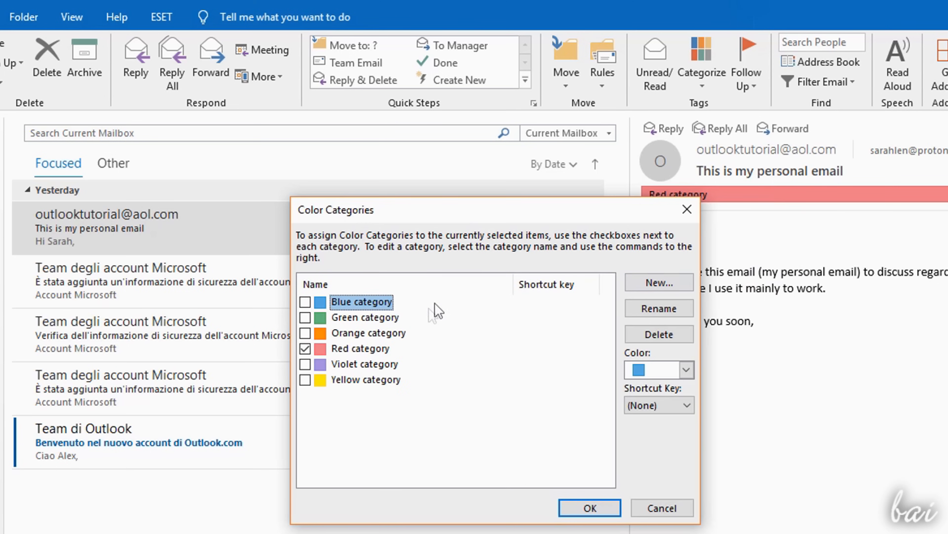
pyautogui.click(361, 348)
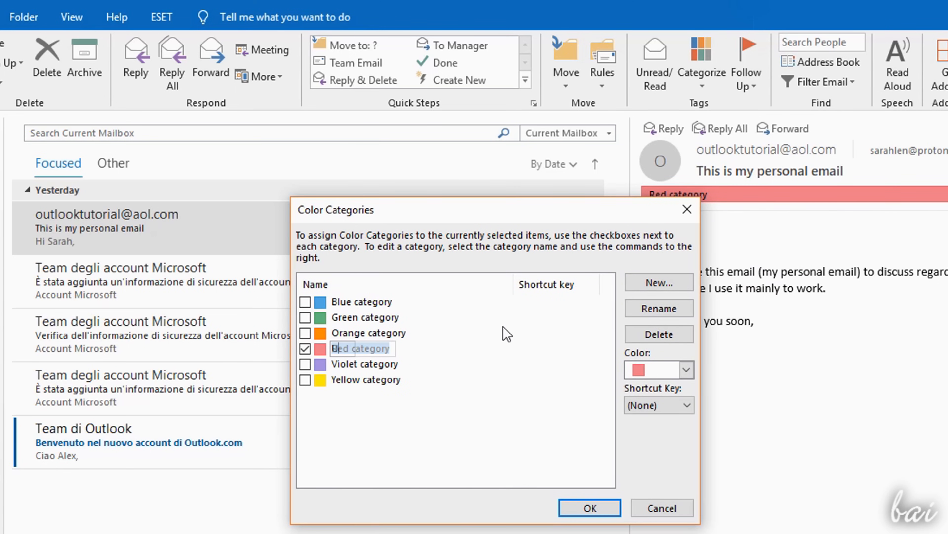
pyautogui.click(588, 507)
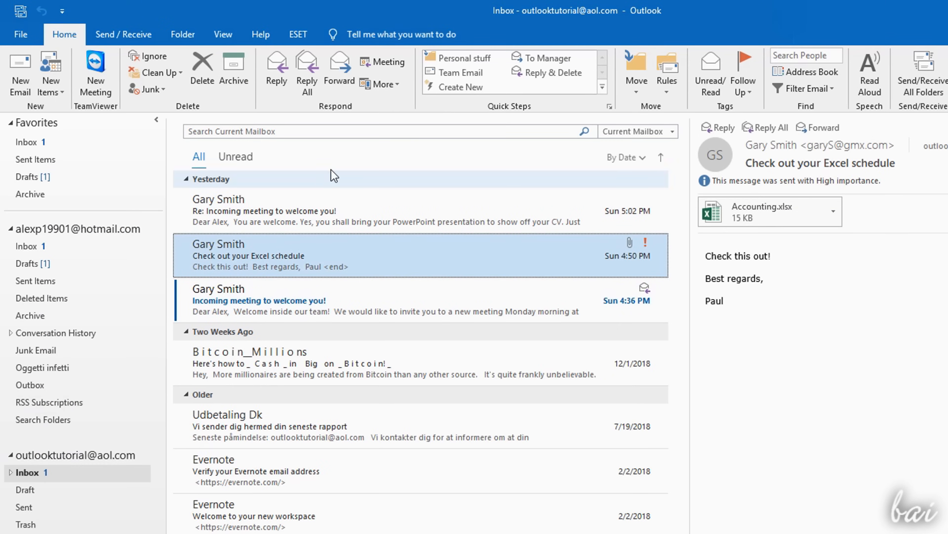
pyautogui.write('meeting')
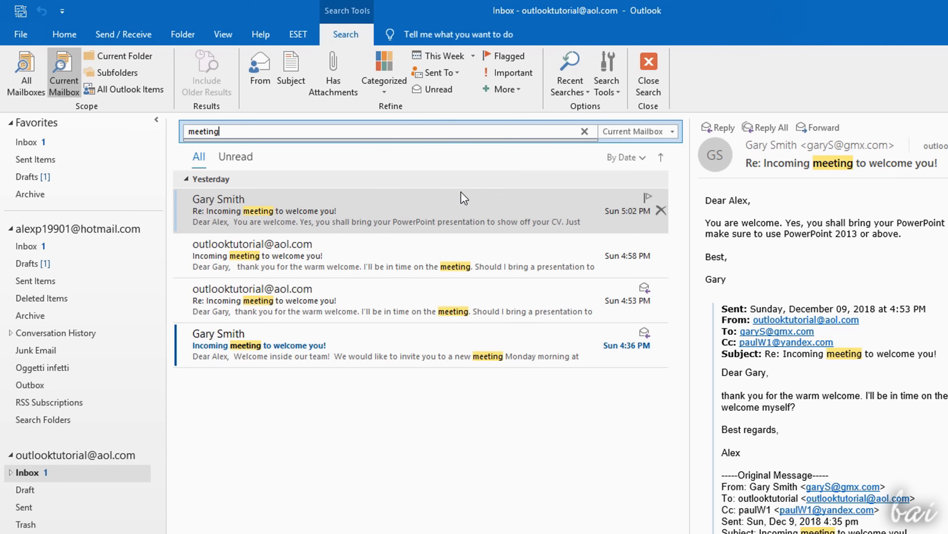
pyautogui.moveTo(329, 49)
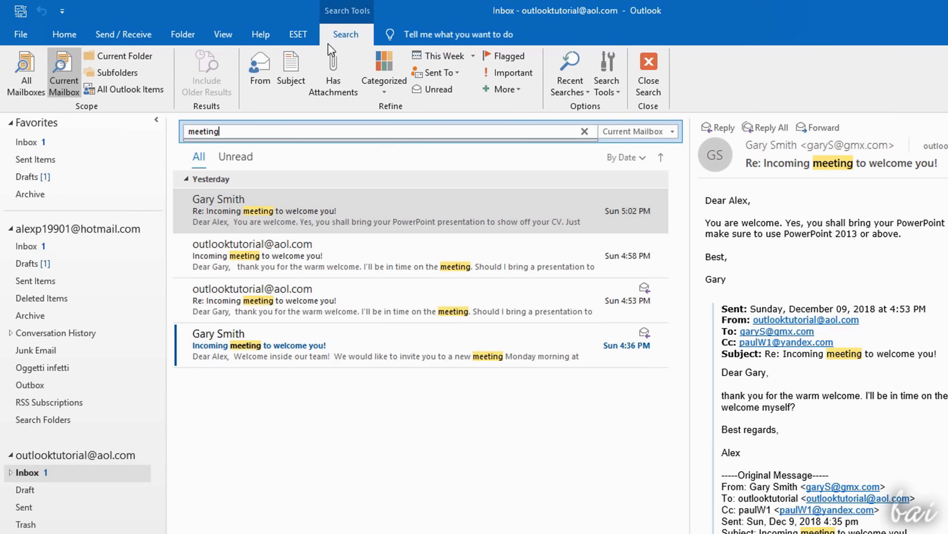
pyautogui.click(259, 70)
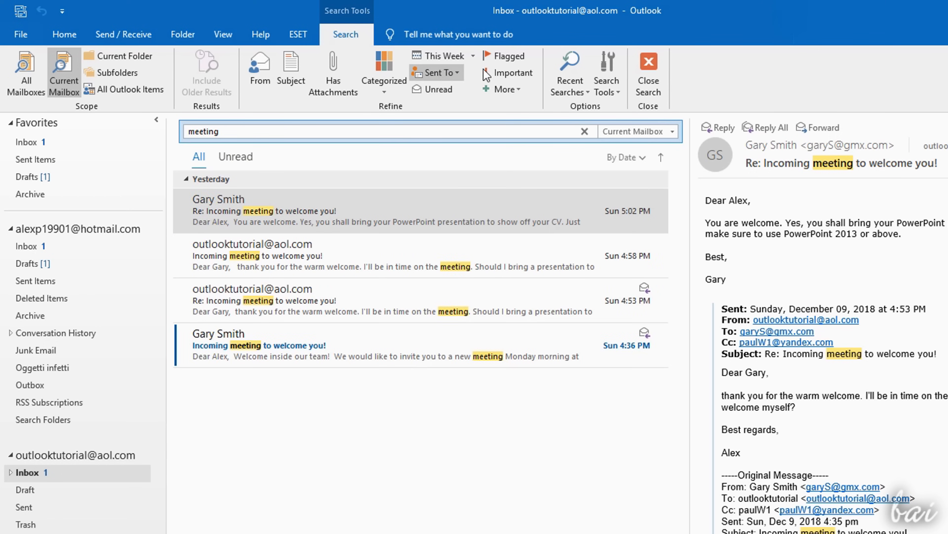
pyautogui.moveTo(512, 73)
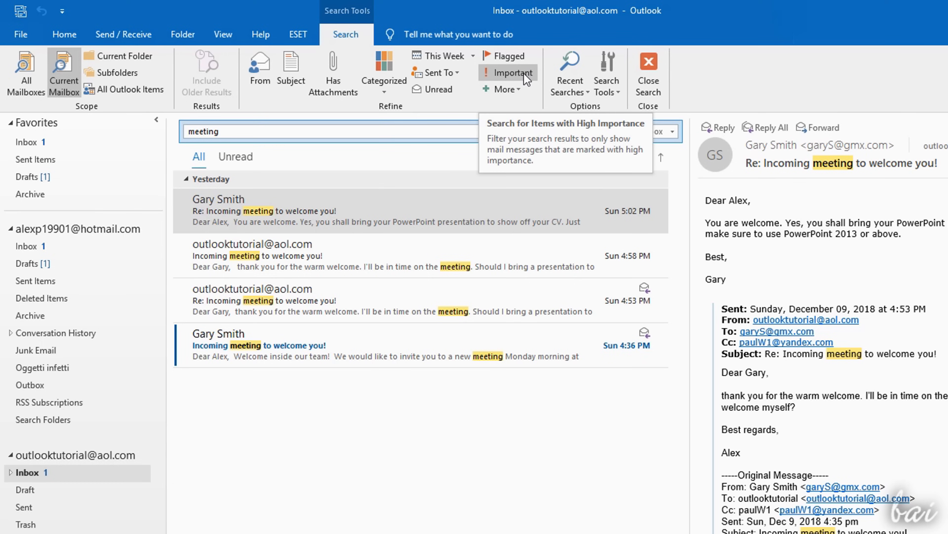
pyautogui.click(513, 72)
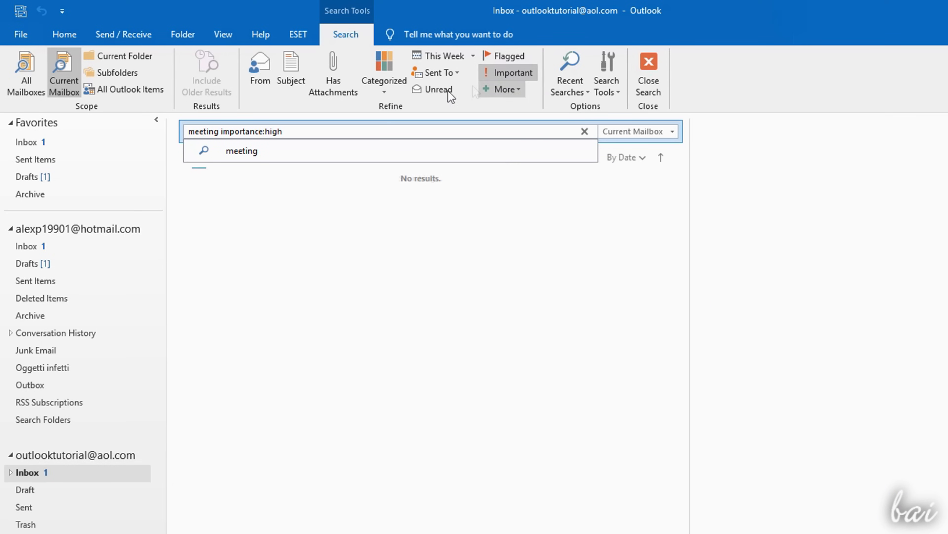
pyautogui.click(648, 73)
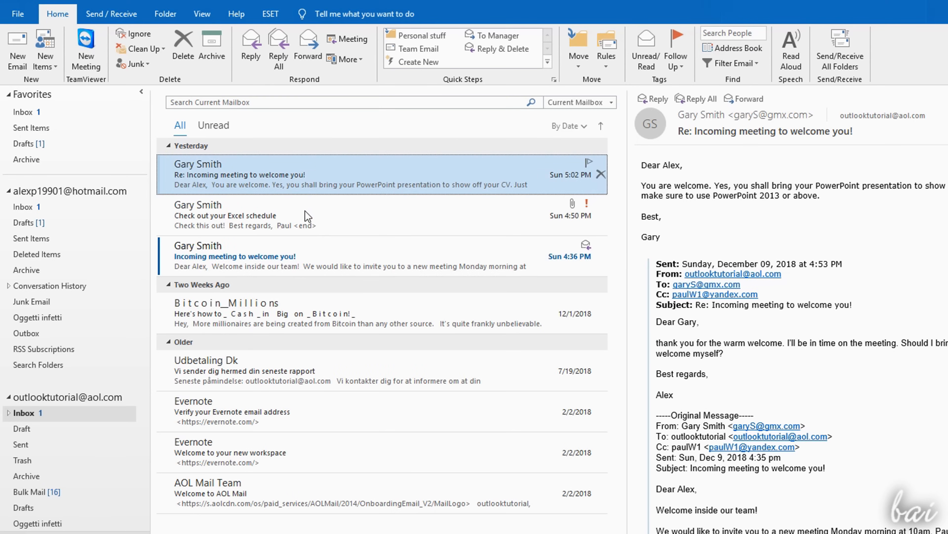
pyautogui.moveTo(475, 310)
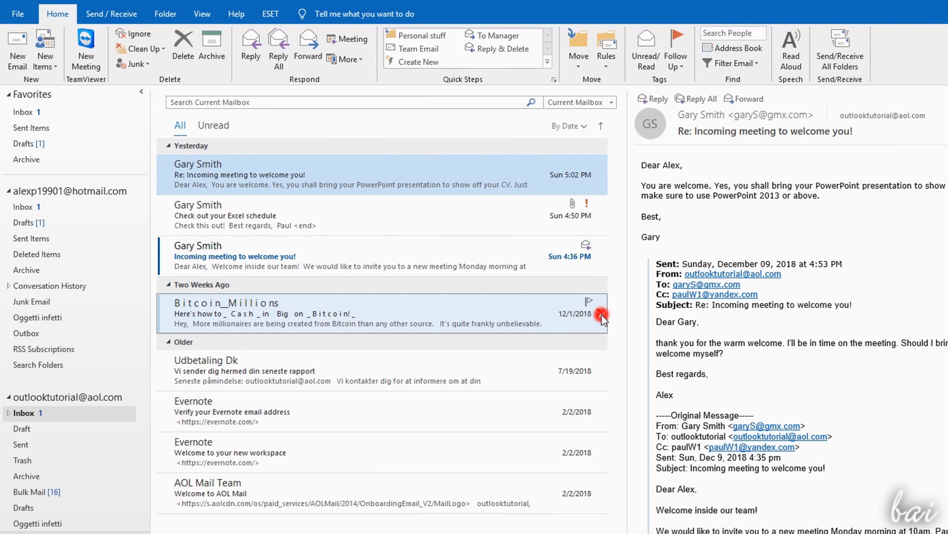
# Delete the Bitcoin_Millions spam, then flag both 'Incoming meeting to welcome you!' messages for follow-up.
pyautogui.click(23, 460)
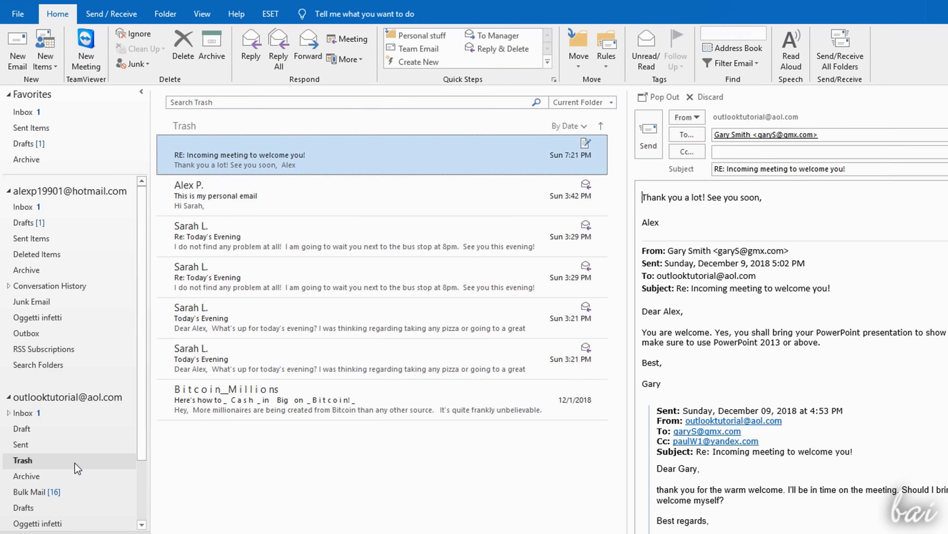
pyautogui.click(23, 413)
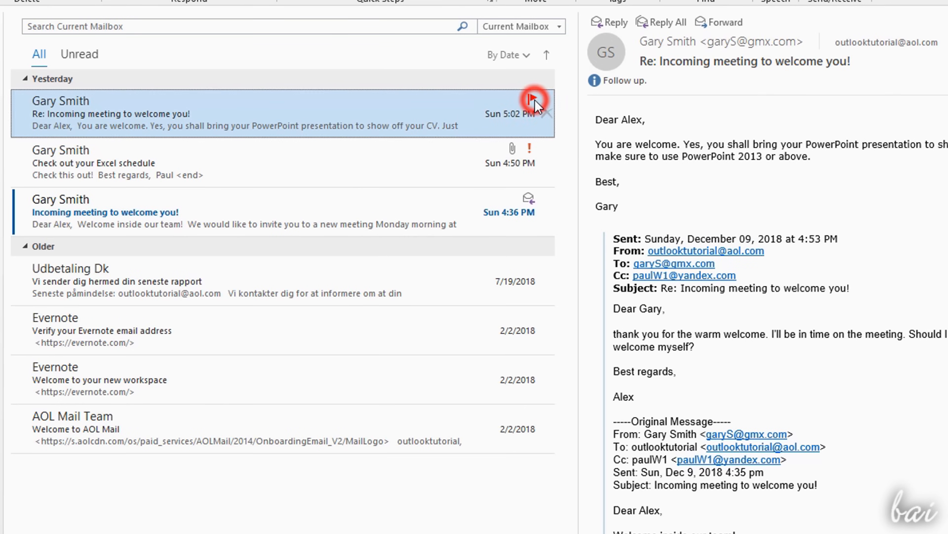
pyautogui.click(531, 99)
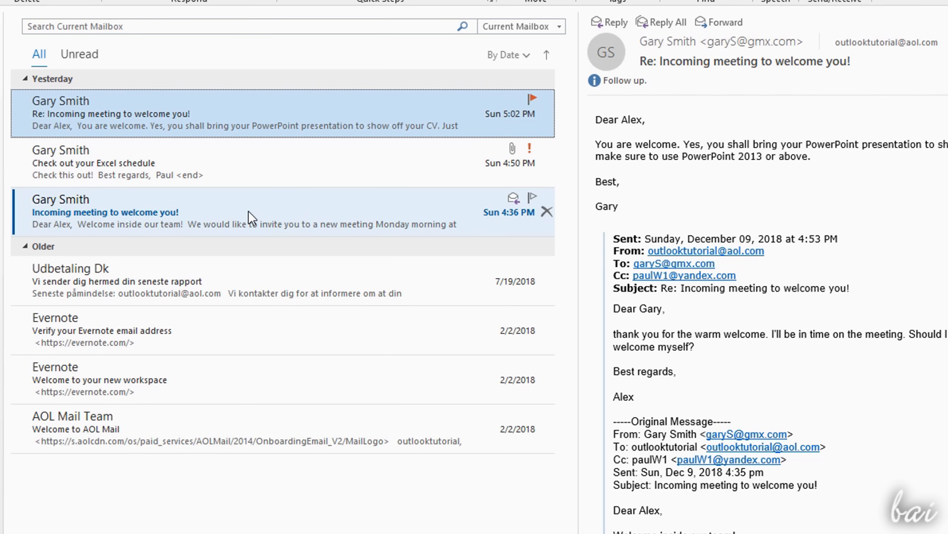
pyautogui.click(105, 212)
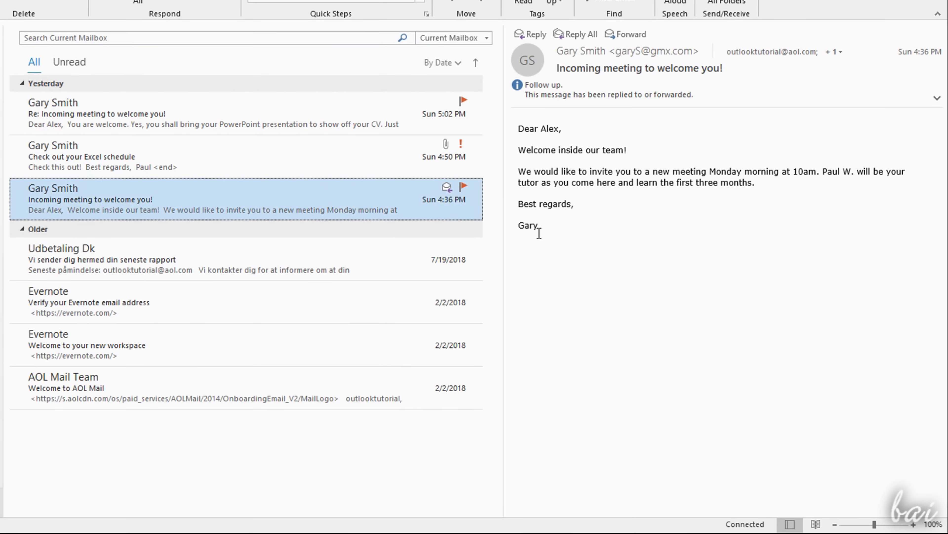
pyautogui.moveTo(356, 164)
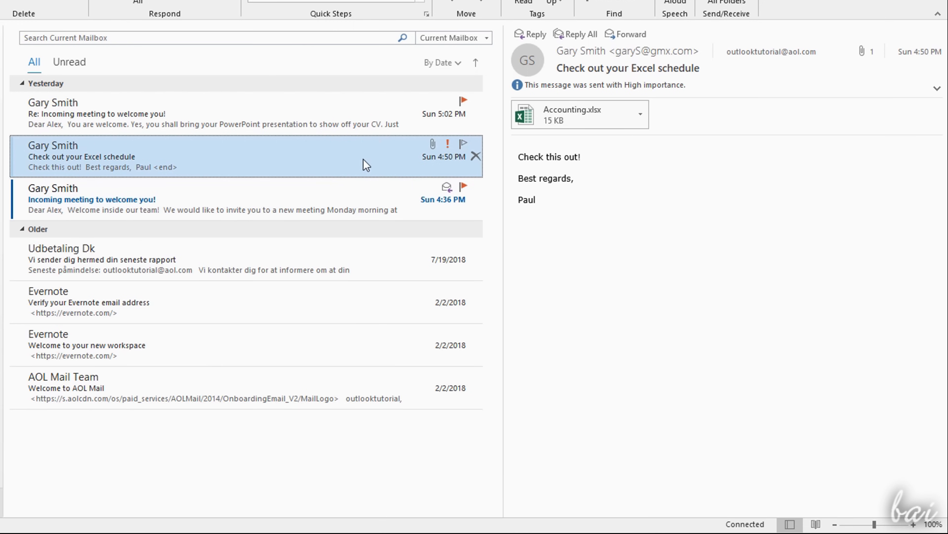
# Read the 'Check out your Excel schedule' message, zooming to 212% and back to 100%.
pyautogui.click(935, 91)
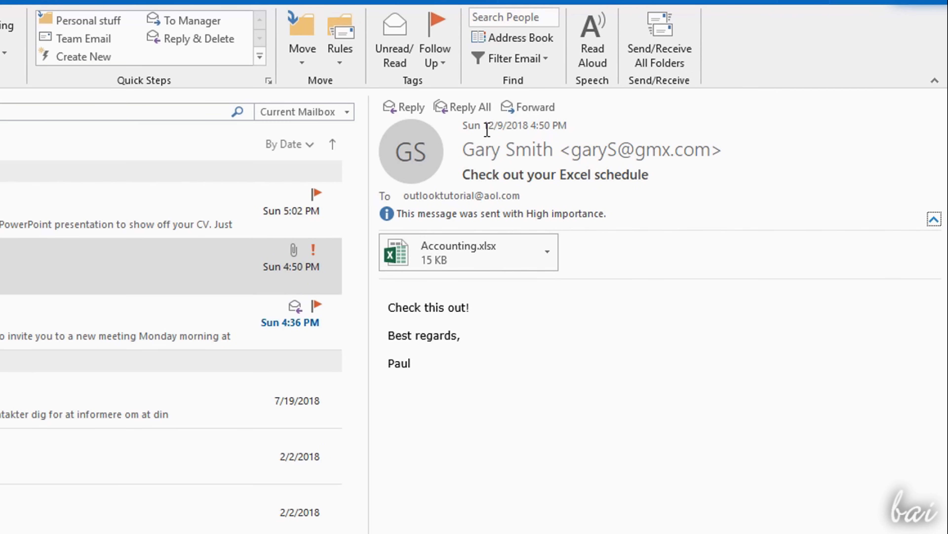
pyautogui.moveTo(604, 150)
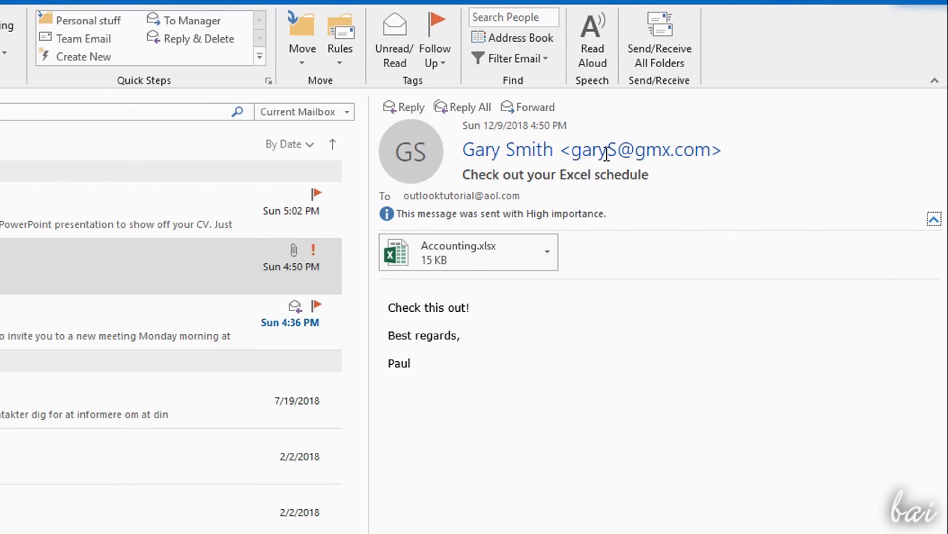
pyautogui.moveTo(706, 162)
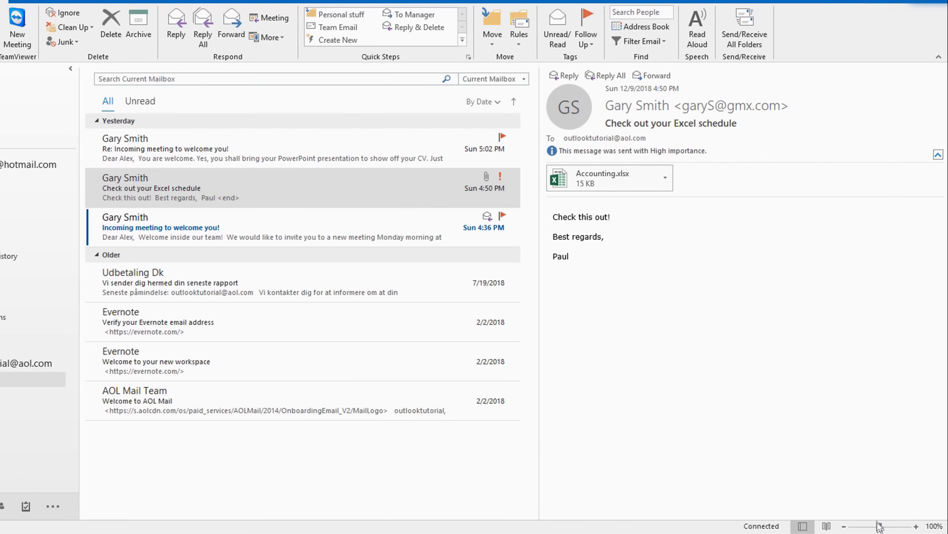
pyautogui.moveTo(865, 527); pyautogui.dragTo(892, 527)
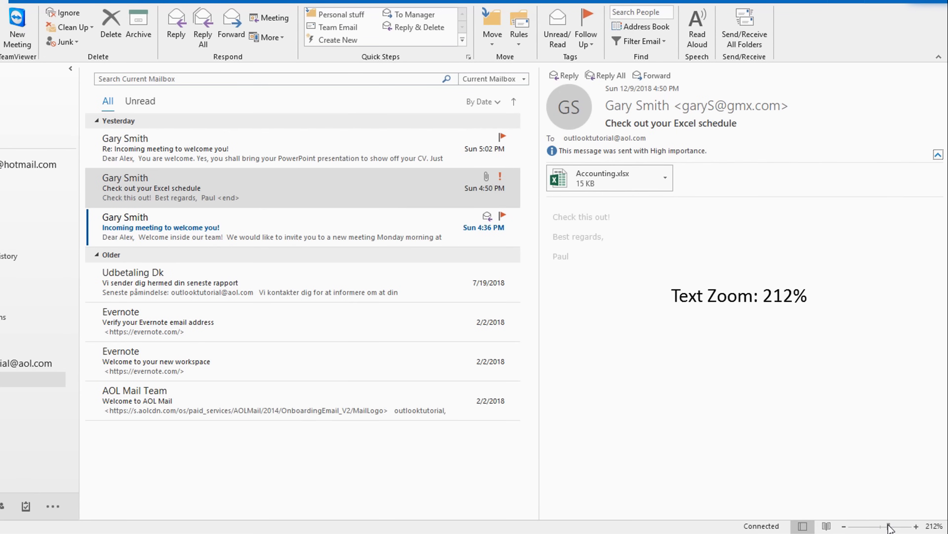
pyautogui.moveTo(890, 526); pyautogui.dragTo(898, 526)
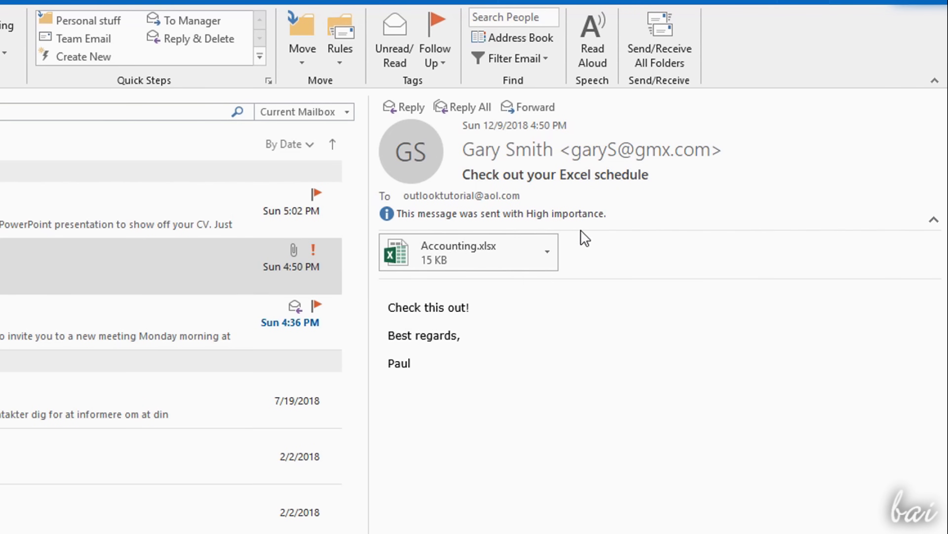
pyautogui.moveTo(511, 270)
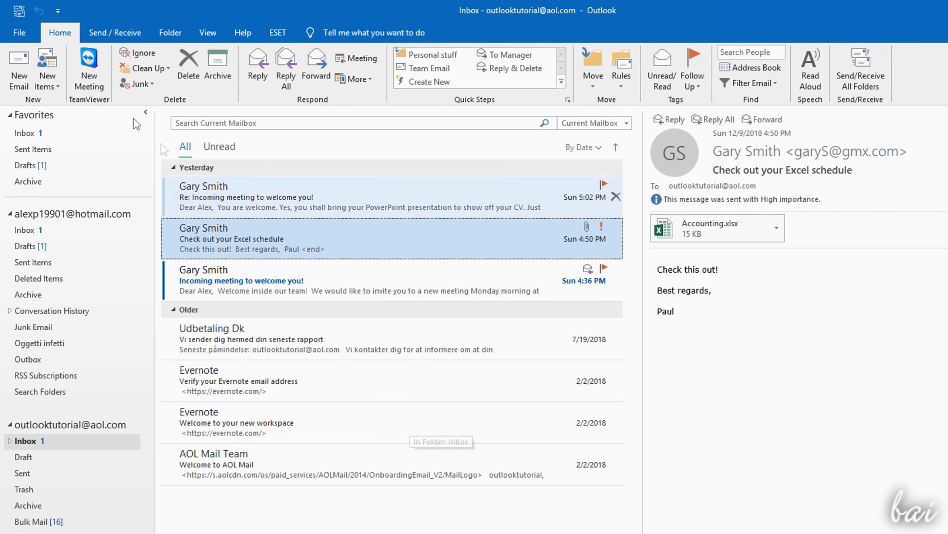
pyautogui.moveTo(19, 12)
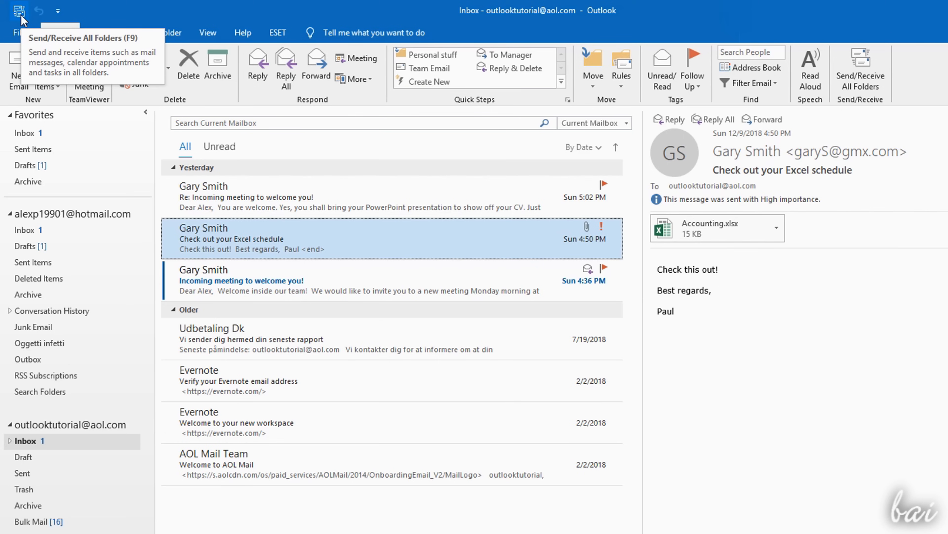
# Send/Receive all folders and read the 'Incoming meeting to welcome you!' invitation.
pyautogui.click(19, 11)
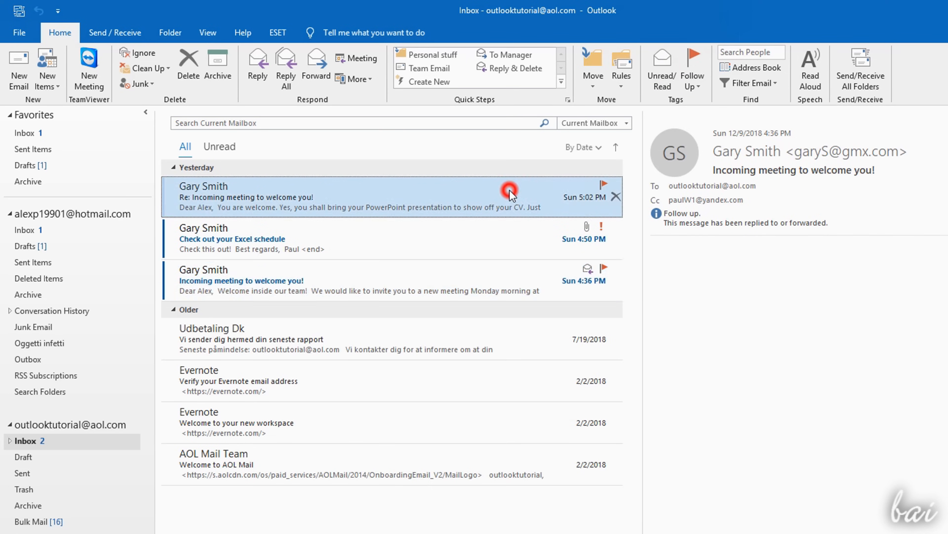
pyautogui.click(512, 191)
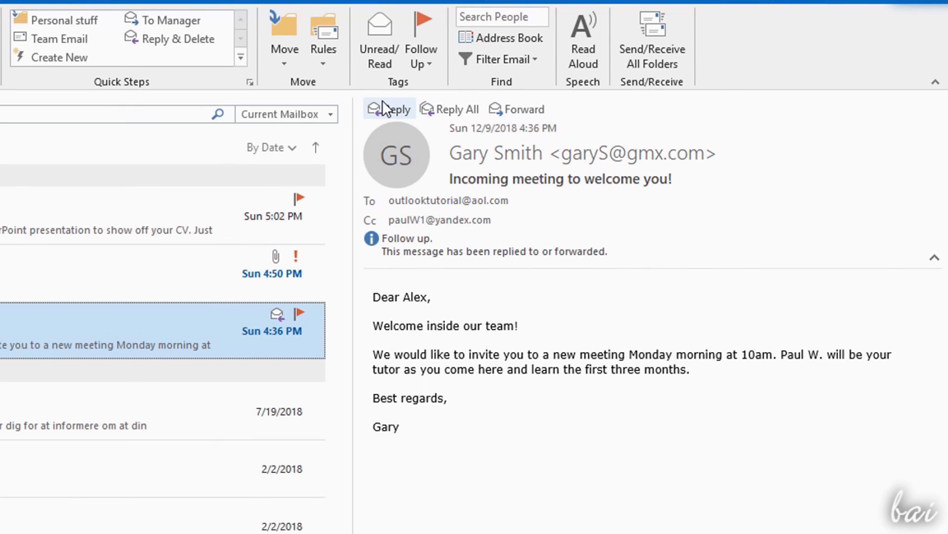
pyautogui.moveTo(407, 129)
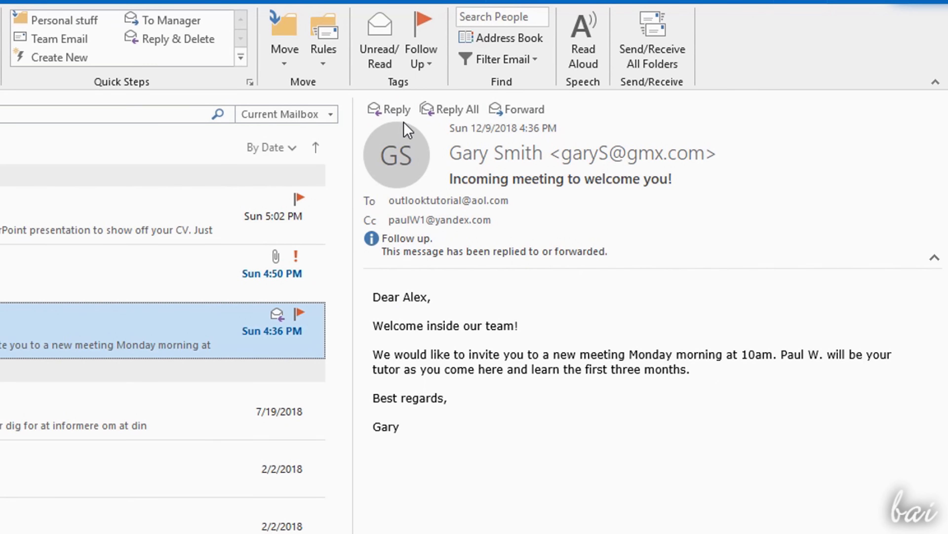
# Try a Reply All, discard it, and start forwarding the welcome meeting message instead.
pyautogui.click(388, 110)
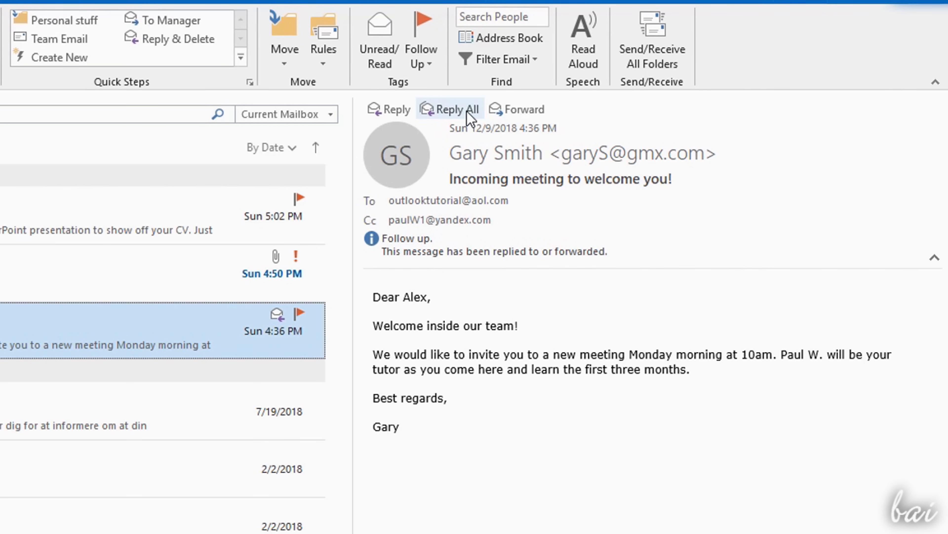
pyautogui.click(450, 109)
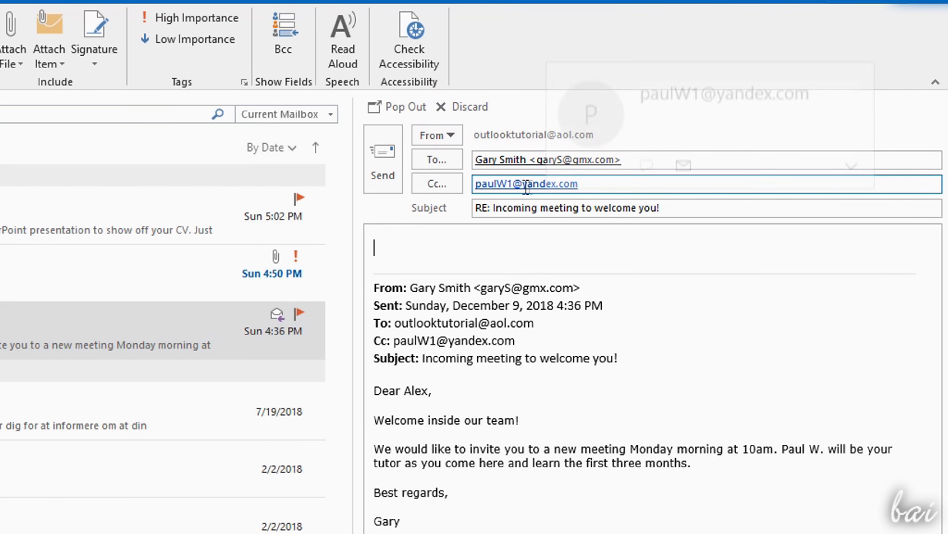
pyautogui.click(599, 184)
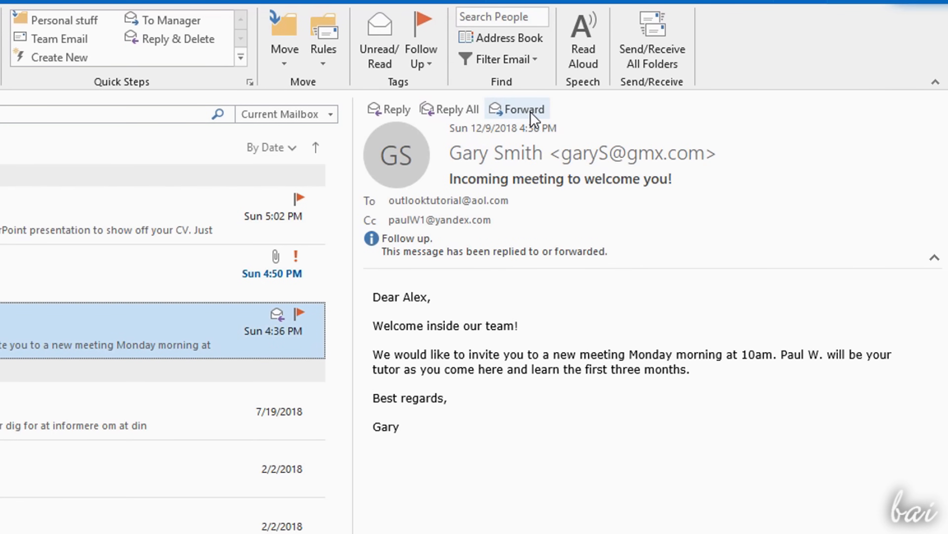
pyautogui.click(516, 109)
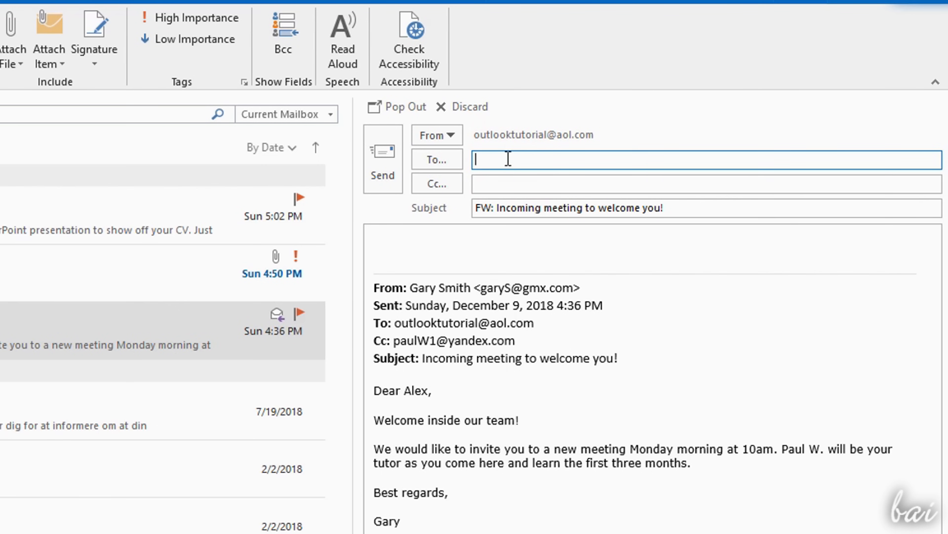
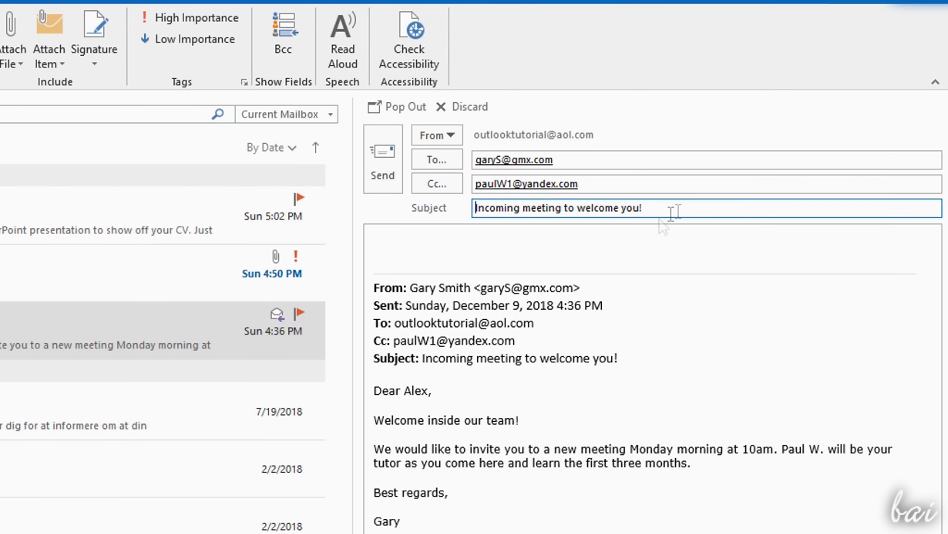
pyautogui.write('- Response')
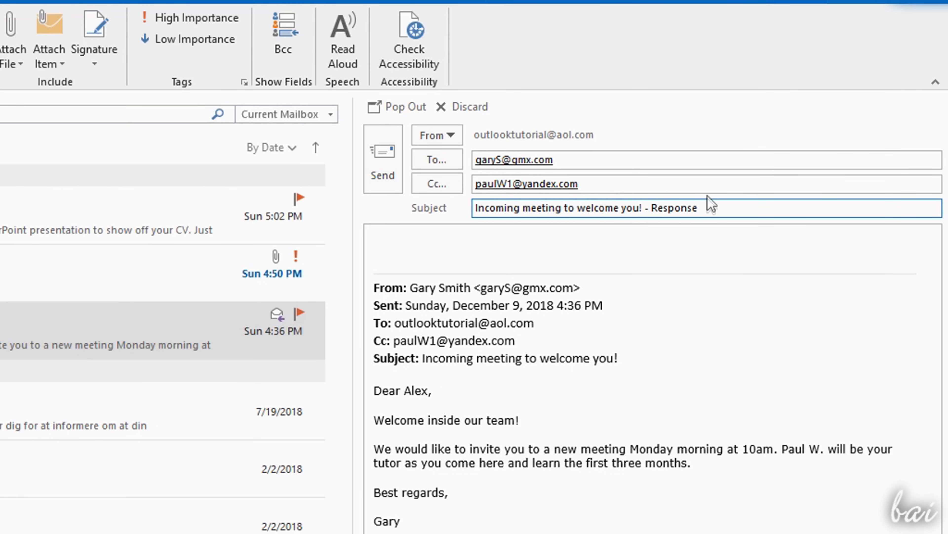
pyautogui.click(604, 184)
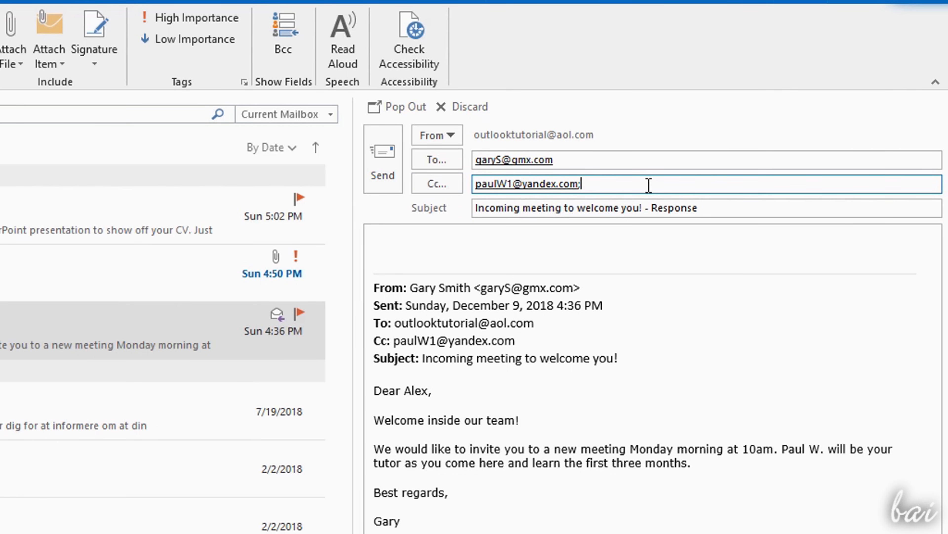
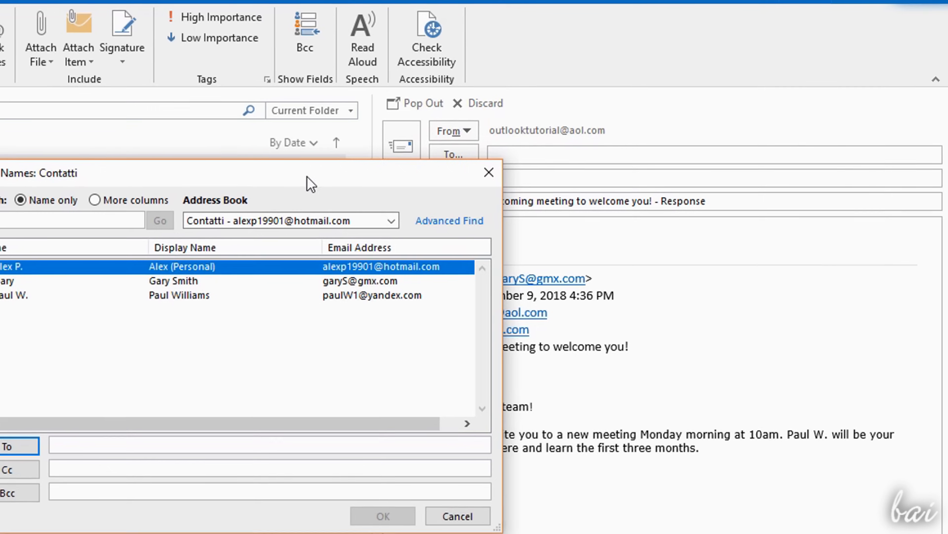
# Add recipients from the Select Names dialog and save the main To address as an Outlook contact.
pyautogui.click(52, 424)
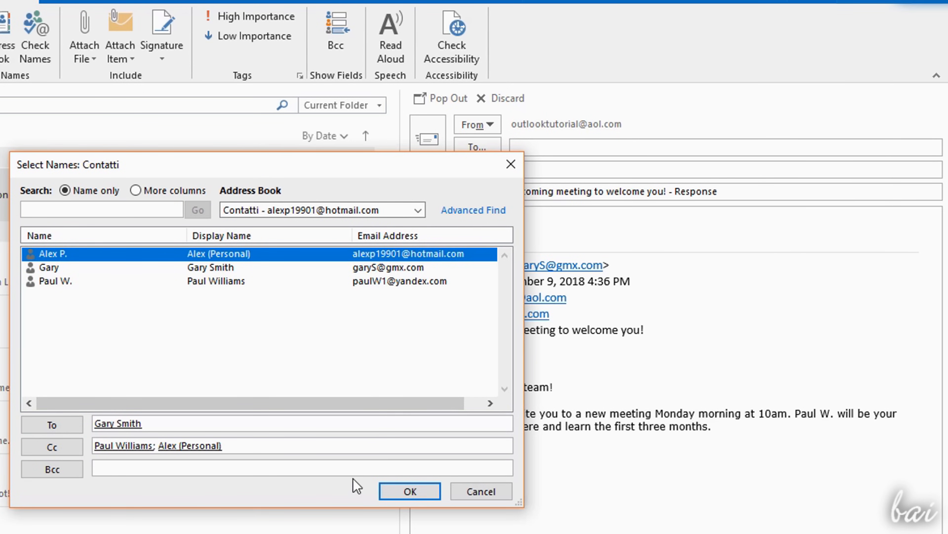
pyautogui.click(410, 491)
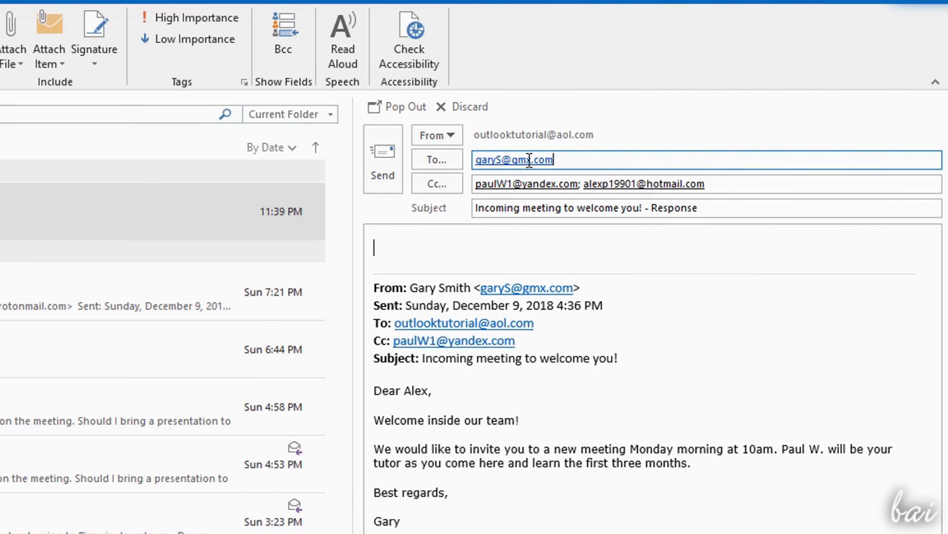
pyautogui.rightClick(513, 159)
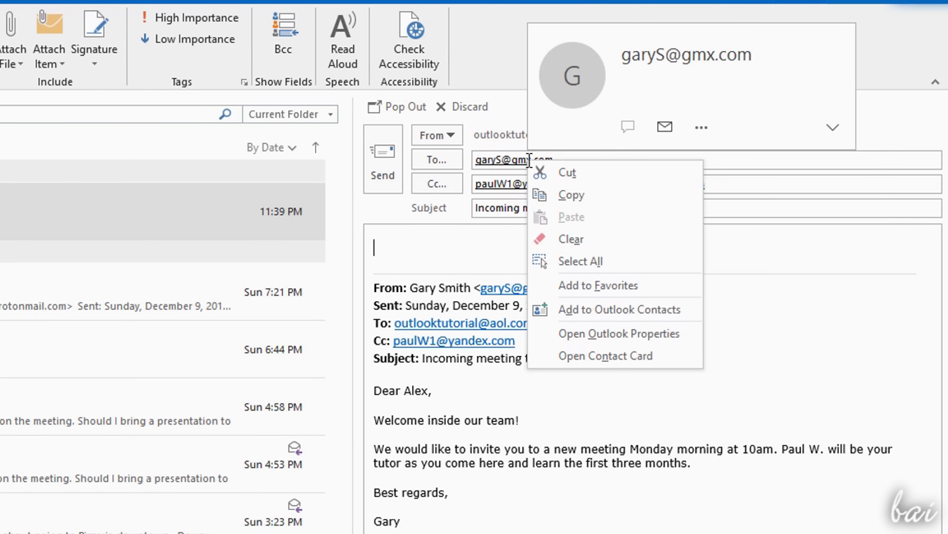
pyautogui.moveTo(617, 309)
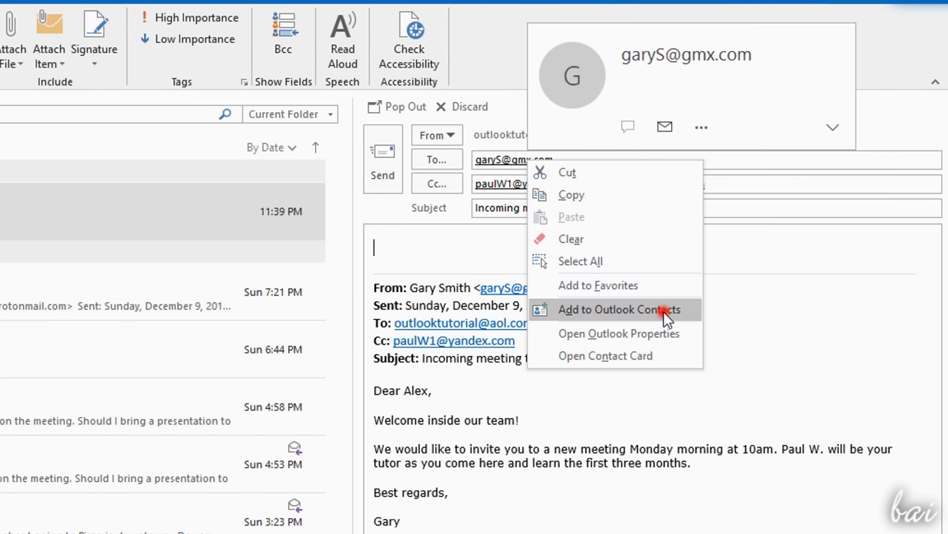
pyautogui.click(618, 309)
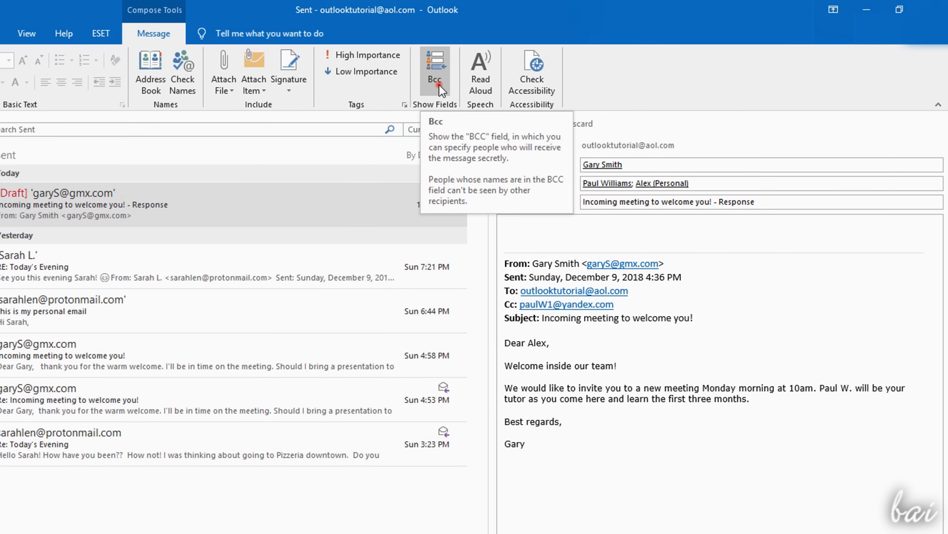
# Keep the aol From account and write 'Dear Ga...' reply confirming being on time at 10 am, signed Alex.
pyautogui.click(434, 71)
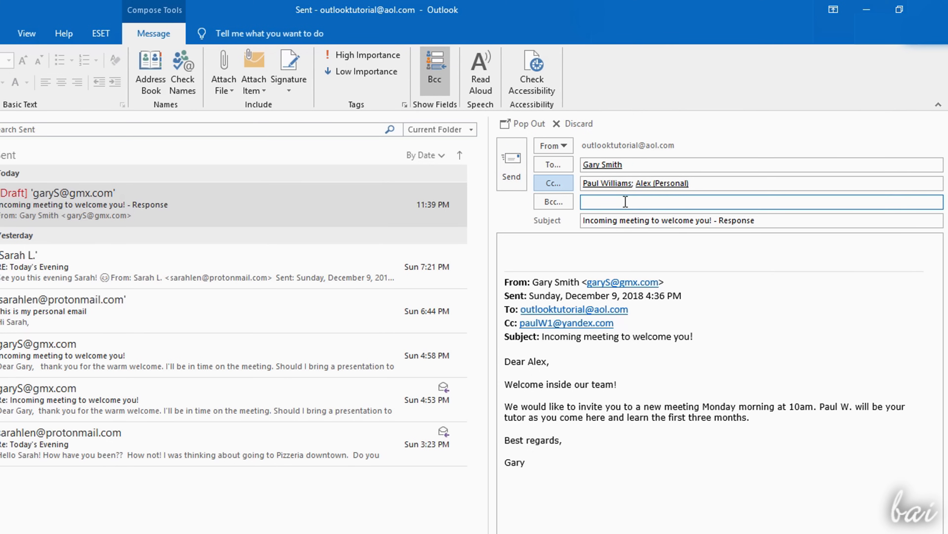
pyautogui.click(551, 145)
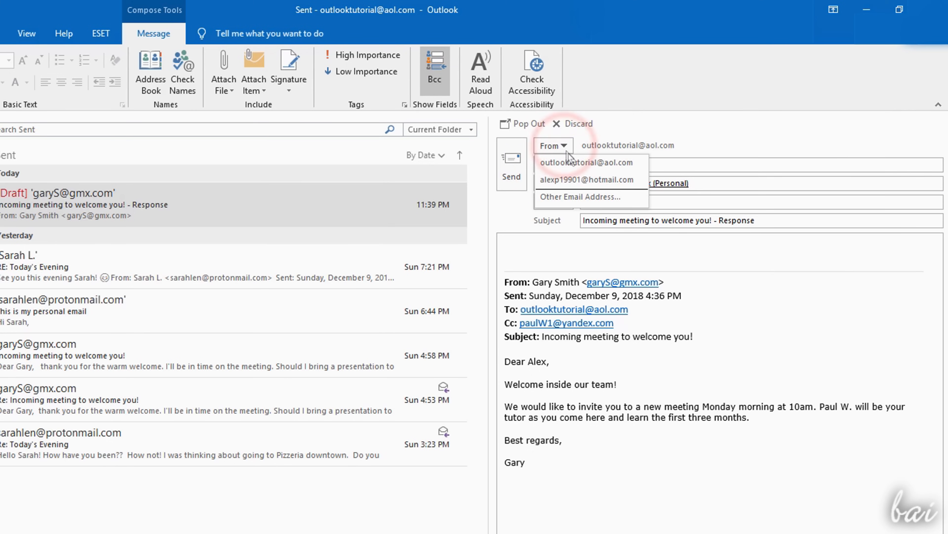
pyautogui.click(584, 180)
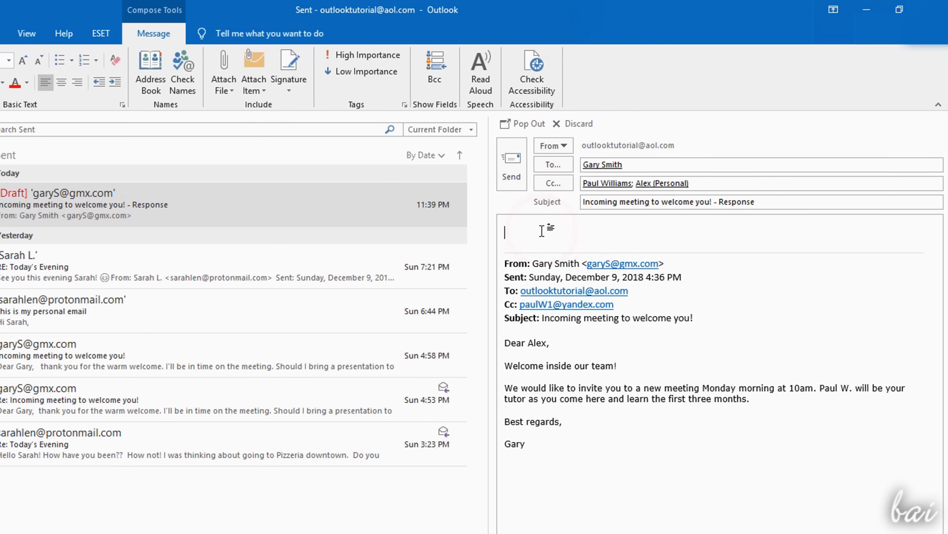
pyautogui.write('Dear Gary,')
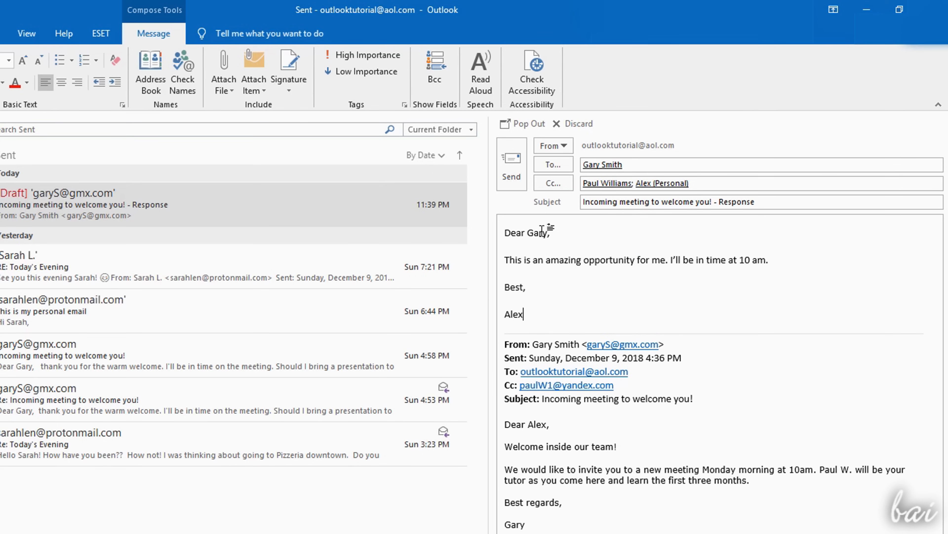
pyautogui.doubleClick(750, 260)
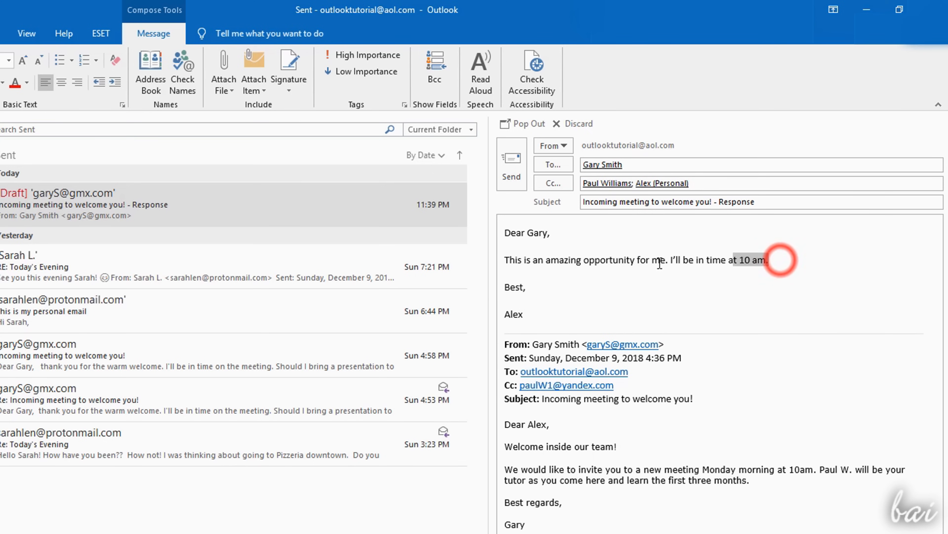
pyautogui.tripleClick(617, 260)
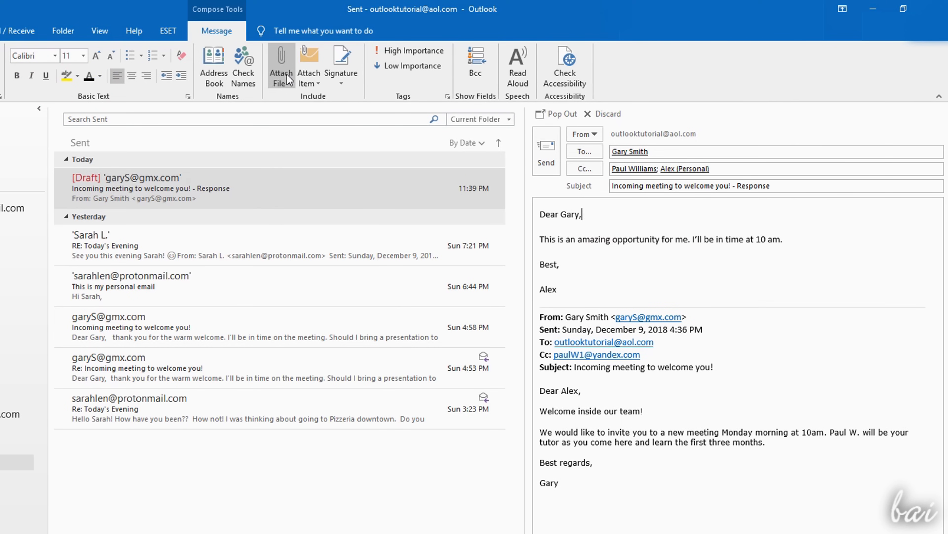
# Attach HereIAm_Presentation.pptx from Recent Items and mark the reply High Importance.
pyautogui.click(280, 65)
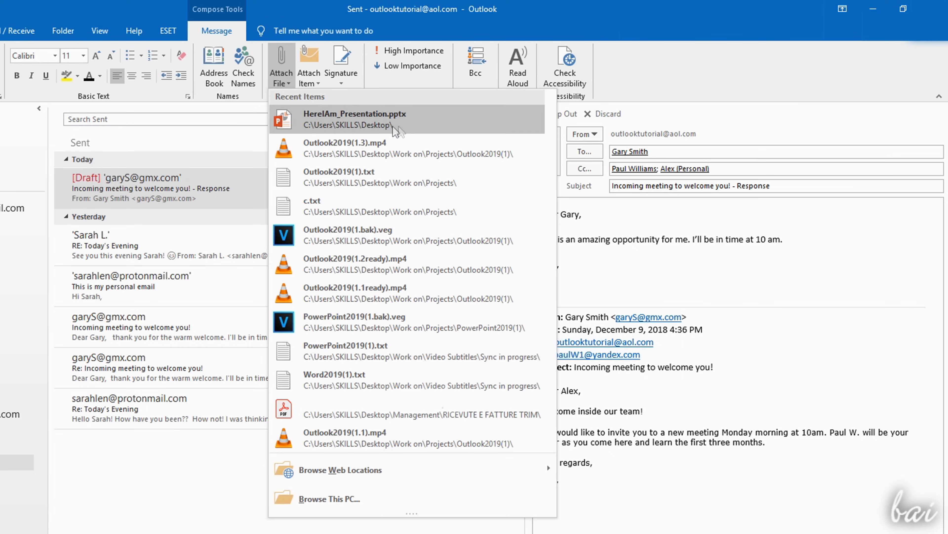
pyautogui.click(354, 119)
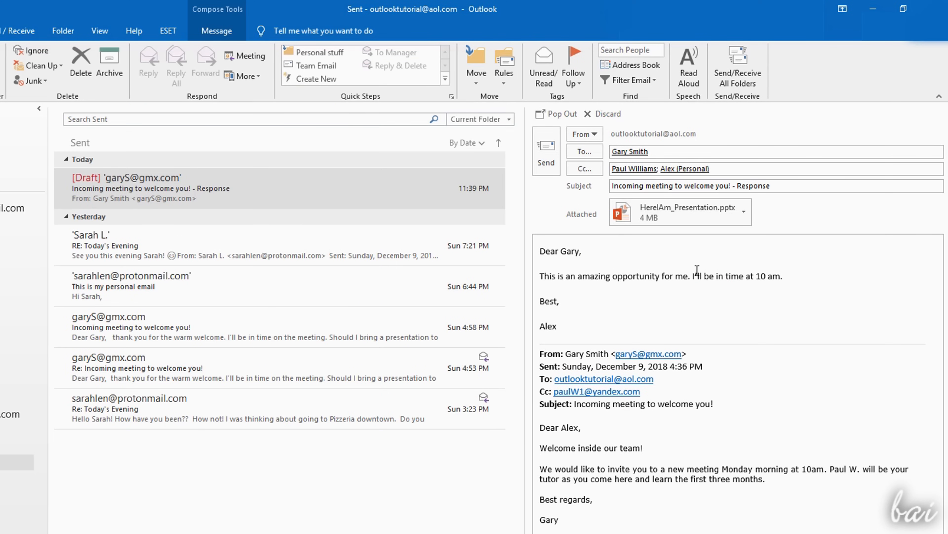
pyautogui.click(217, 30)
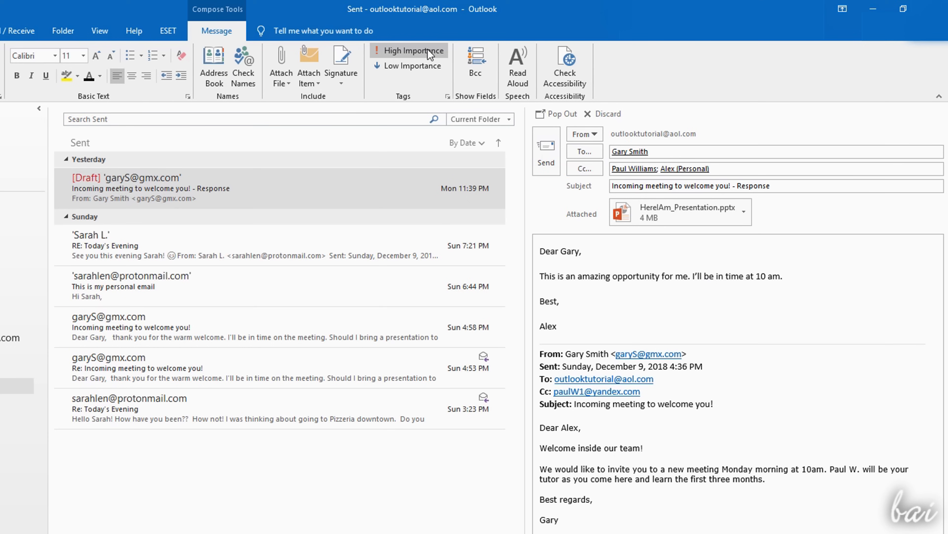
pyautogui.click(412, 50)
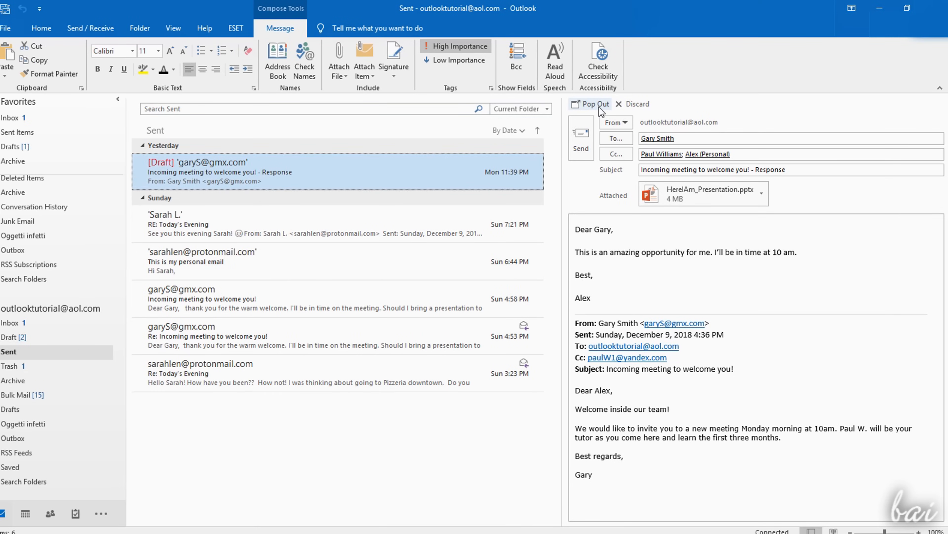
pyautogui.click(594, 103)
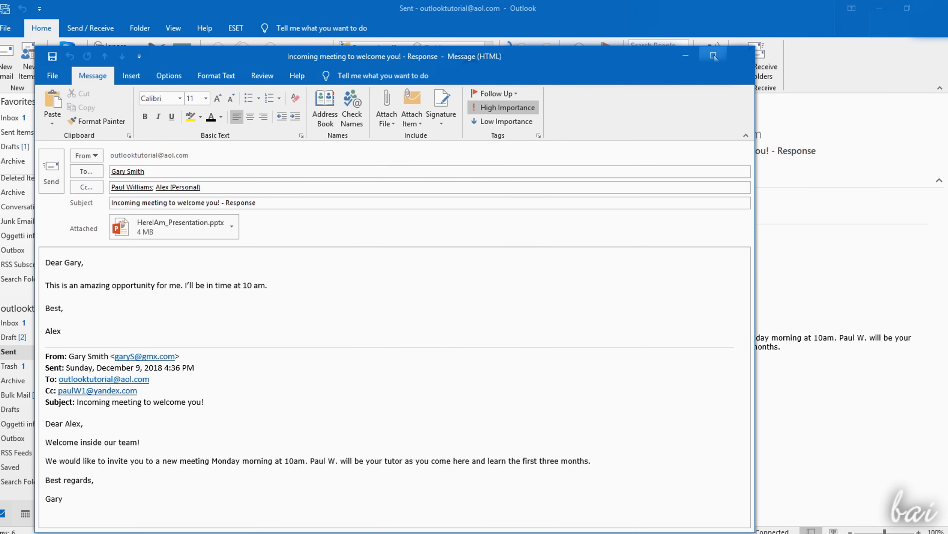
pyautogui.click(118, 35)
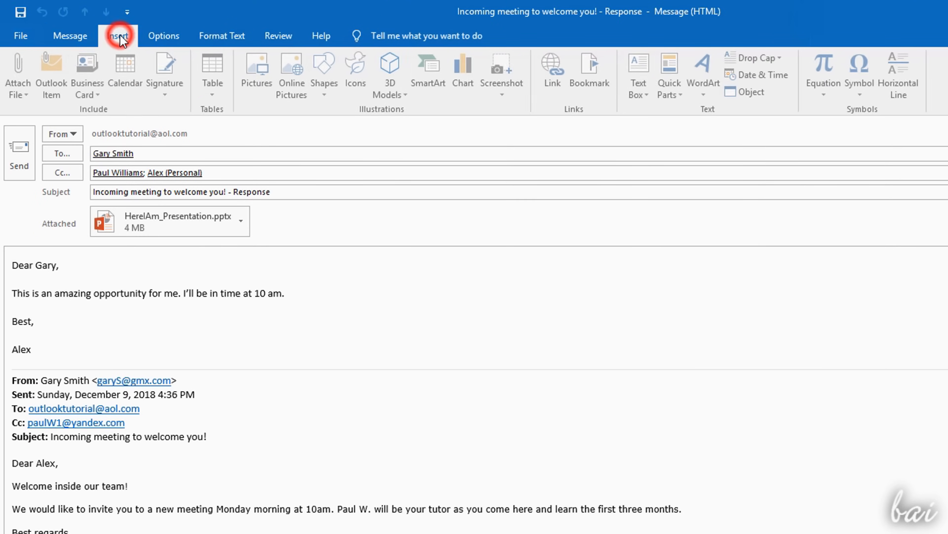
pyautogui.click(278, 35)
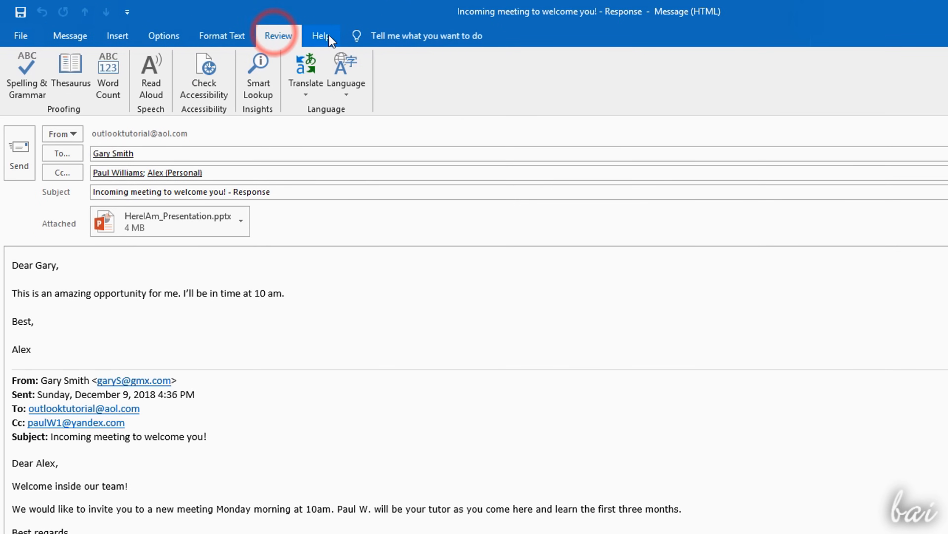
pyautogui.click(70, 35)
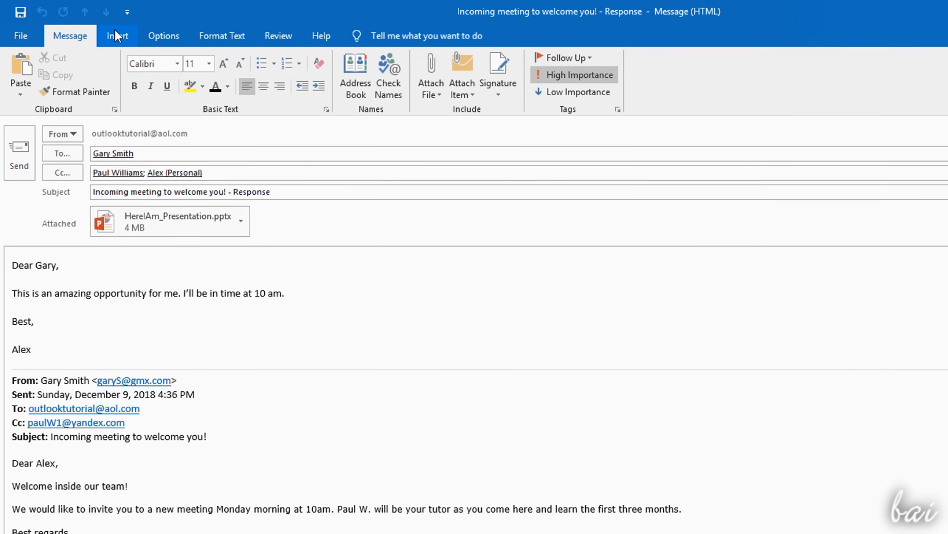
pyautogui.click(214, 73)
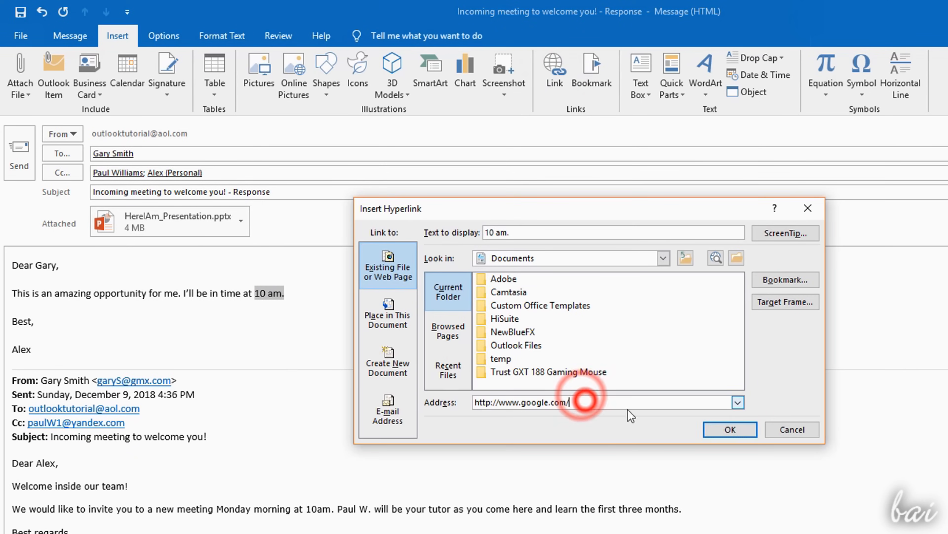
pyautogui.click(729, 429)
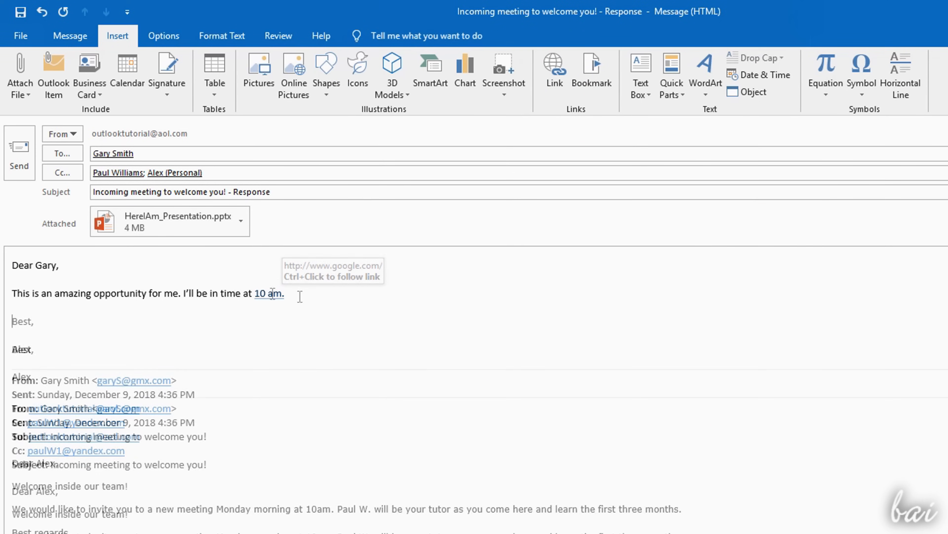
# Insert and remove the SampleTable picture, keep the y = x² equation, and insert a € symbol.
pyautogui.click(257, 76)
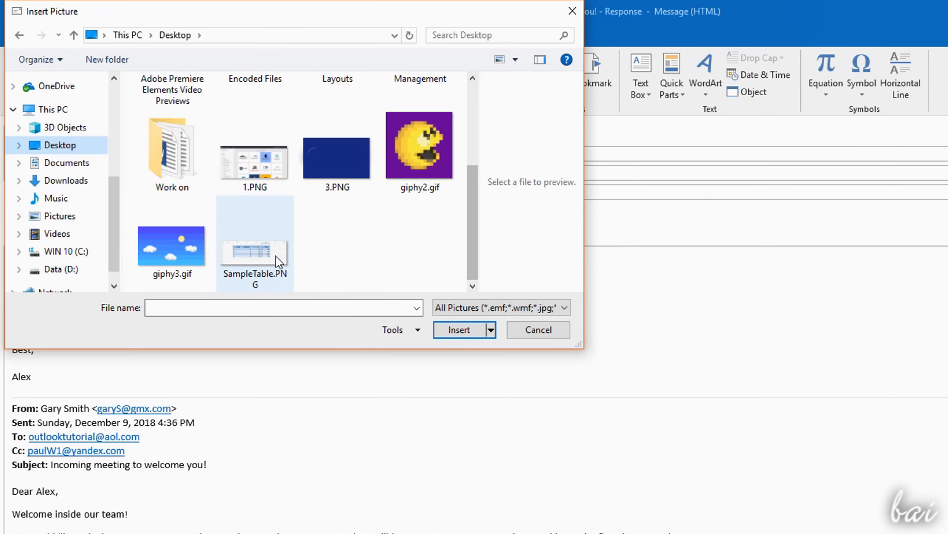
pyautogui.click(460, 329)
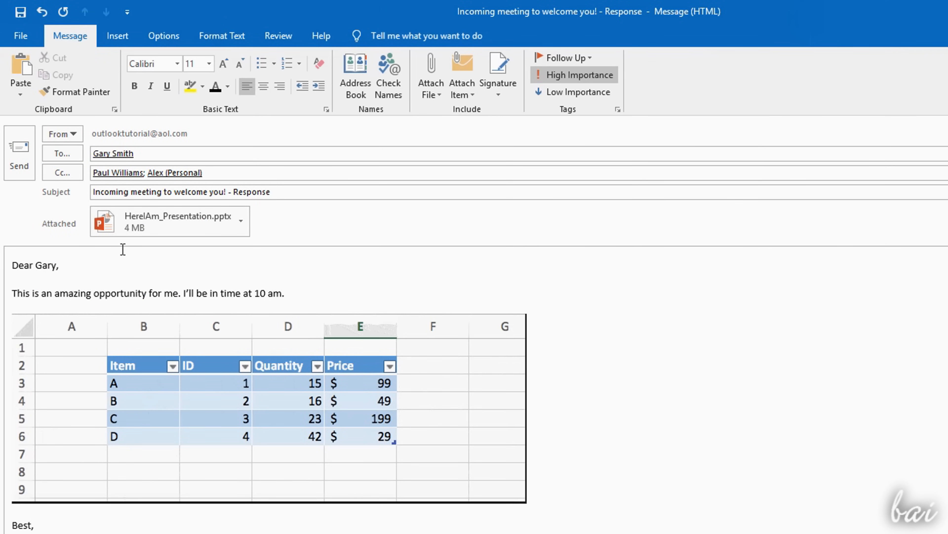
pyautogui.click(746, 67)
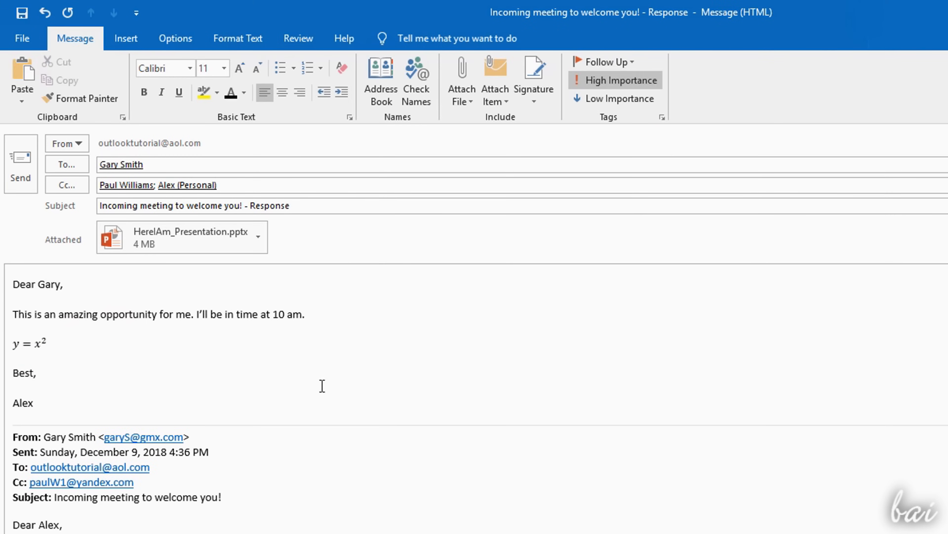
pyautogui.click(848, 71)
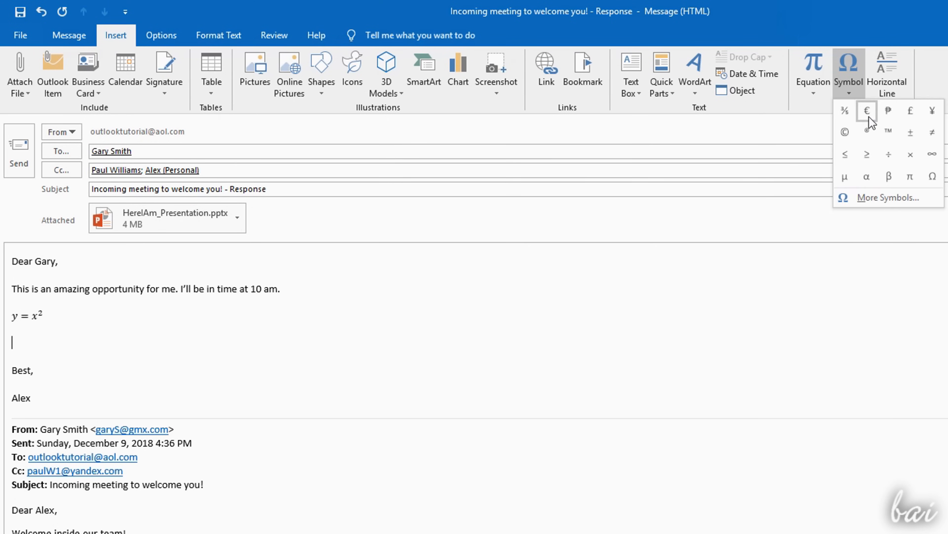
pyautogui.click(867, 111)
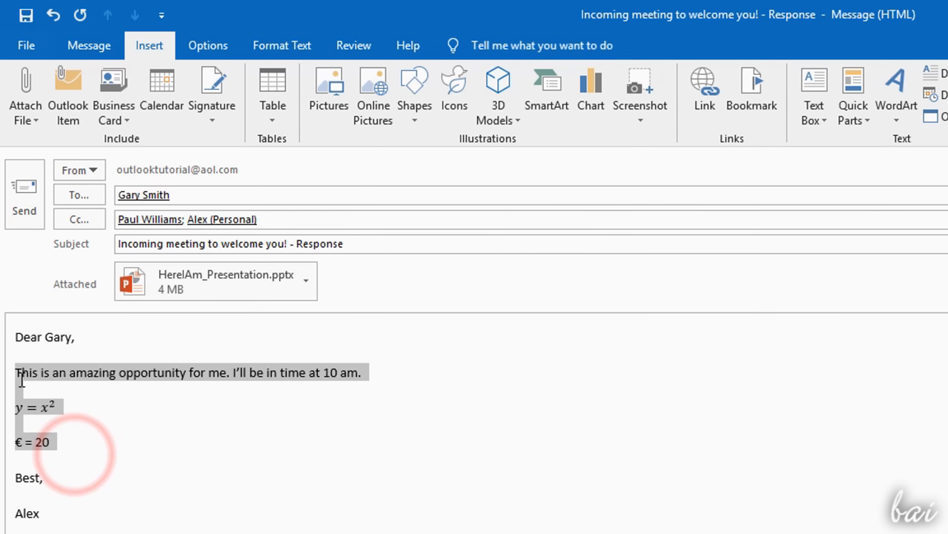
# Set the reply's body lines to plain formatting and send the reply to Gary.
pyautogui.click(281, 45)
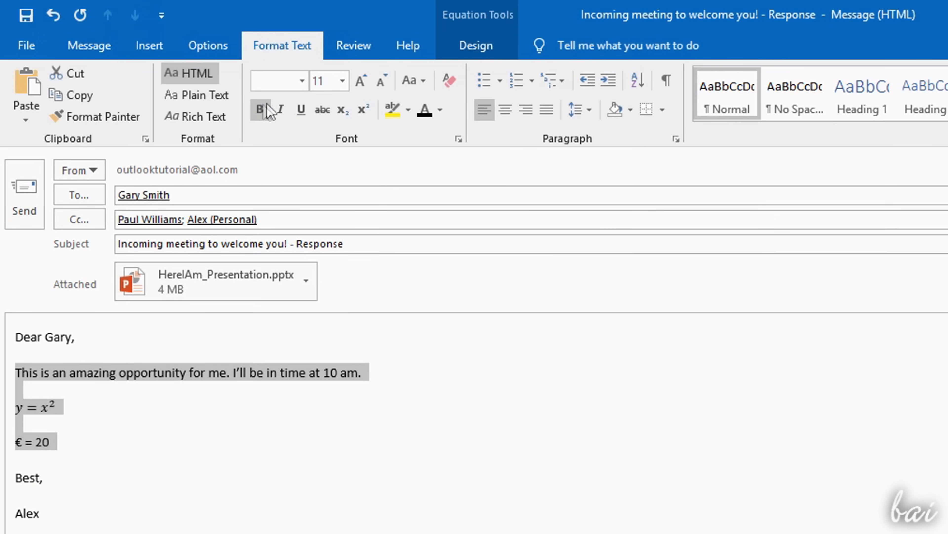
pyautogui.click(441, 110)
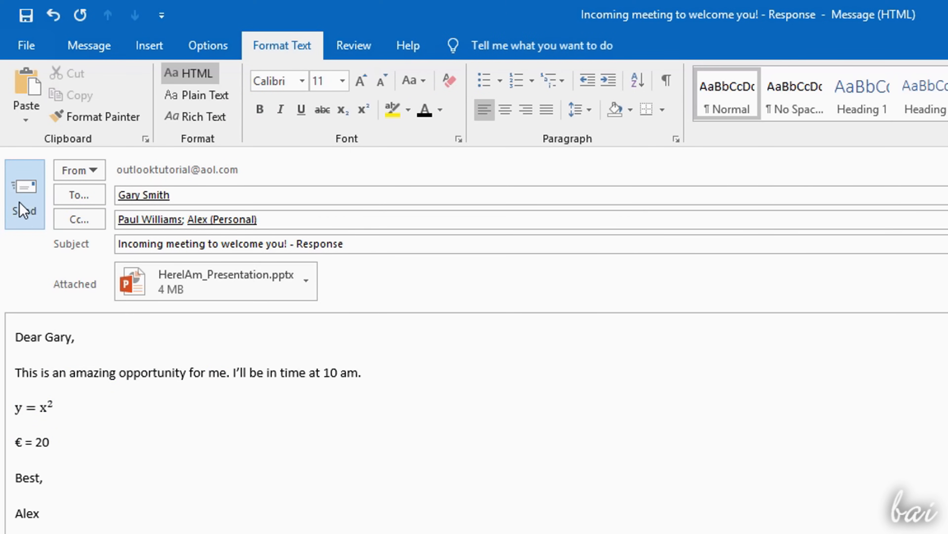
pyautogui.click(25, 193)
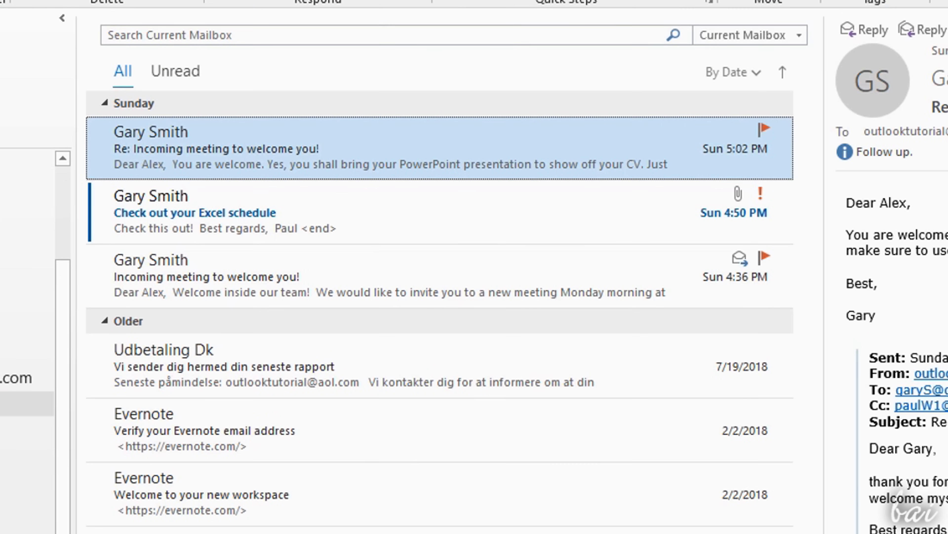
pyautogui.moveTo(99, 257)
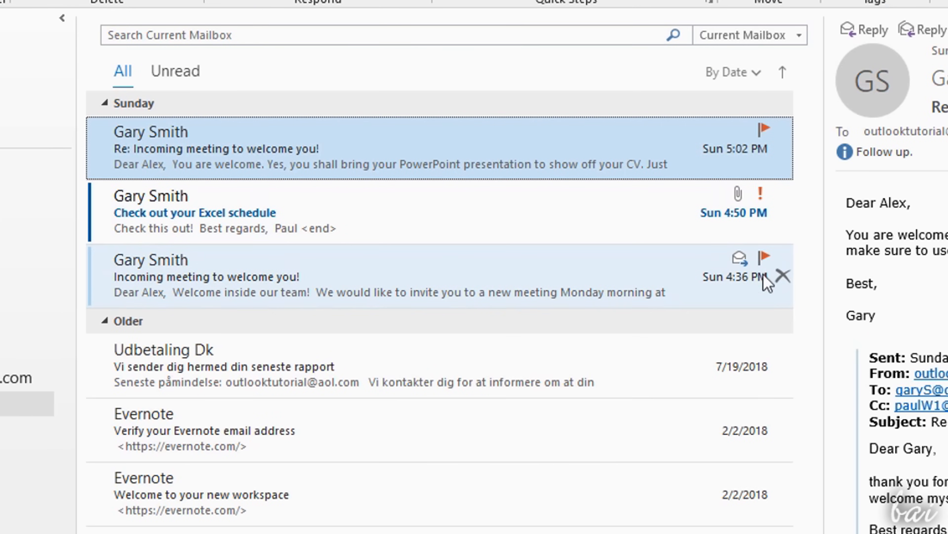
pyautogui.moveTo(747, 272)
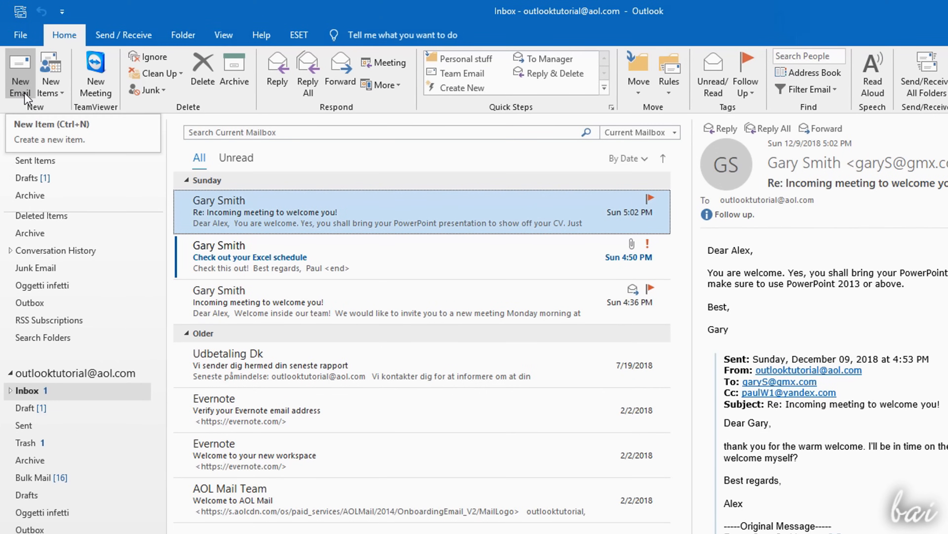
# Browse the Trash, Bulk Mail and archived Personal stuff folders, then return to the AOL Inbox.
pyautogui.click(19, 72)
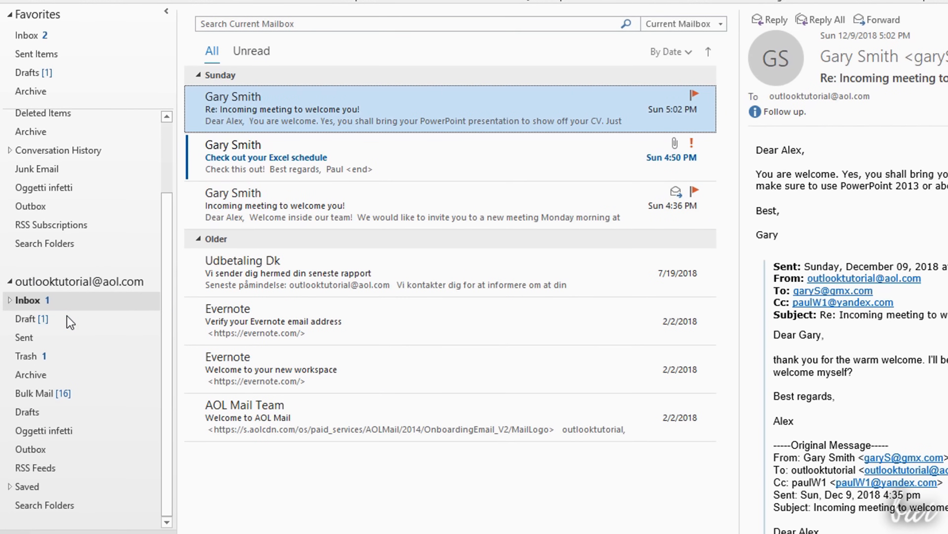
pyautogui.click(31, 318)
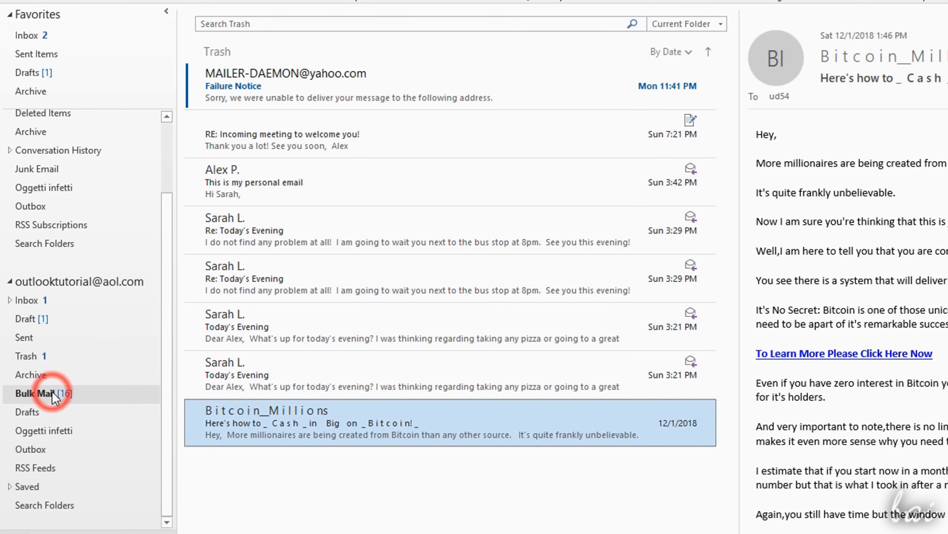
pyautogui.click(36, 393)
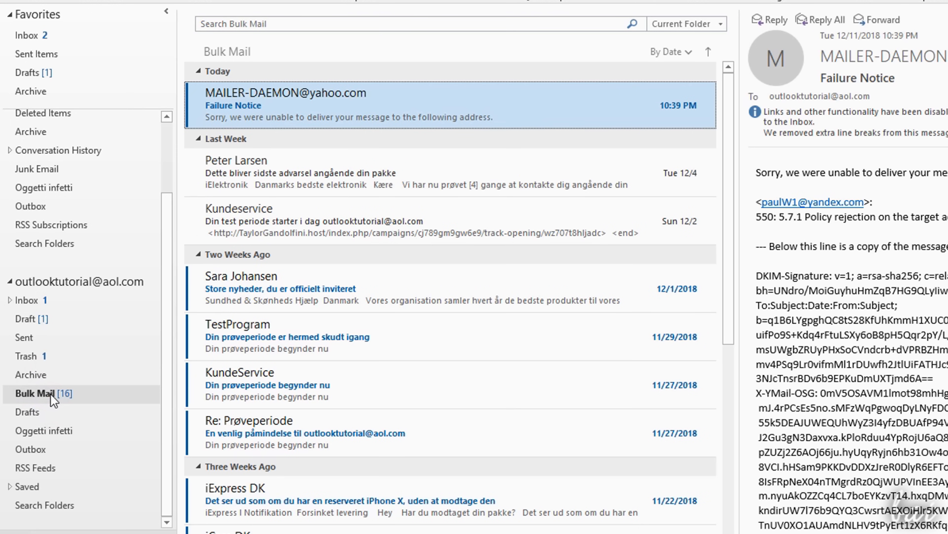
pyautogui.rightClick(43, 392)
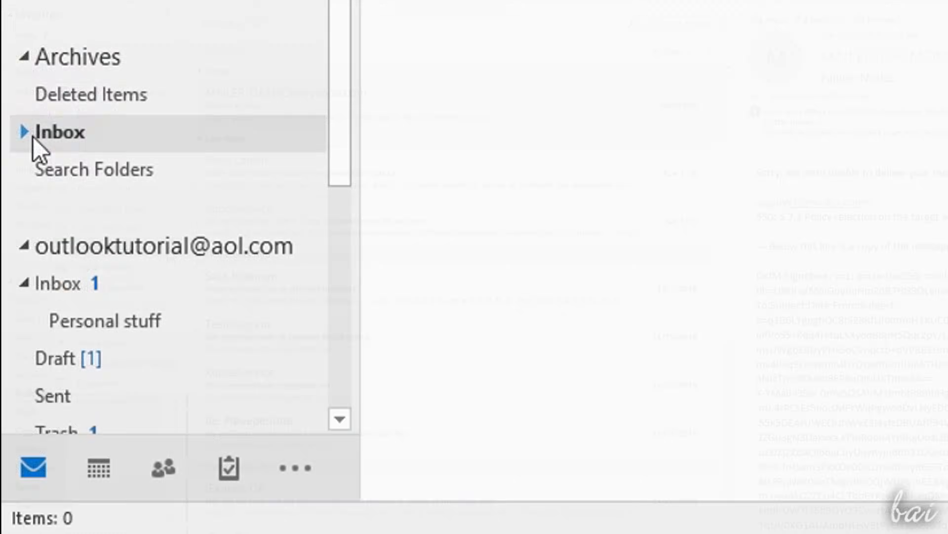
pyautogui.click(23, 132)
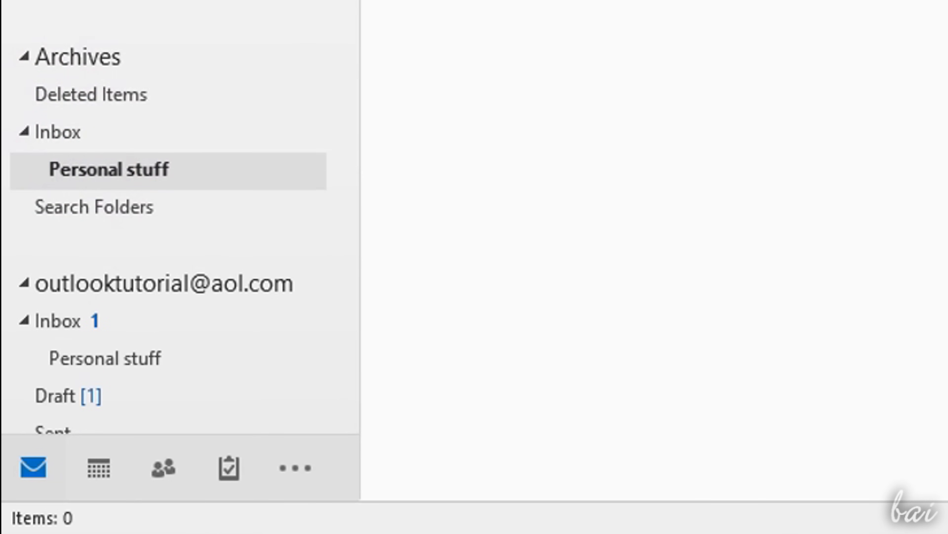
pyautogui.click(56, 321)
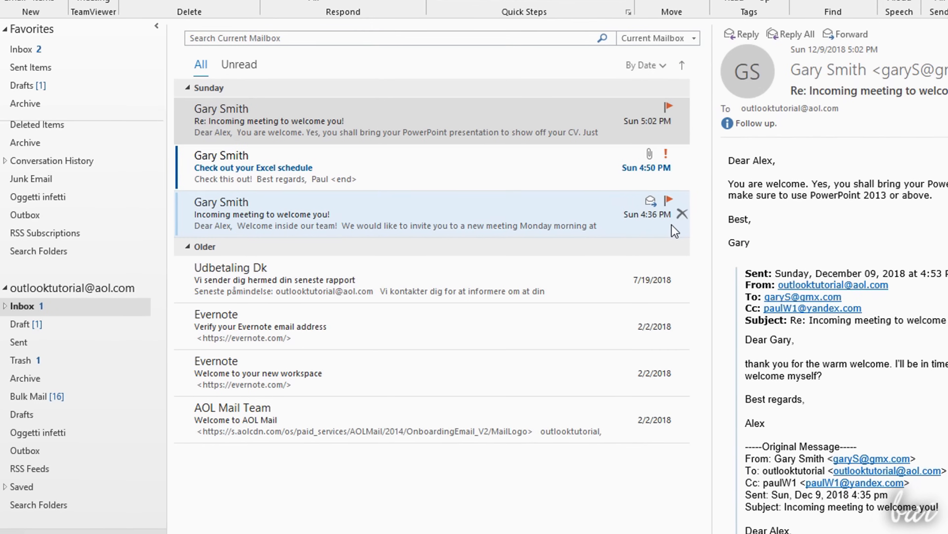
# Create a 'Personal stuff' subfolder under Inbox holding the three personal messages and open it.
pyautogui.rightClick(27, 305)
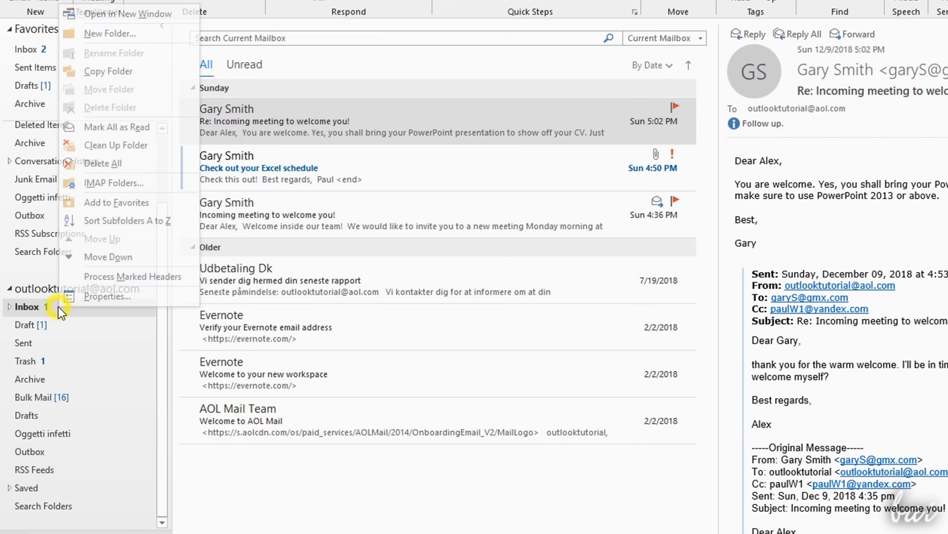
pyautogui.click(115, 145)
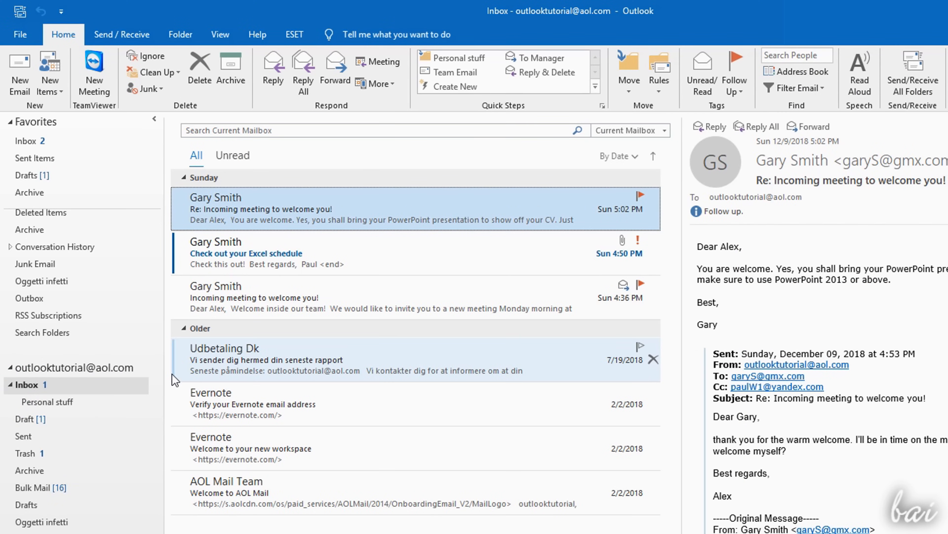
pyautogui.click(48, 401)
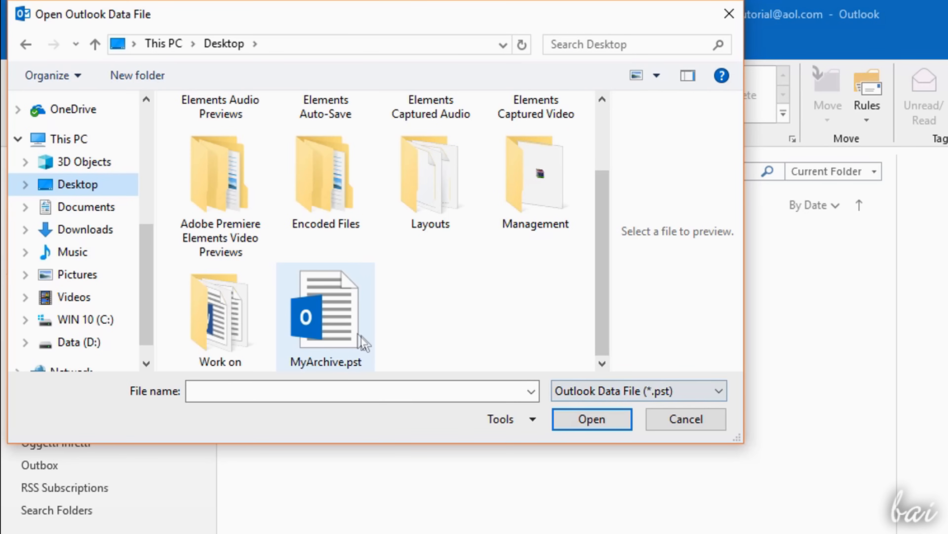
pyautogui.moveTo(362, 342)
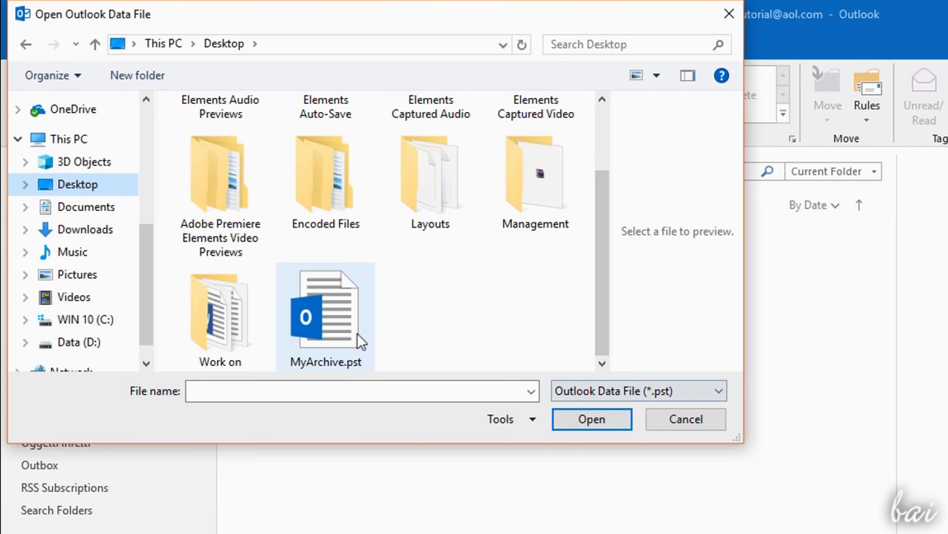
pyautogui.click(591, 419)
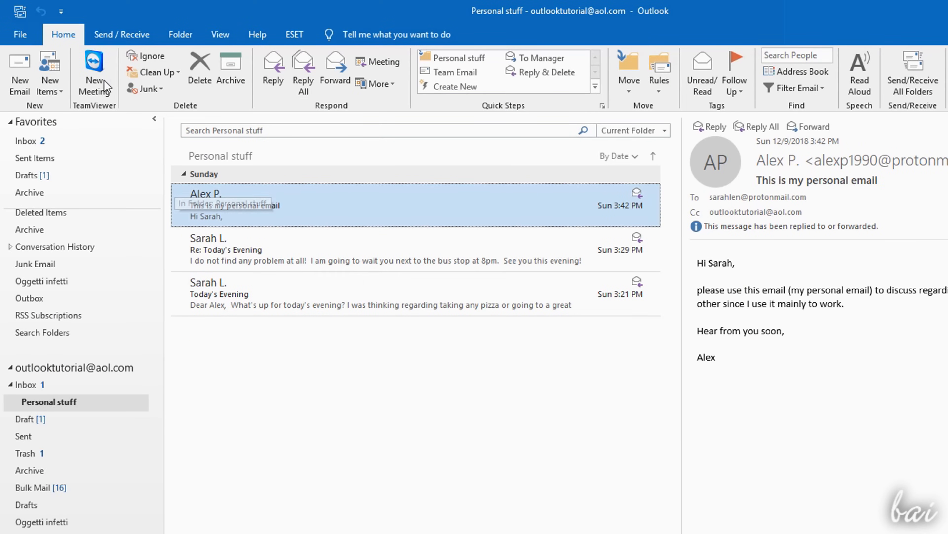
# Run Clean Up Old Items with an earlier cutoff date, archiving into MyArchive.pst on the Desktop.
pyautogui.click(19, 34)
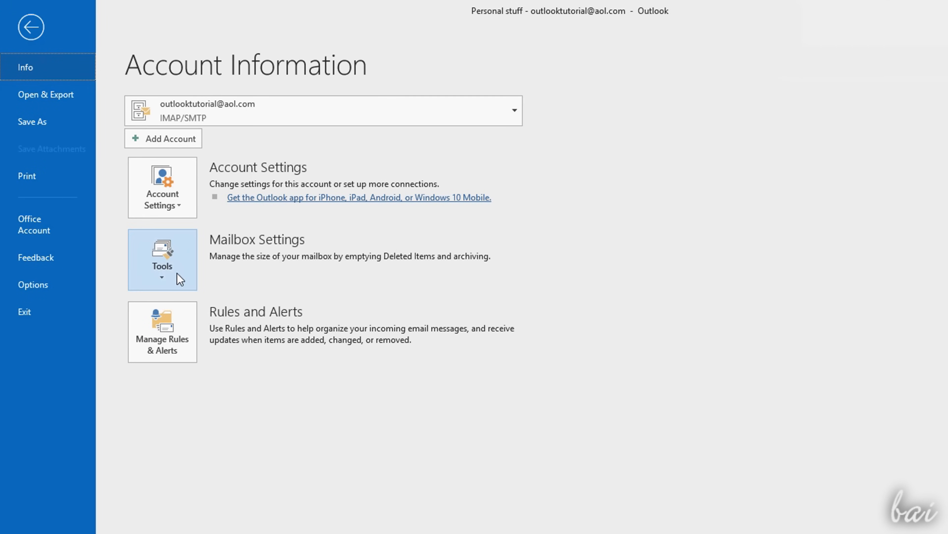
pyautogui.click(161, 259)
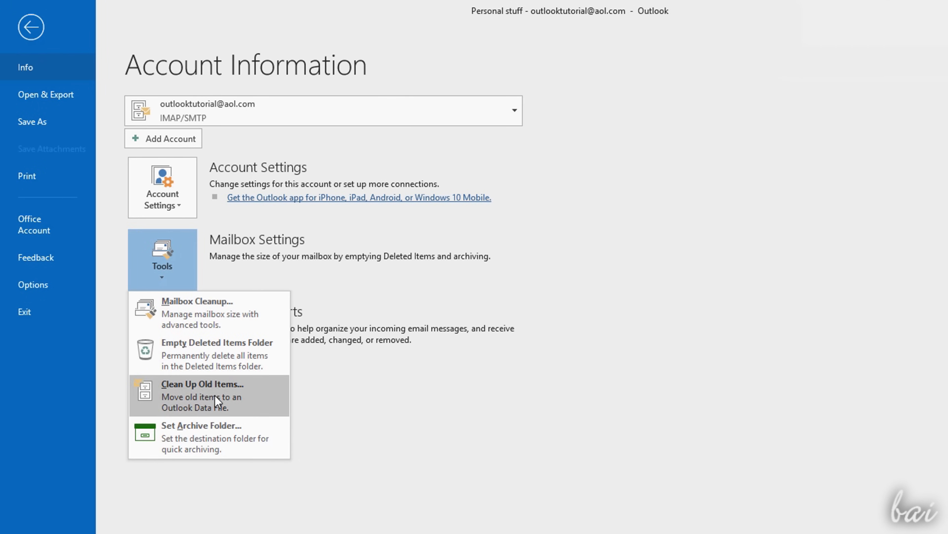
pyautogui.click(203, 384)
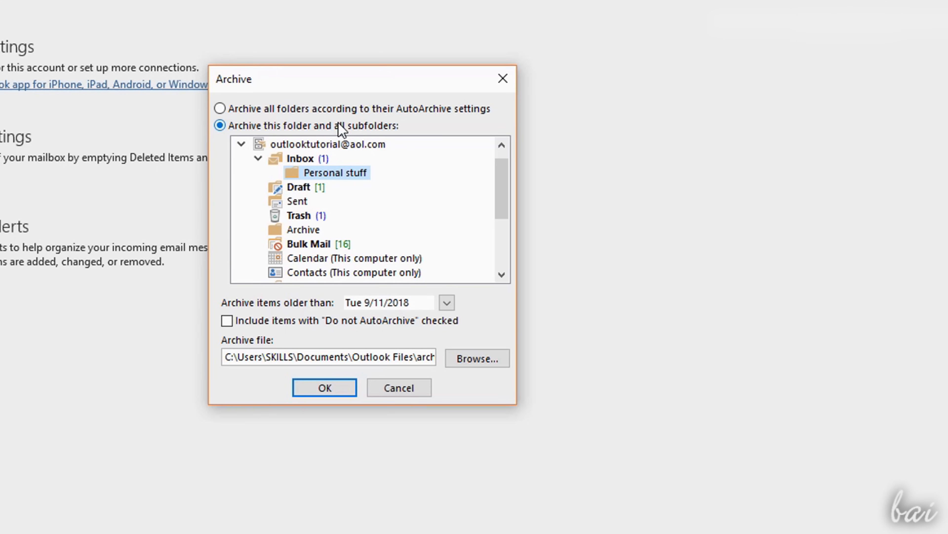
pyautogui.click(445, 304)
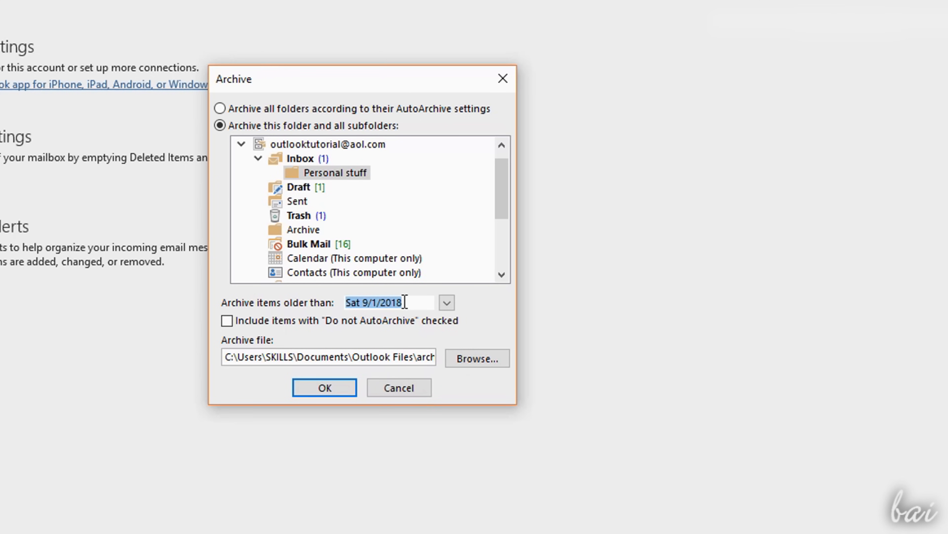
pyautogui.moveTo(266, 358)
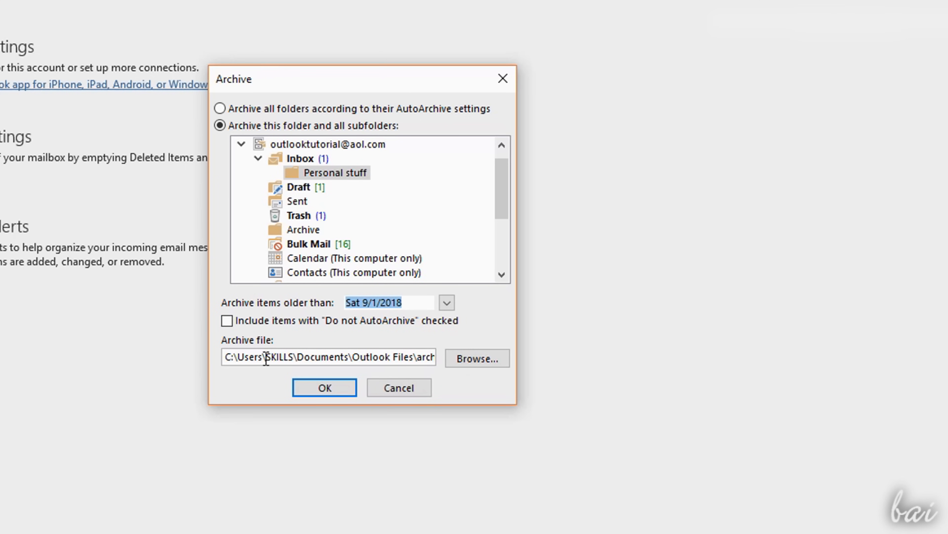
pyautogui.click(477, 357)
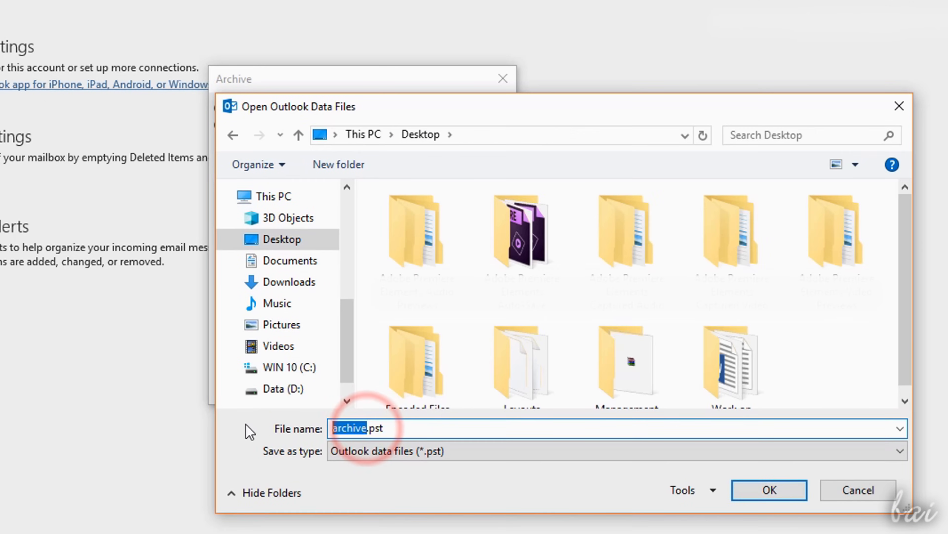
pyautogui.write('MyArchive')
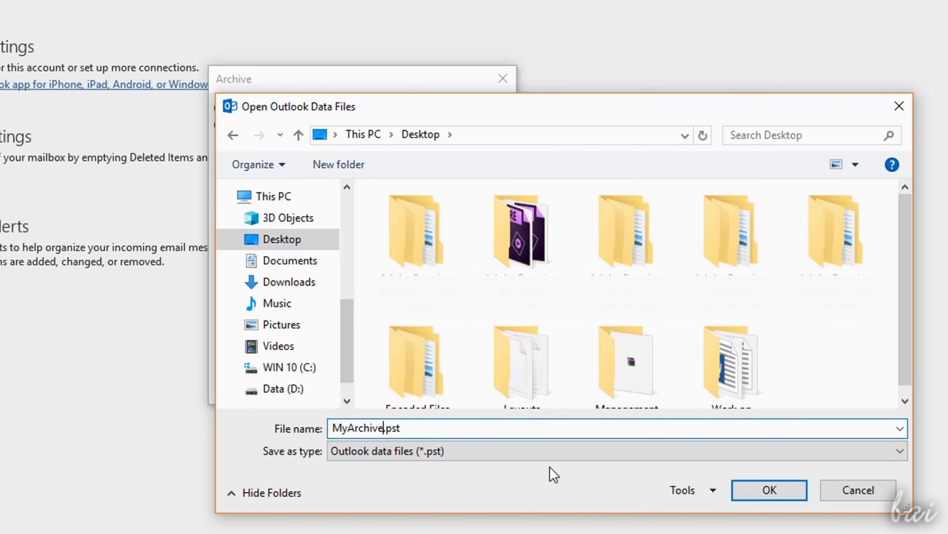
pyautogui.click(769, 490)
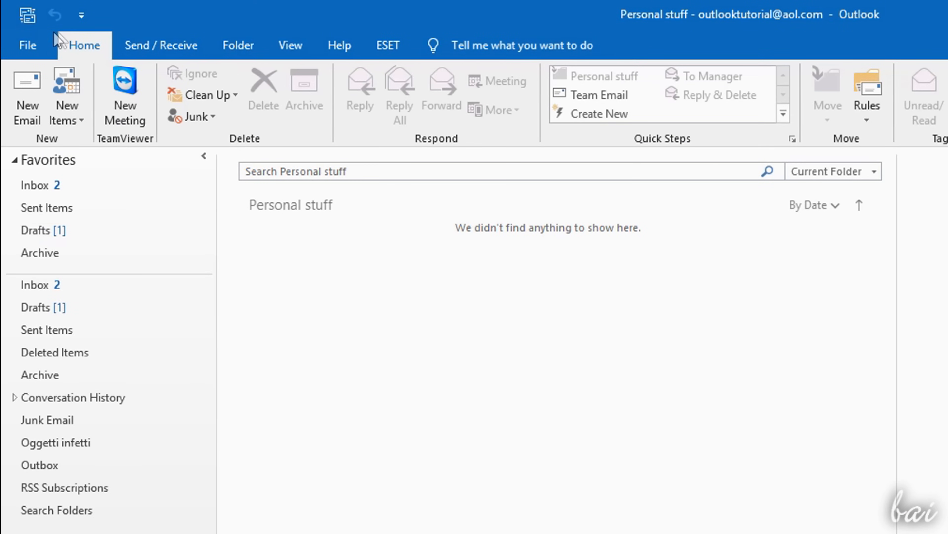
# Open MyArchive.pst from the Desktop and expand Archives to its Personal stuff folder.
pyautogui.click(27, 45)
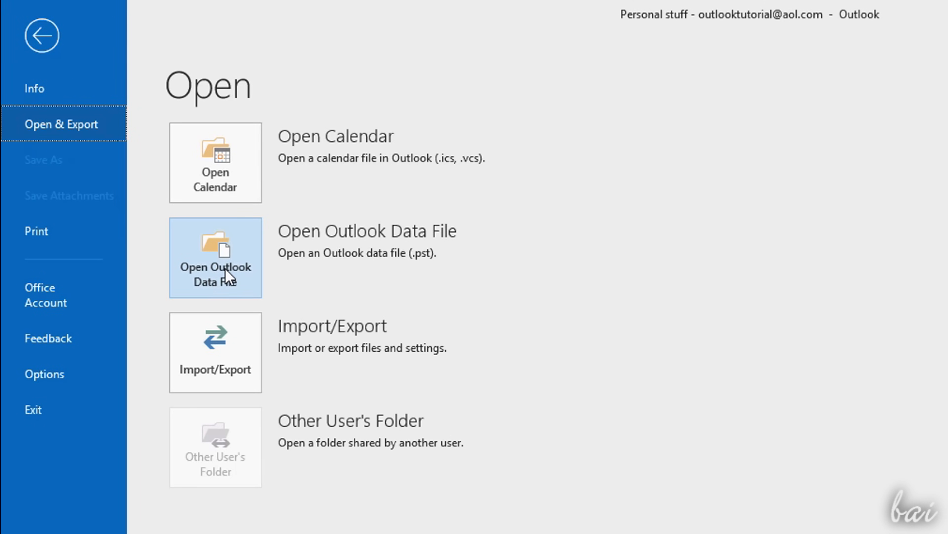
pyautogui.click(215, 257)
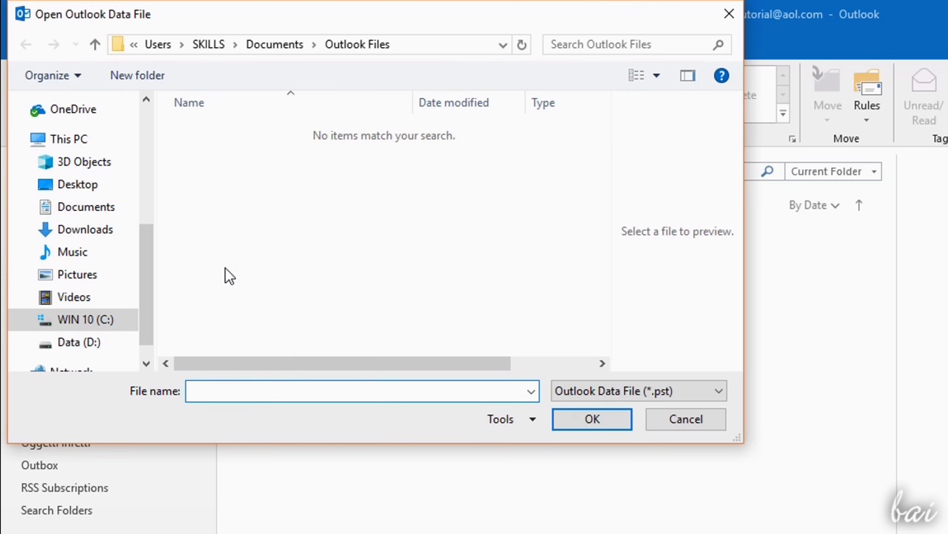
pyautogui.click(591, 418)
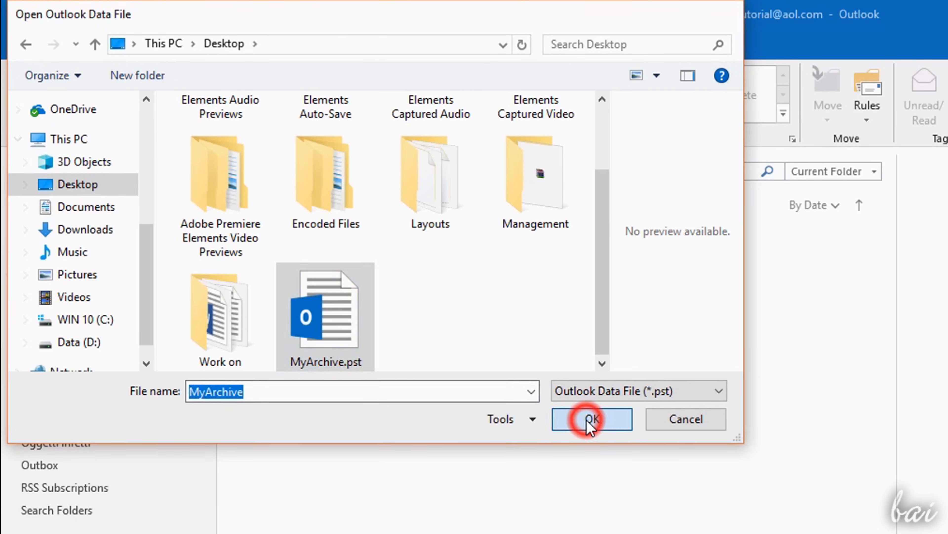
pyautogui.click(590, 418)
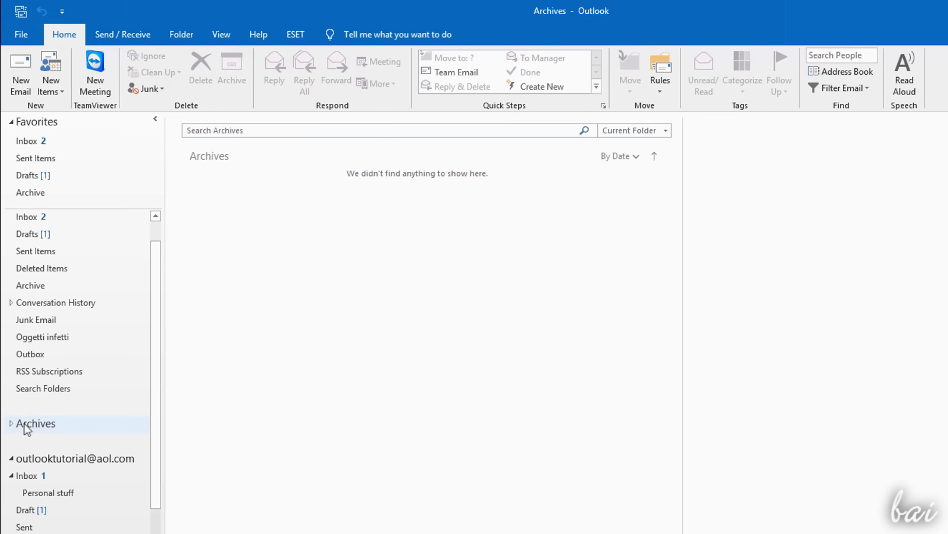
pyautogui.click(11, 423)
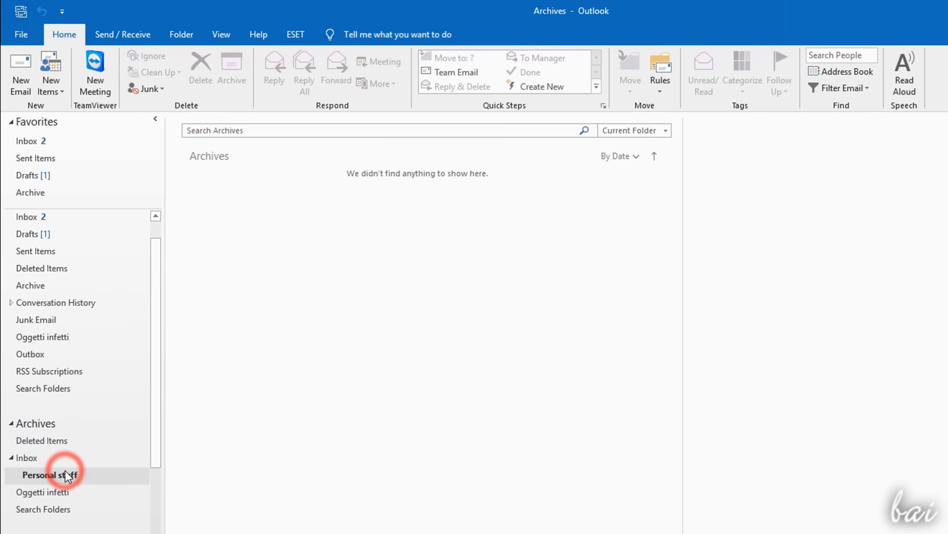
pyautogui.click(29, 229)
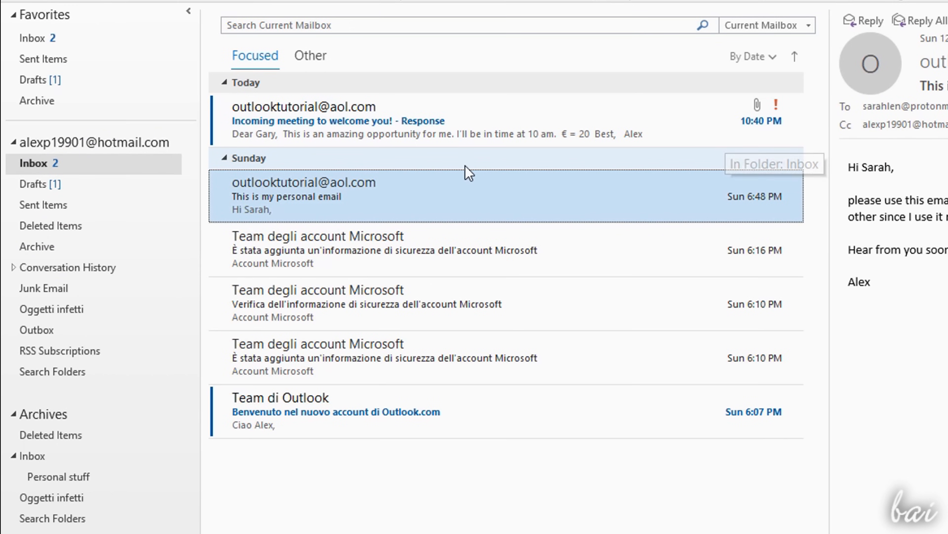
pyautogui.moveTo(341, 198)
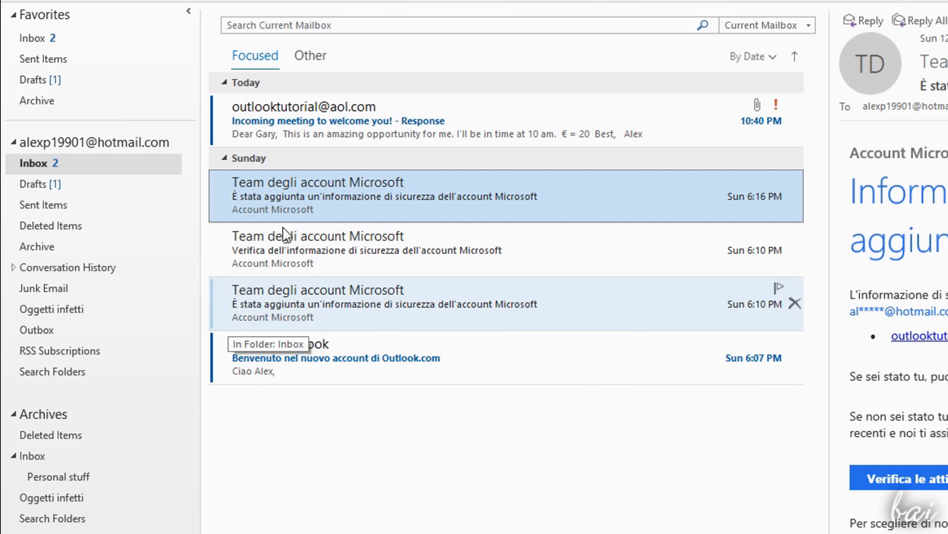
pyautogui.click(60, 476)
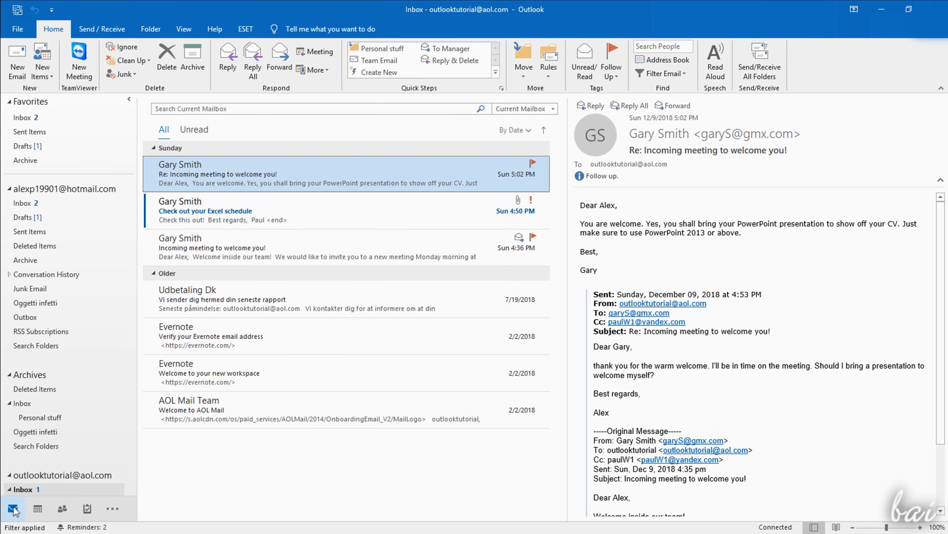
# Visit the calendar, contacts and to-do list, then show the December 2018 month calendar.
pyautogui.click(37, 508)
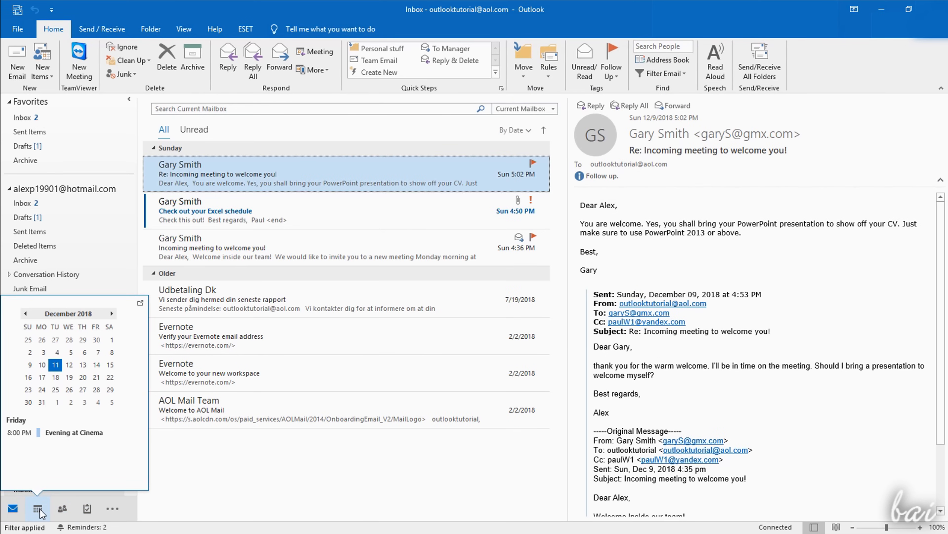
pyautogui.click(37, 509)
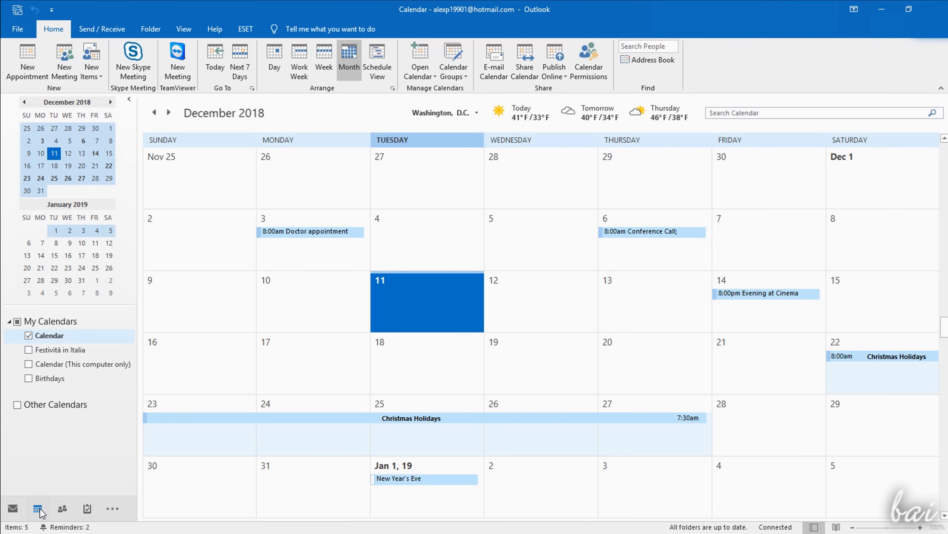
pyautogui.click(62, 509)
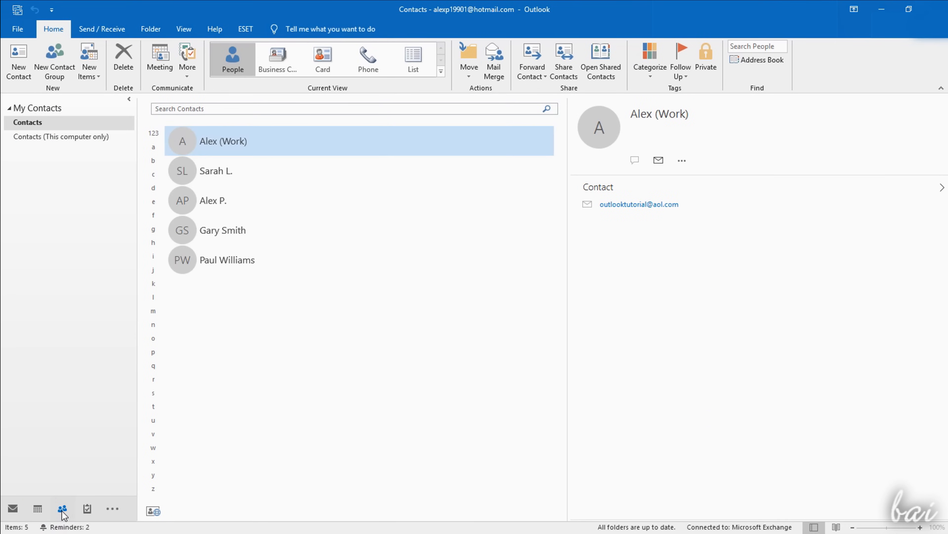
pyautogui.click(86, 509)
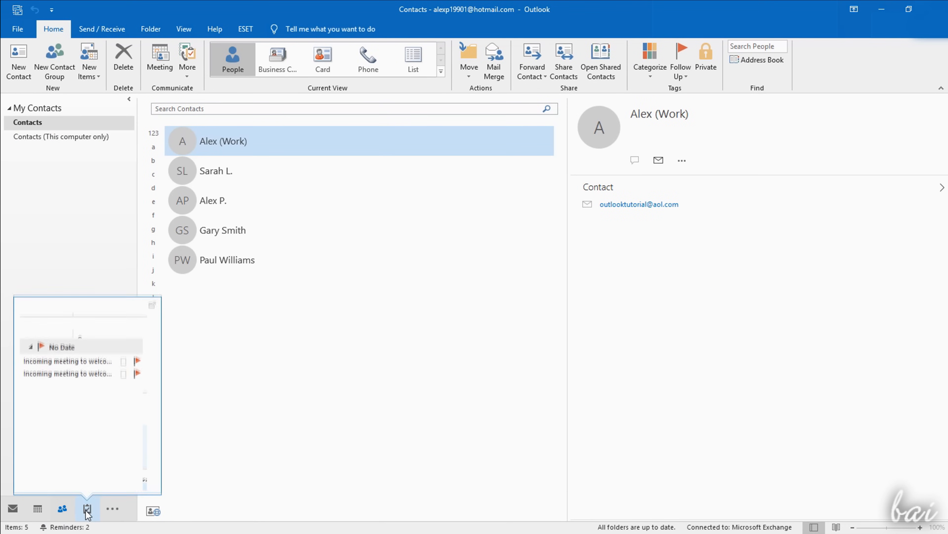
pyautogui.click(86, 508)
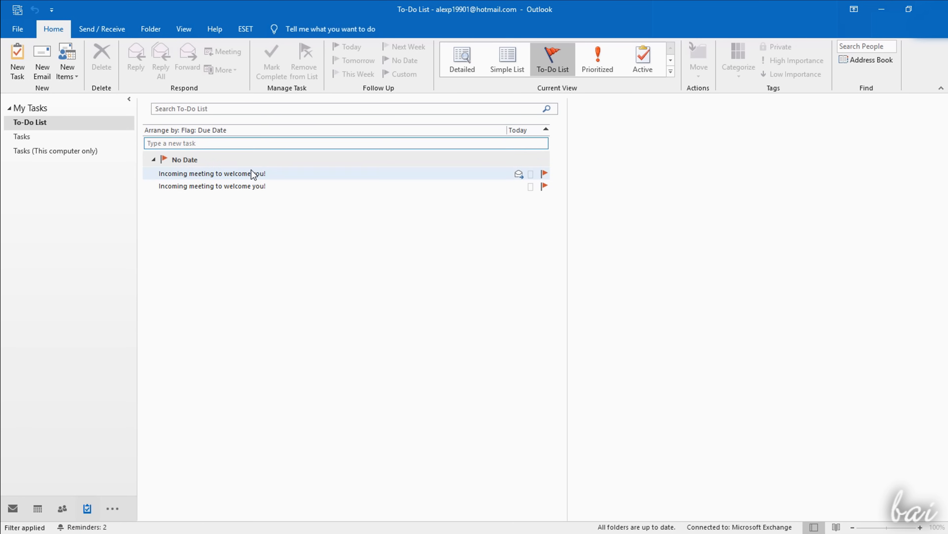
pyautogui.click(212, 173)
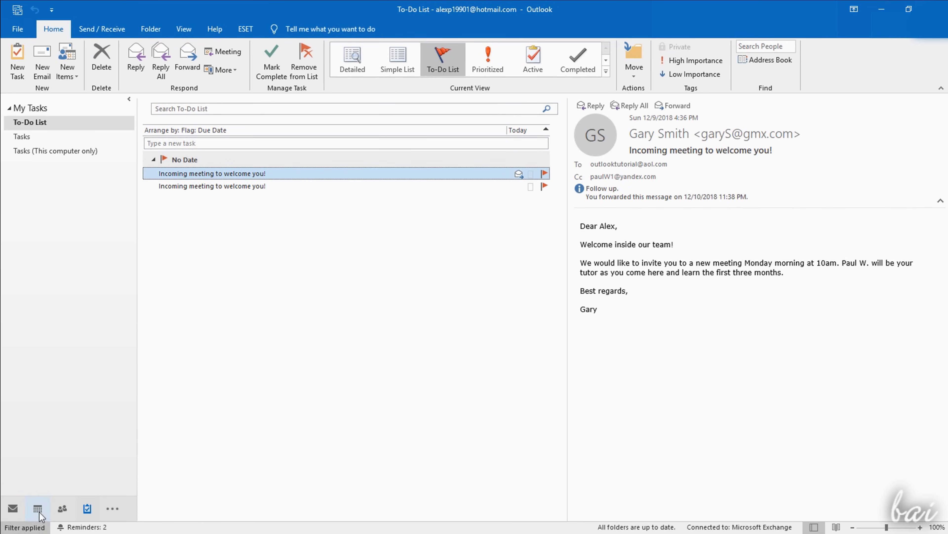
pyautogui.click(37, 507)
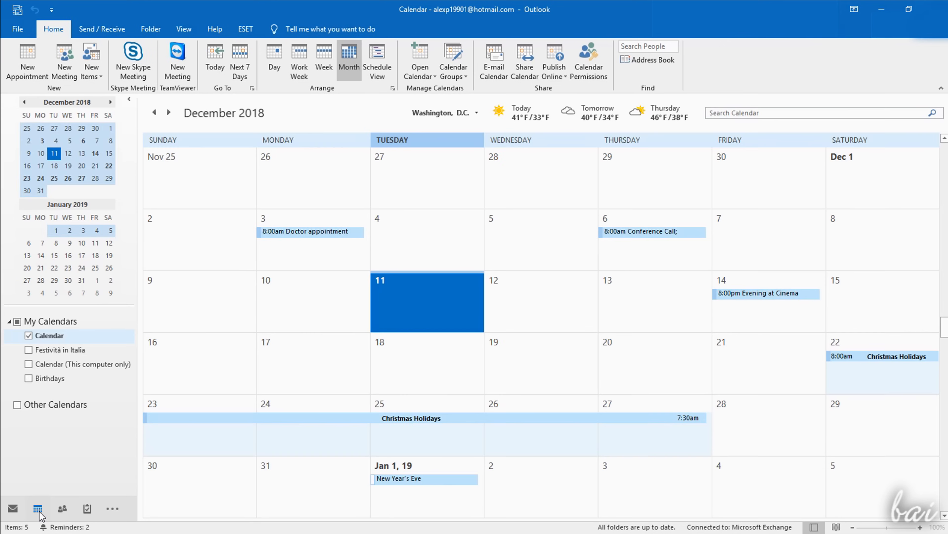
pyautogui.moveTo(793, 385)
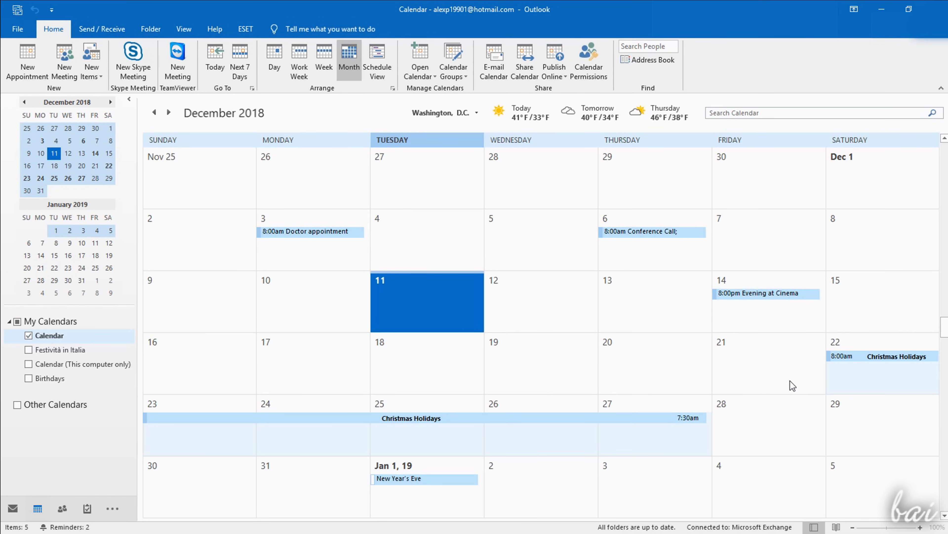
pyautogui.moveTo(462, 353)
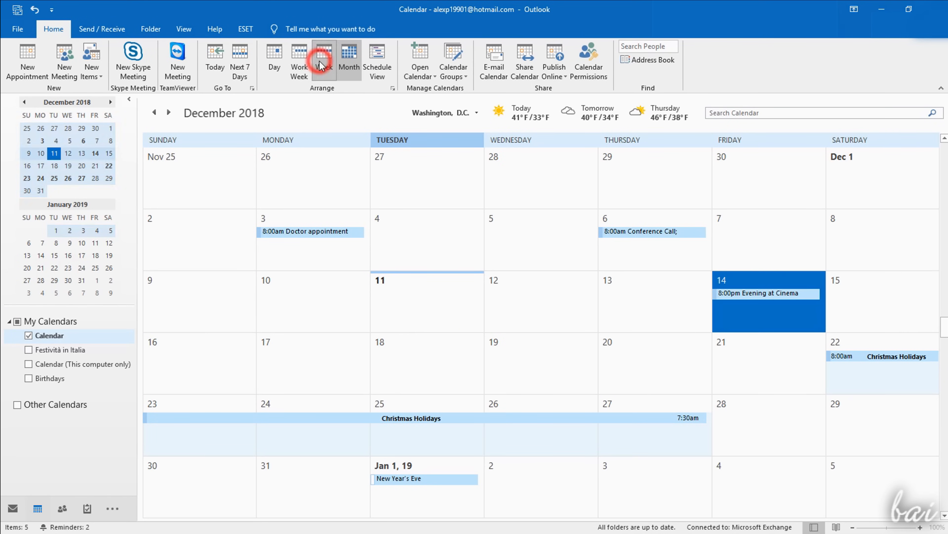
pyautogui.click(299, 60)
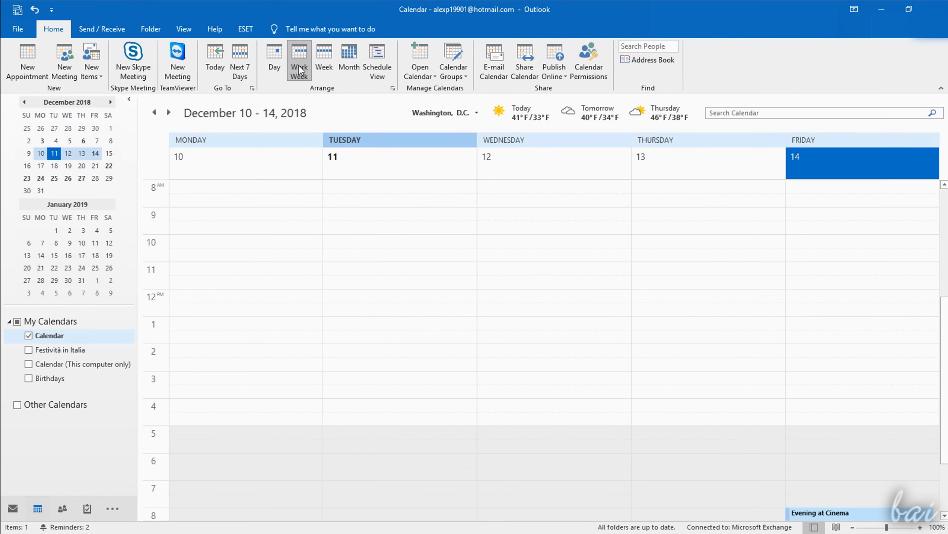
pyautogui.click(273, 60)
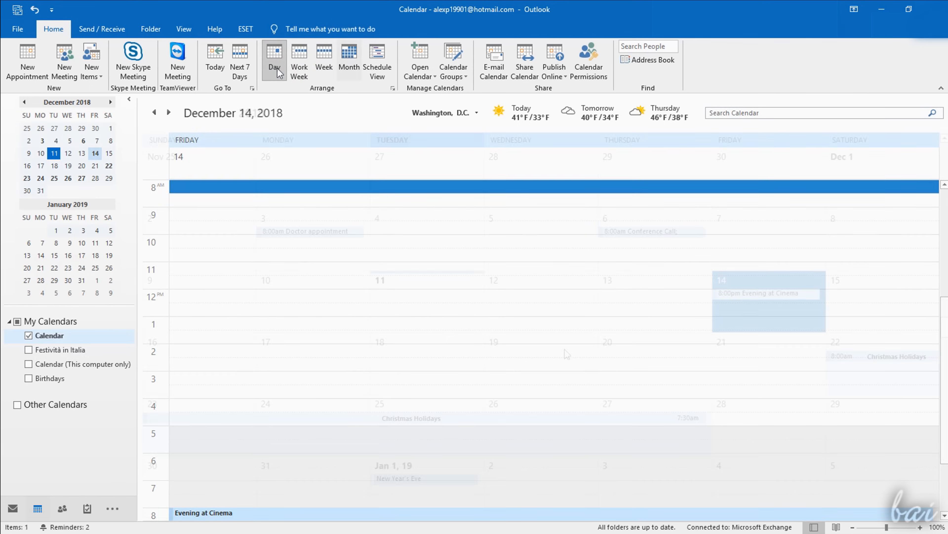
pyautogui.click(348, 61)
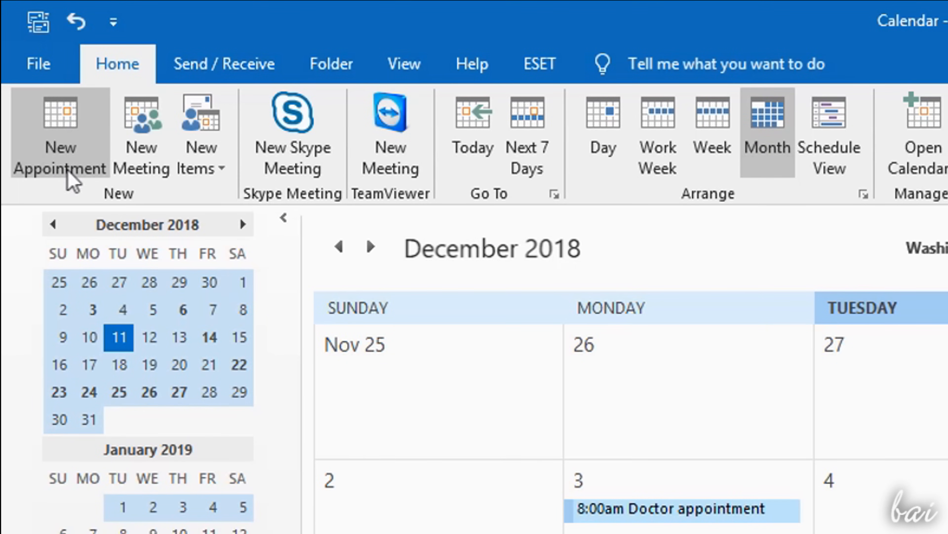
# Create a Dec 17 appointment 'Meeting with Gary' at Main Building, Tower A starting 10:00 AM.
pyautogui.click(60, 140)
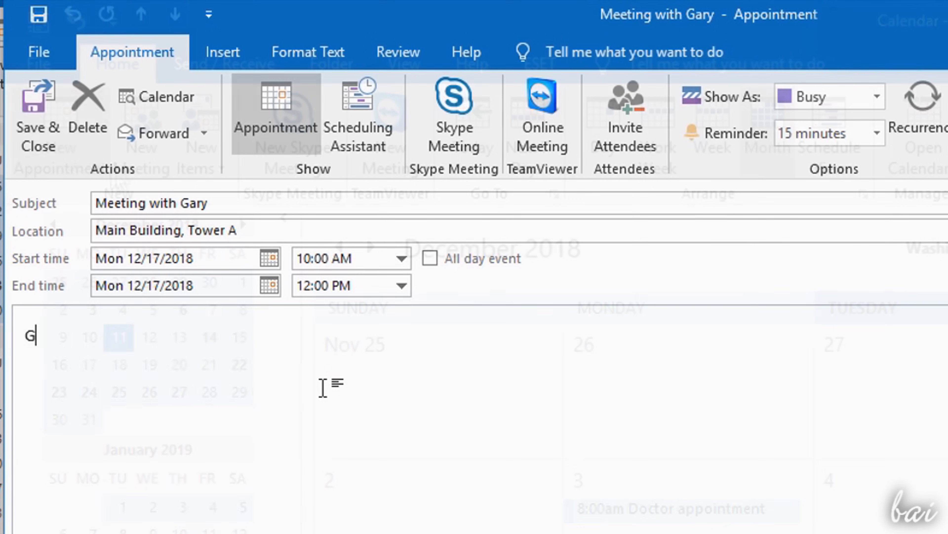
pyautogui.write('et prepared')
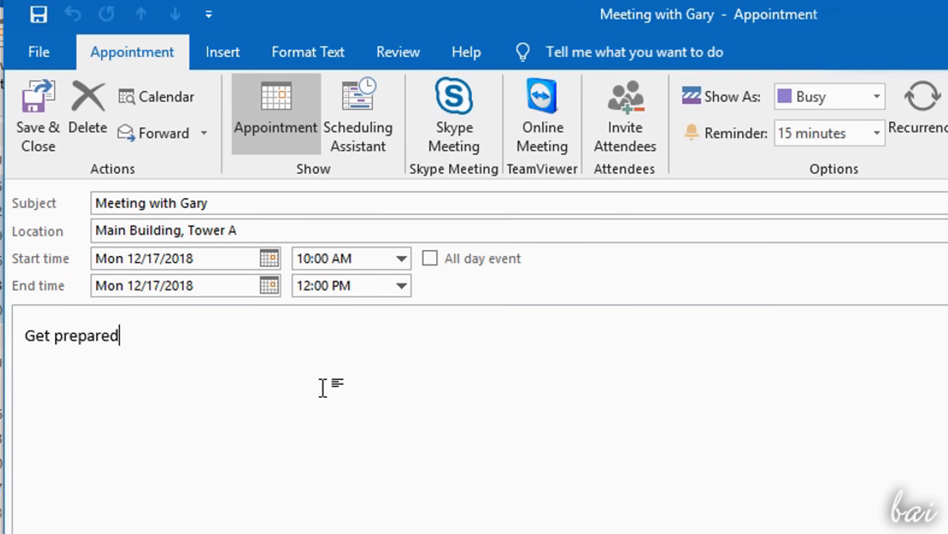
pyautogui.write('!!')
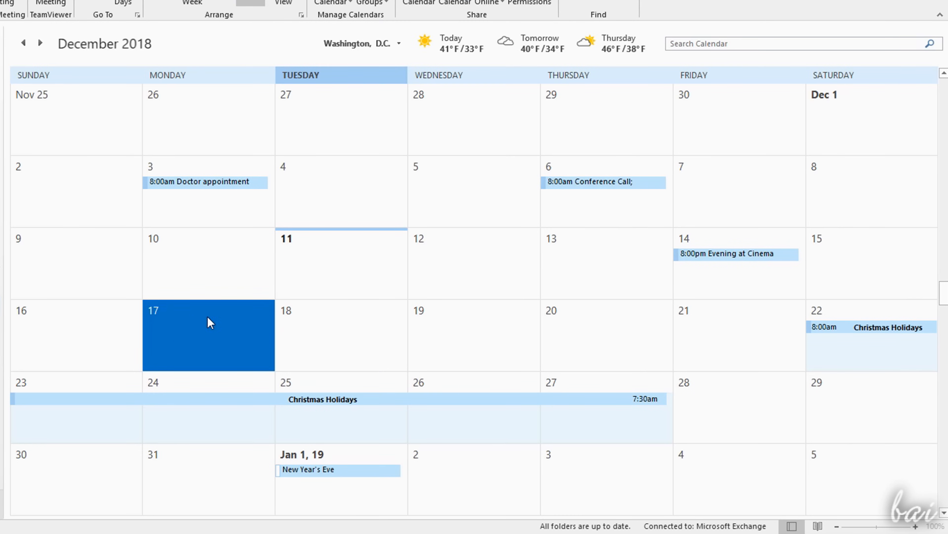
pyautogui.doubleClick(208, 335)
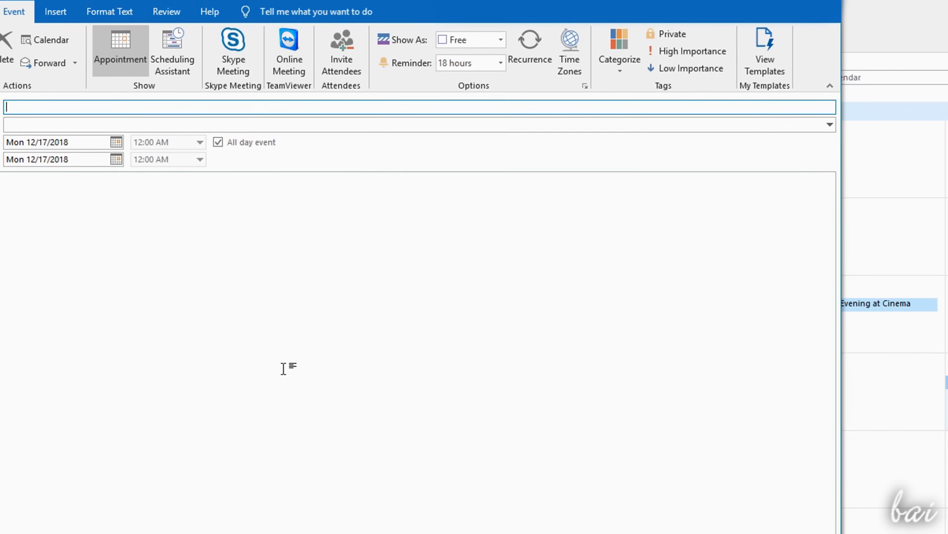
pyautogui.write('Meeting with Ga')
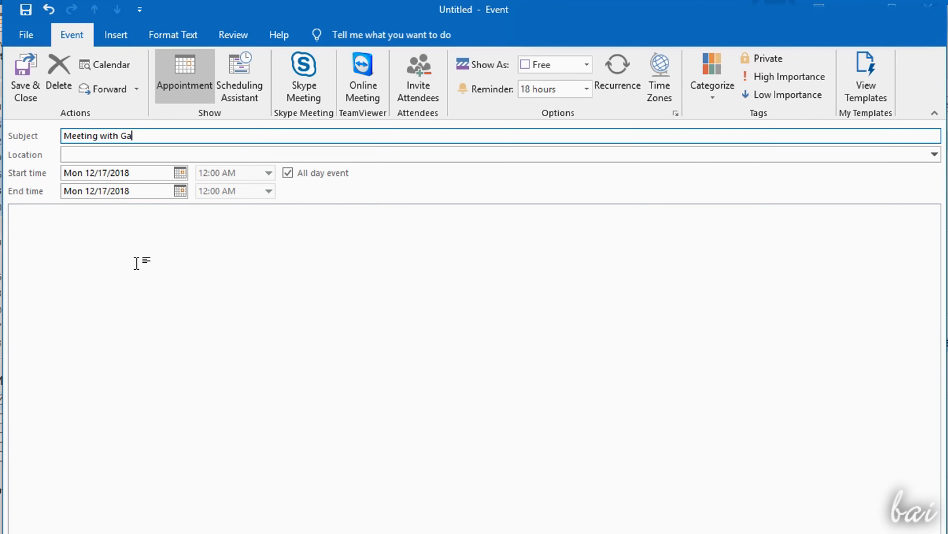
pyautogui.write('Main Building, Tow')
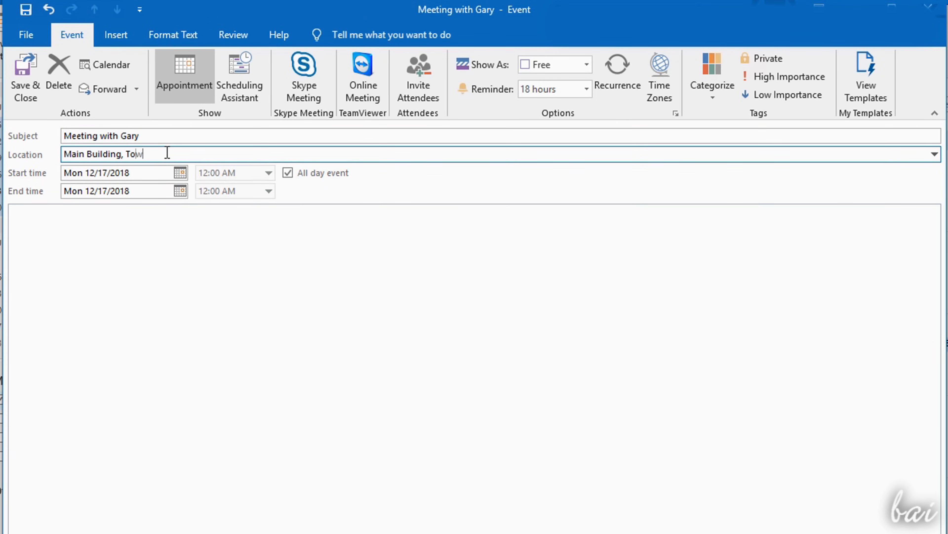
pyautogui.click(267, 173)
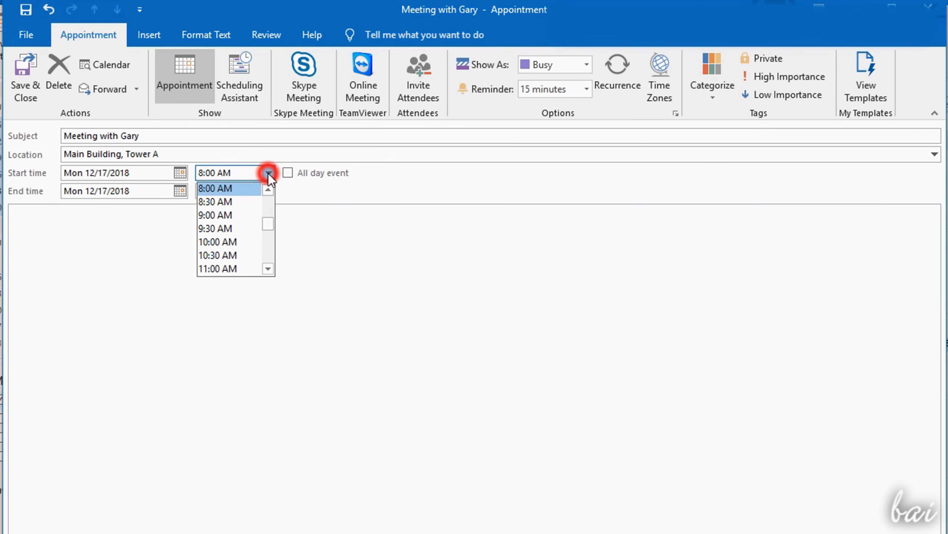
# Add the notes 'Get prepared!! Remember the presentation!' to the appointment body.
pyautogui.click(218, 242)
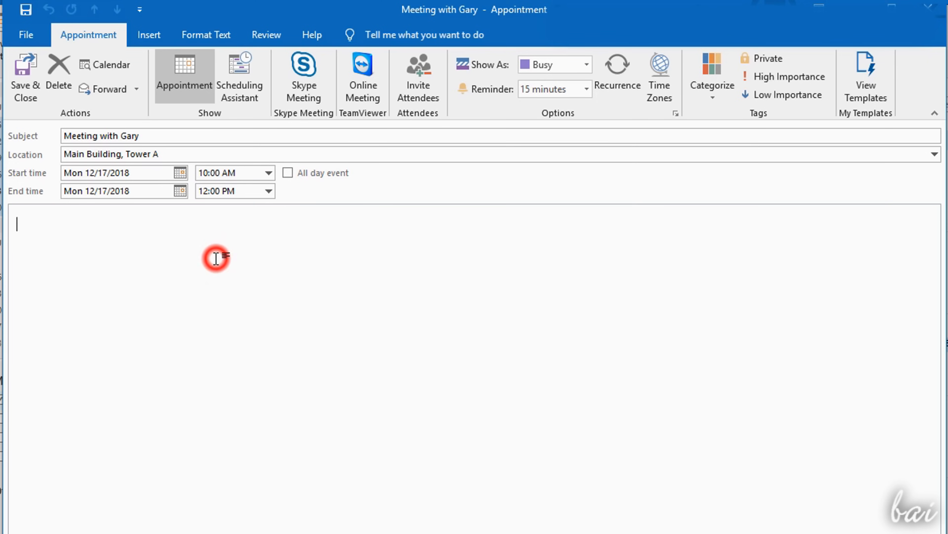
pyautogui.write('Get prep')
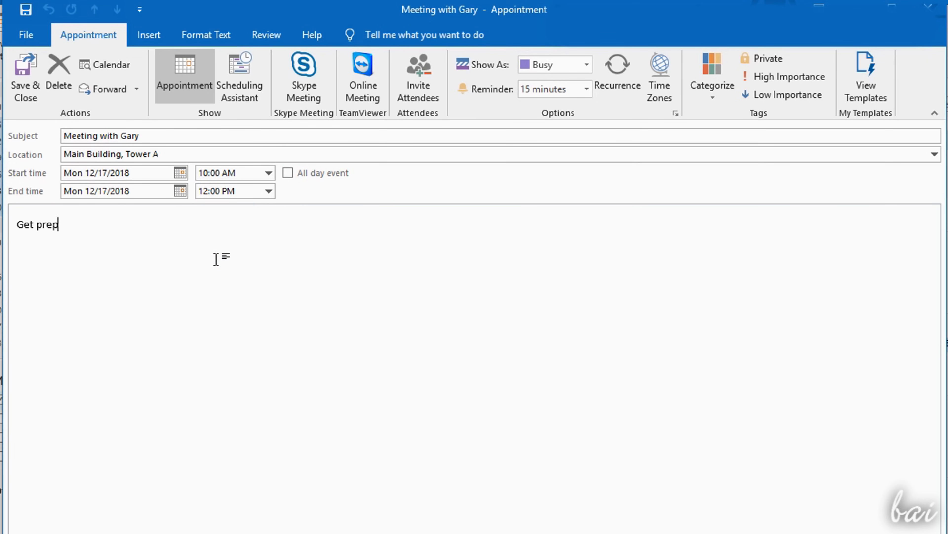
pyautogui.write('ared!!')
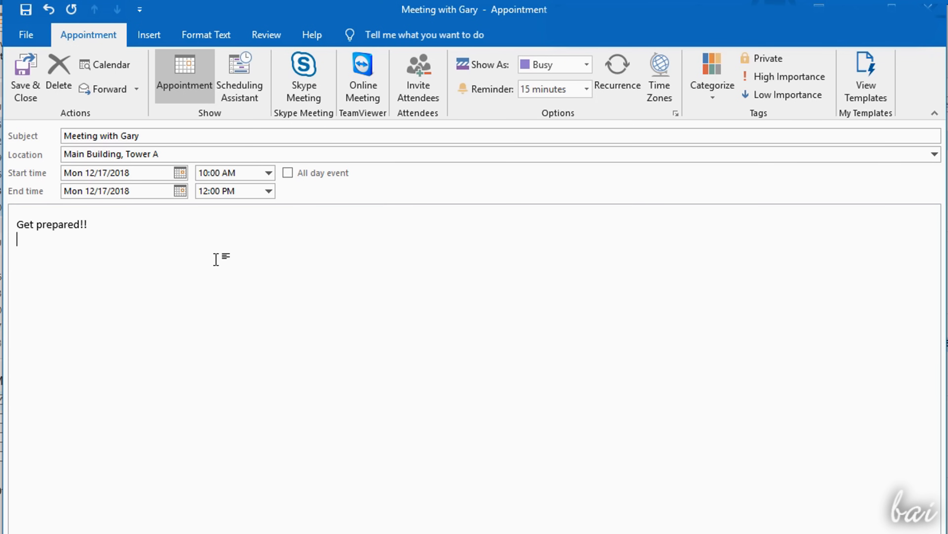
pyautogui.write('Remember the presentation!')
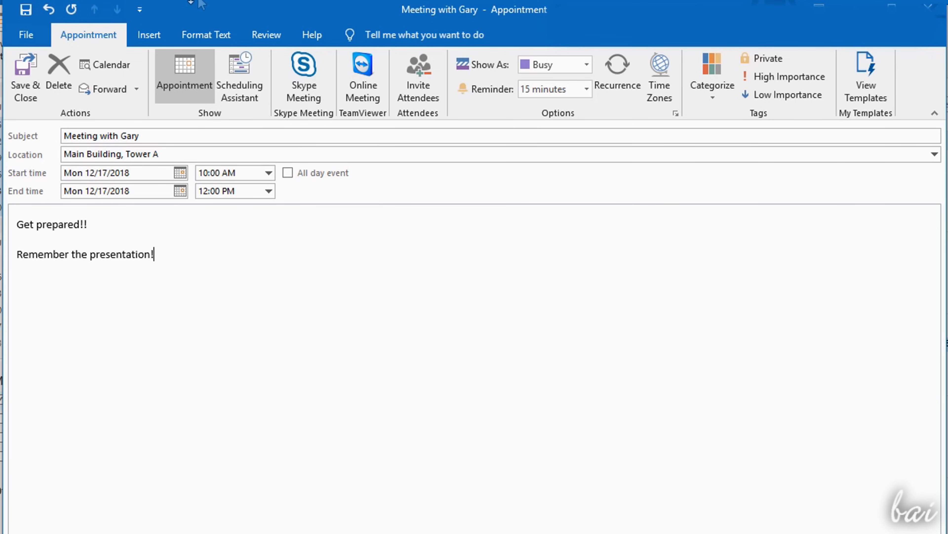
# Set the reminder to 5 minutes and save the appointment into the calendar.
pyautogui.click(148, 34)
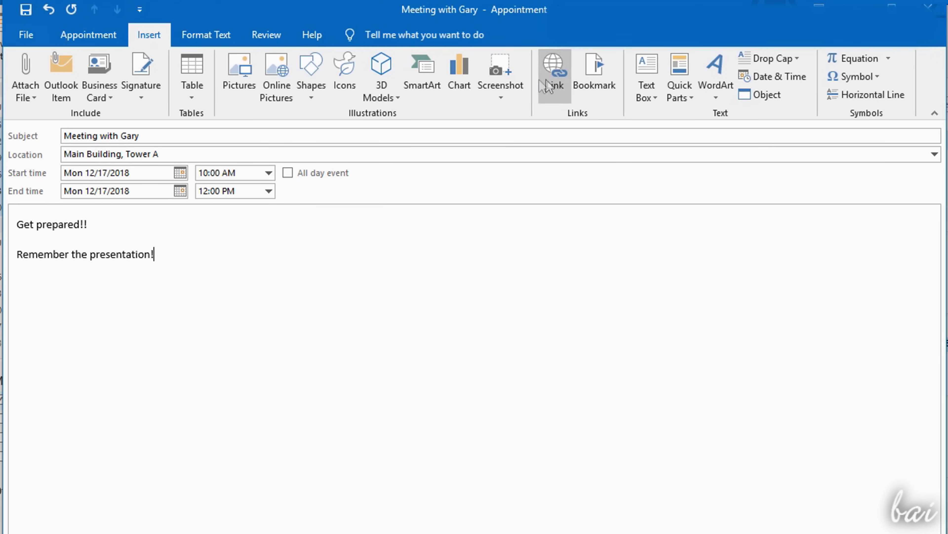
pyautogui.click(206, 35)
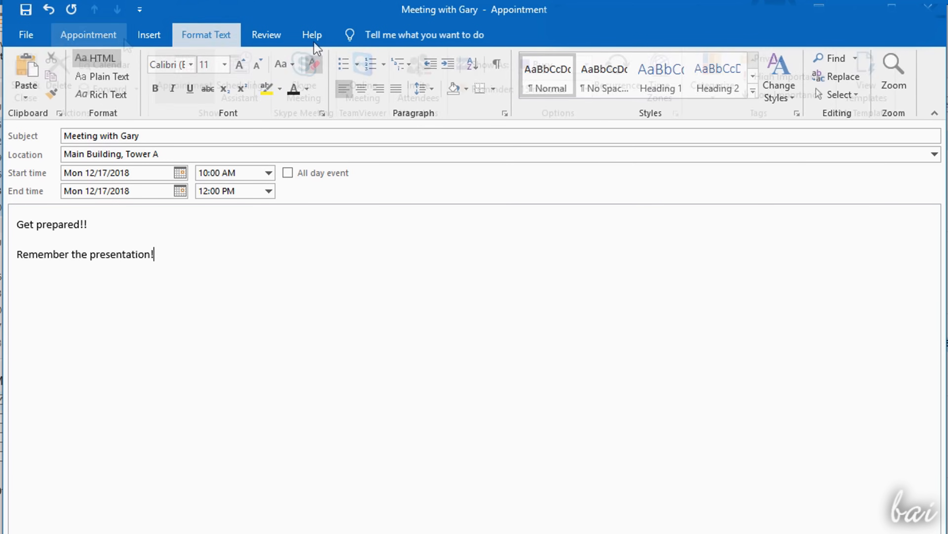
pyautogui.click(88, 34)
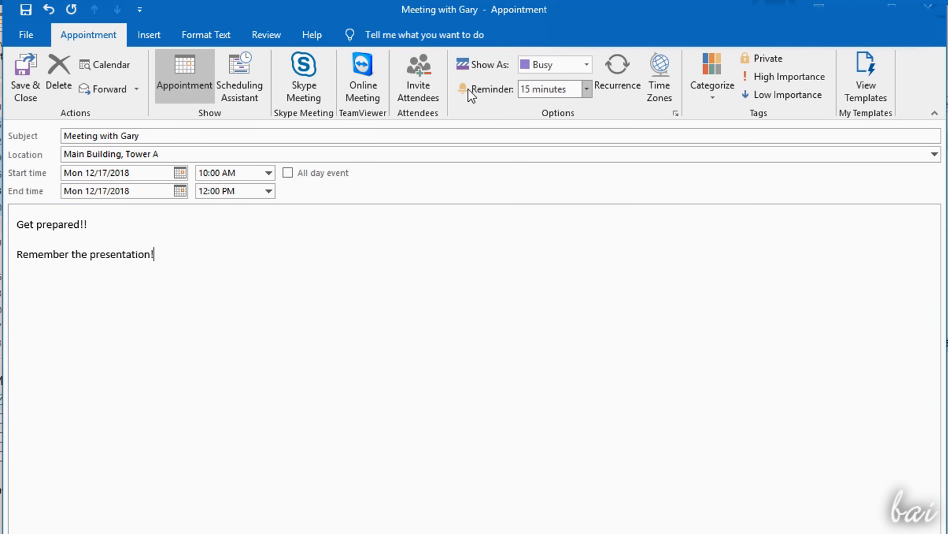
pyautogui.click(585, 89)
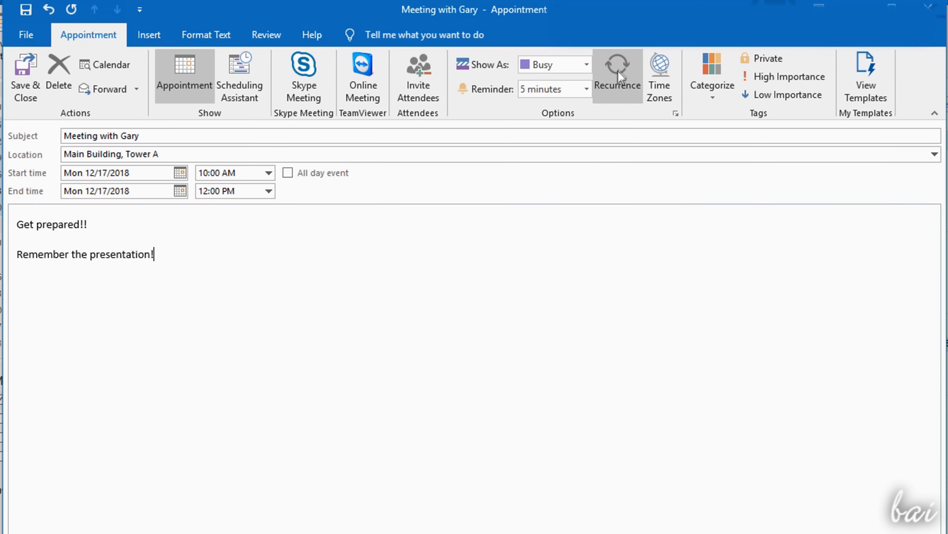
pyautogui.click(618, 72)
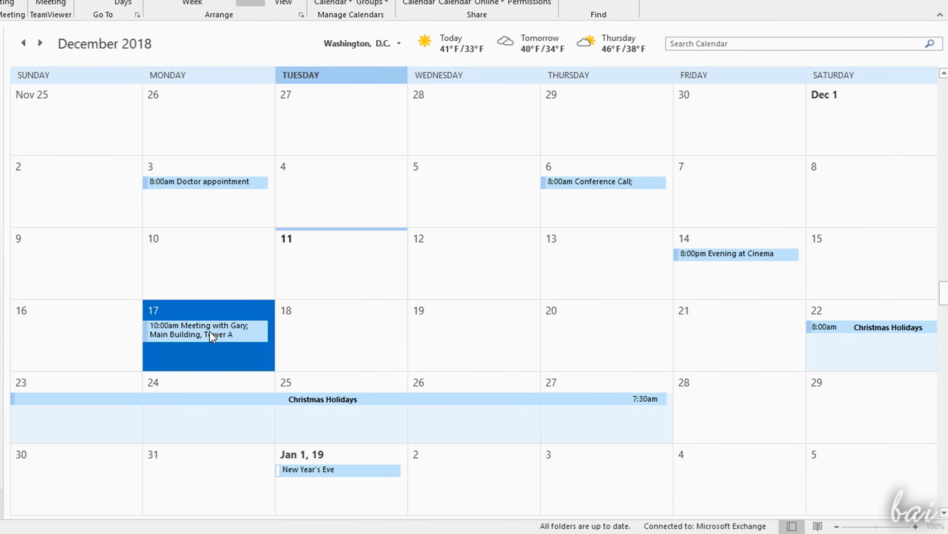
pyautogui.moveTo(206, 330)
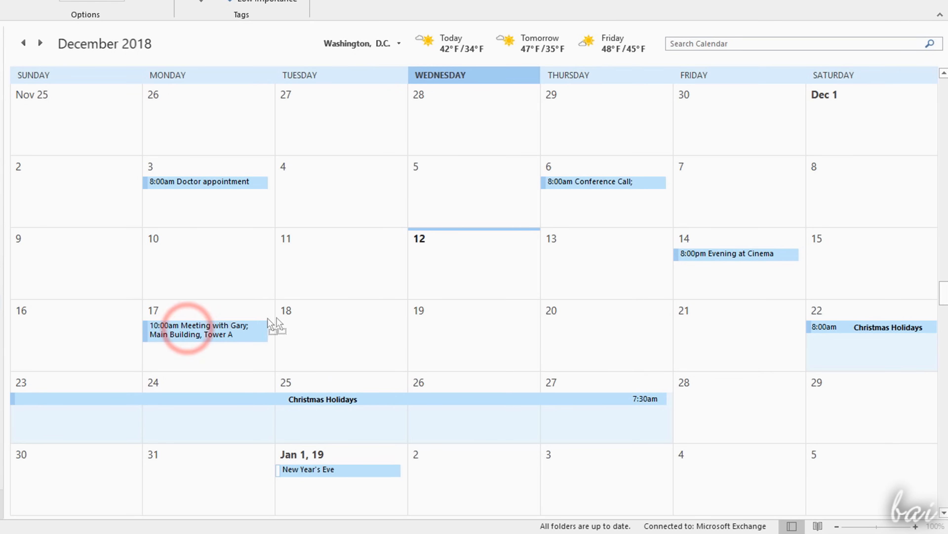
# Drag Meeting with Gary to Dec 13 and back to the 17th, then reopen it for editing.
pyautogui.moveTo(206, 329); pyautogui.dragTo(605, 257)
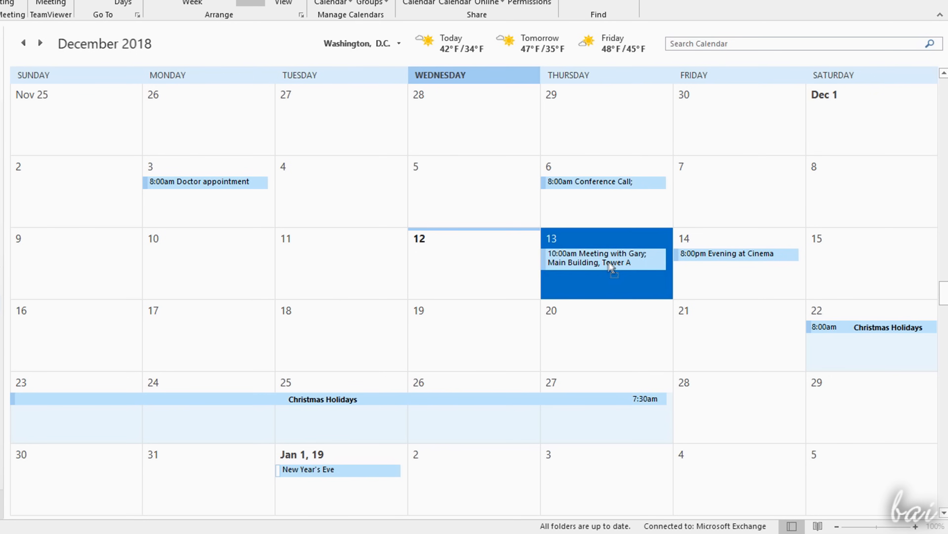
pyautogui.rightClick(603, 182)
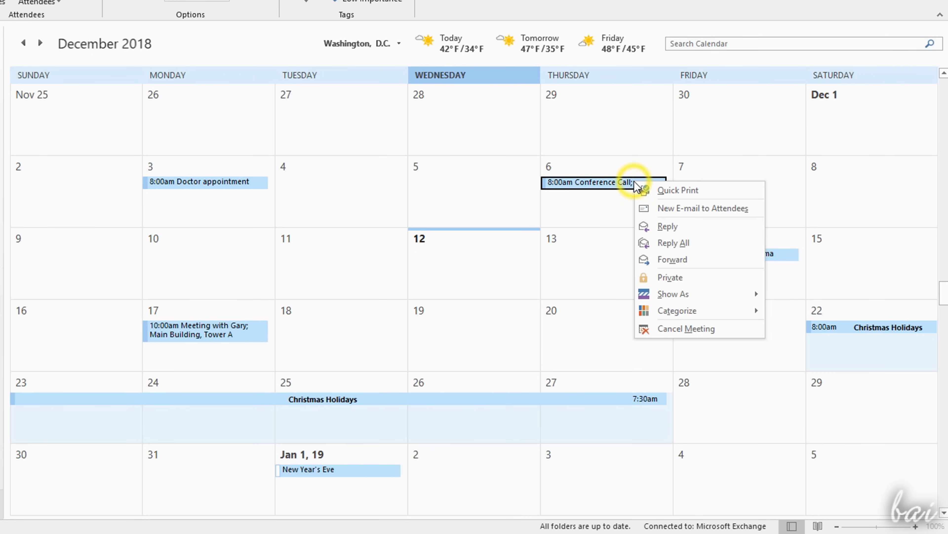
pyautogui.click(687, 333)
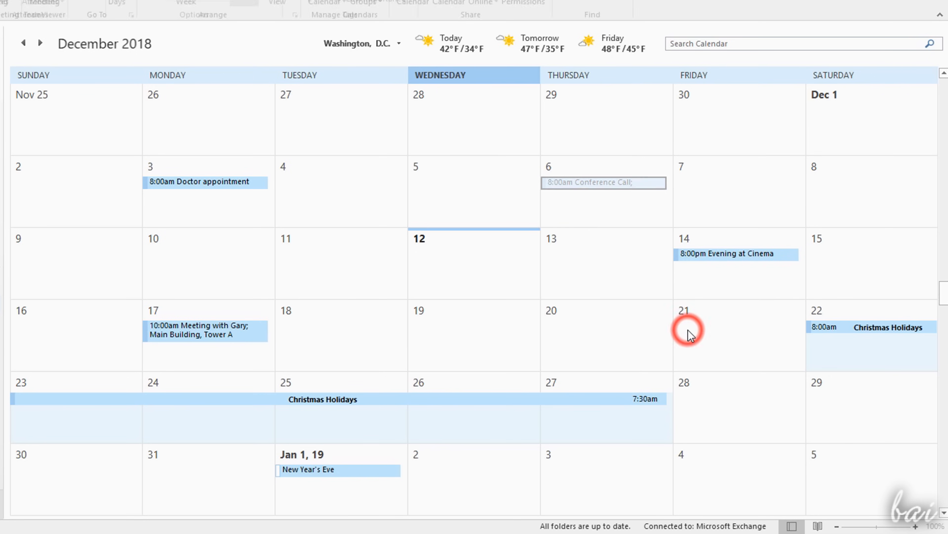
pyautogui.doubleClick(206, 330)
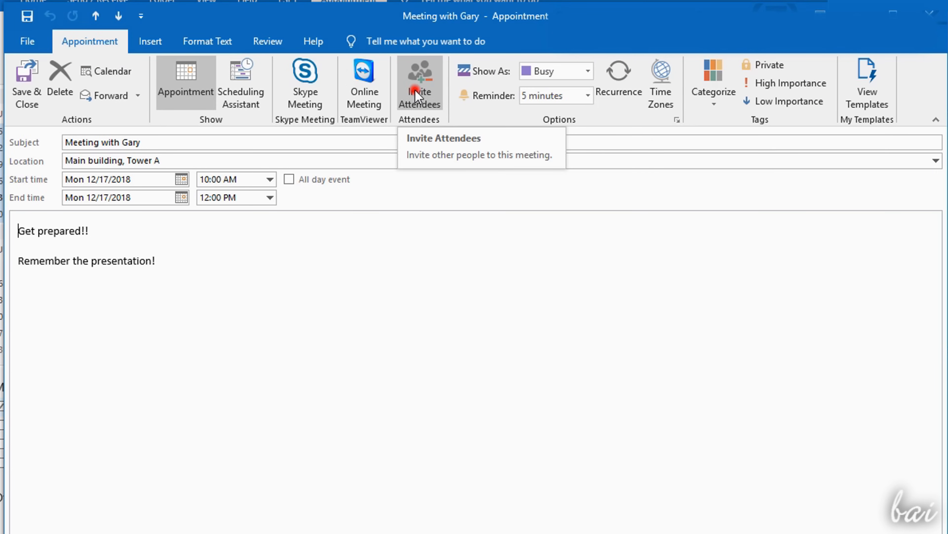
pyautogui.click(418, 81)
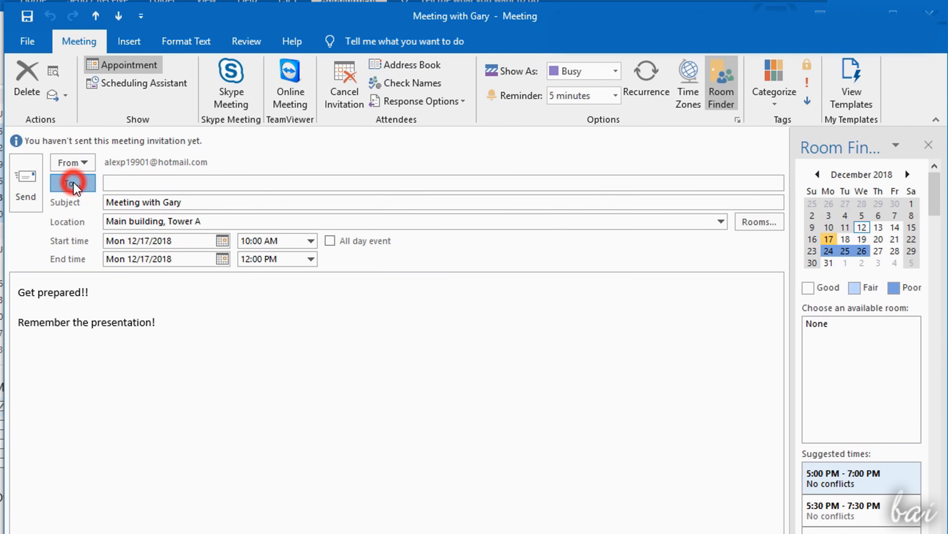
pyautogui.click(72, 183)
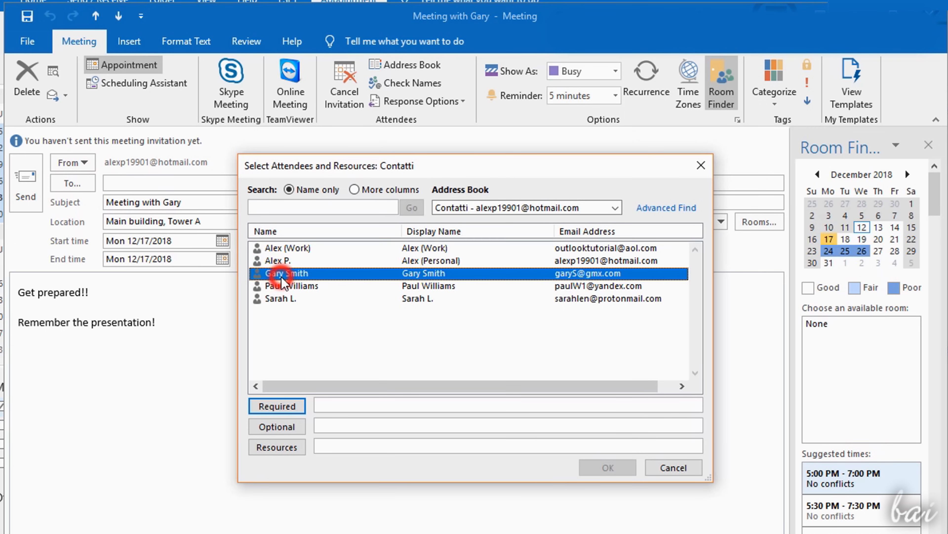
pyautogui.click(277, 405)
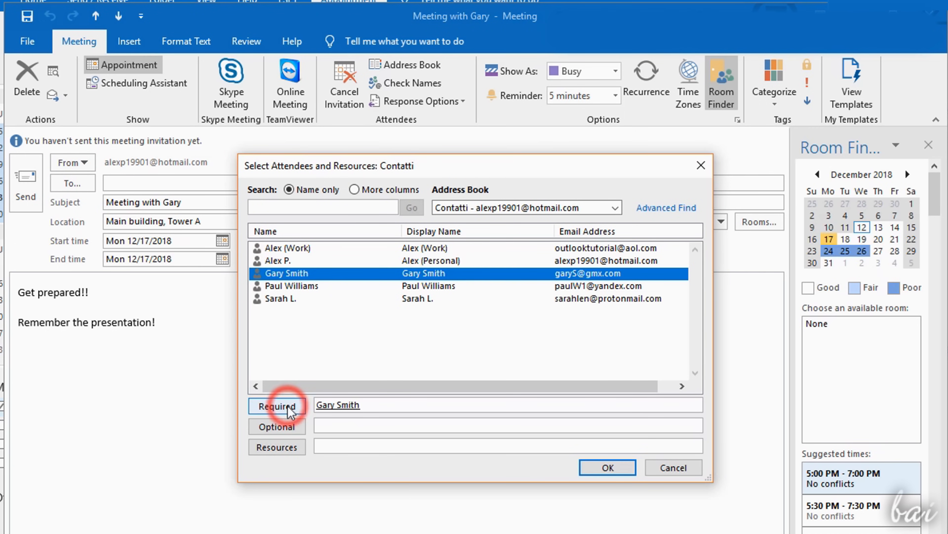
pyautogui.click(277, 426)
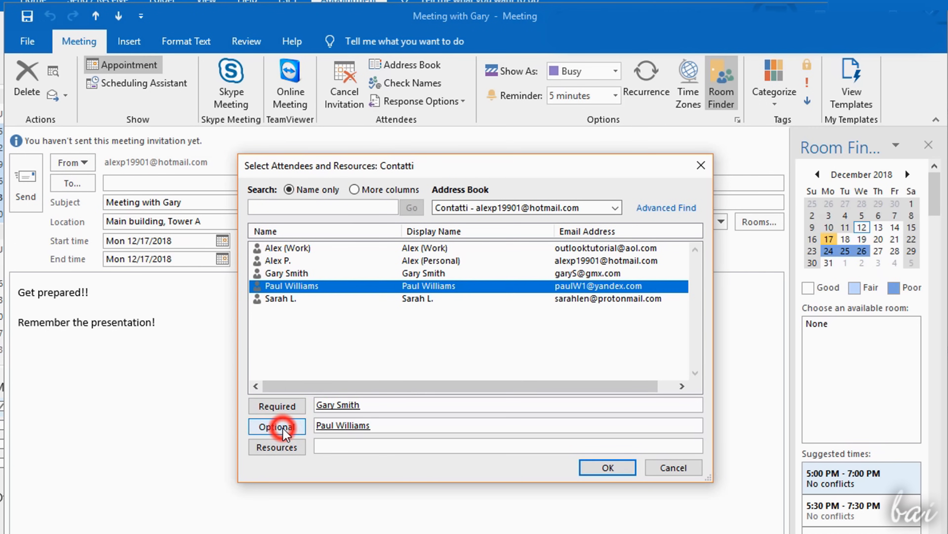
pyautogui.click(606, 467)
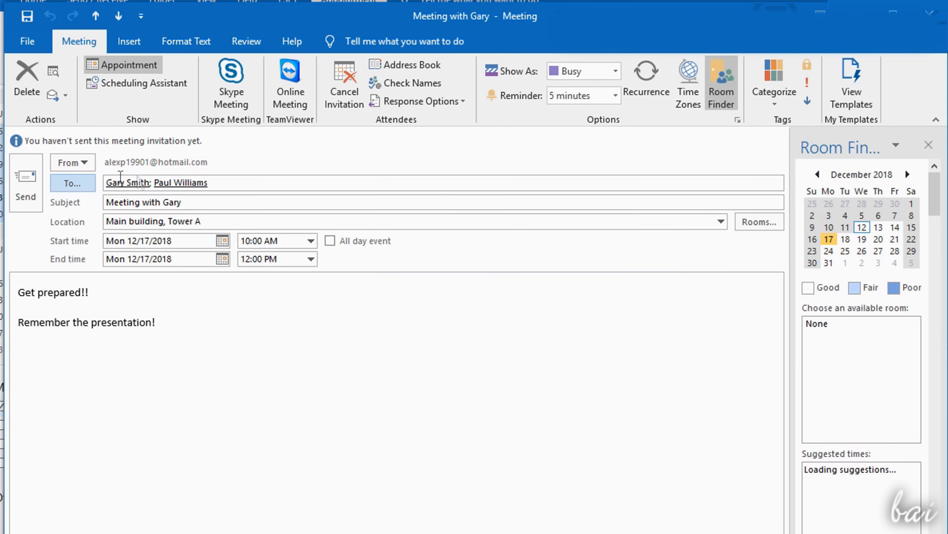
# Send the Meeting with Gary invitation.
pyautogui.click(25, 187)
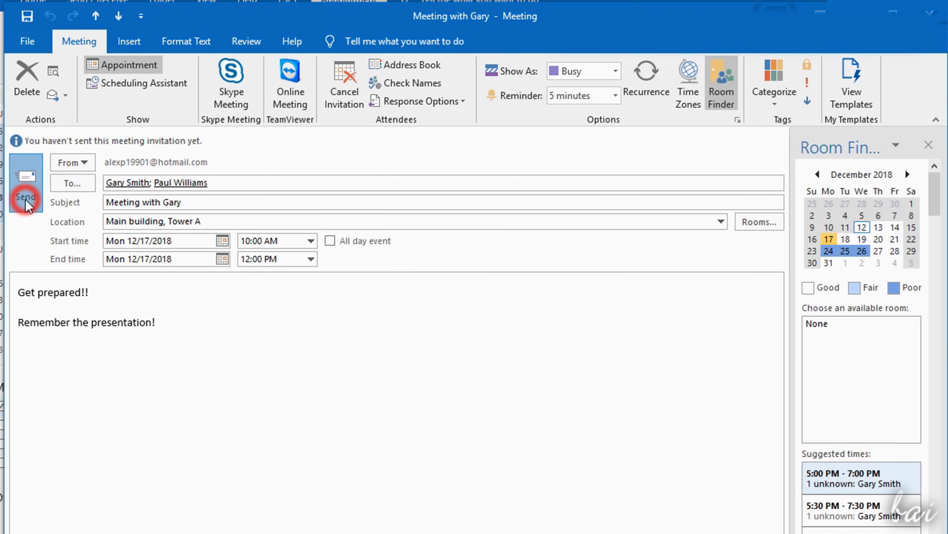
pyautogui.click(25, 198)
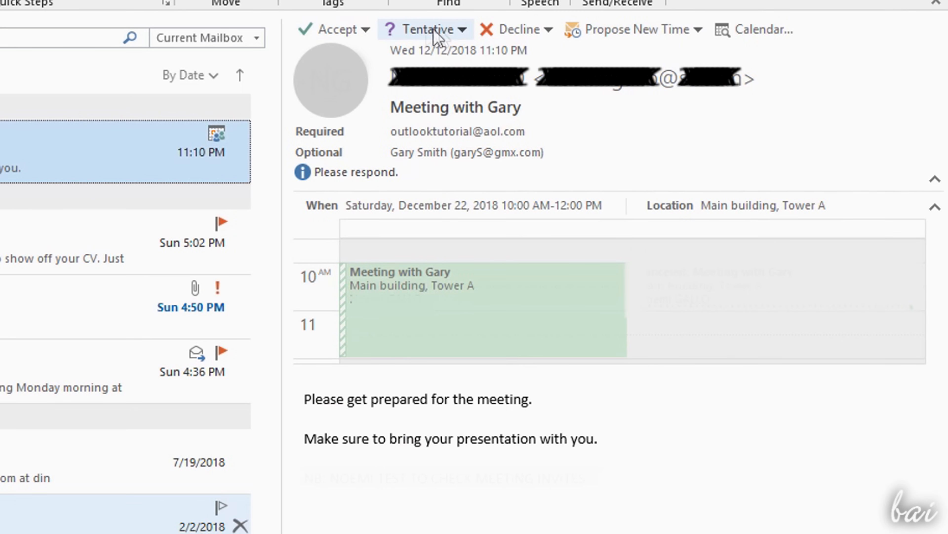
pyautogui.moveTo(518, 29)
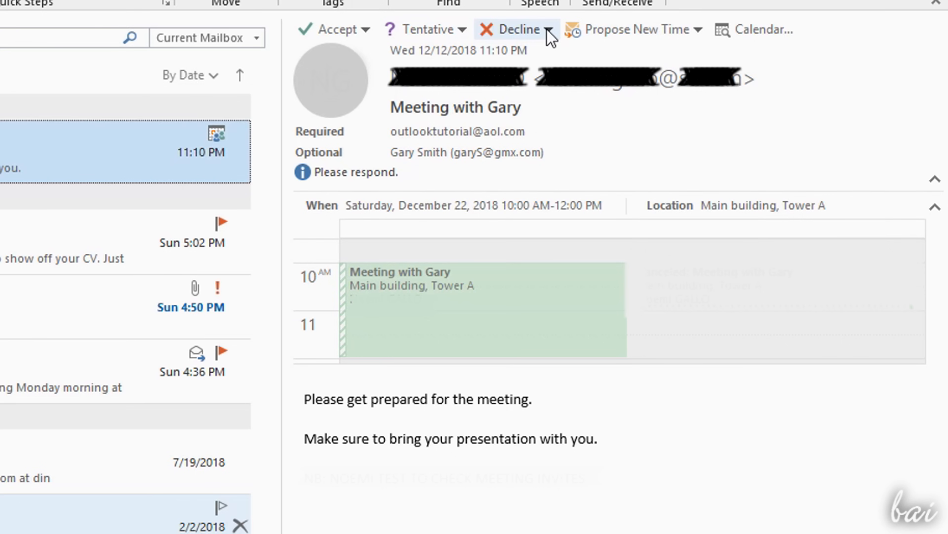
pyautogui.moveTo(676, 38)
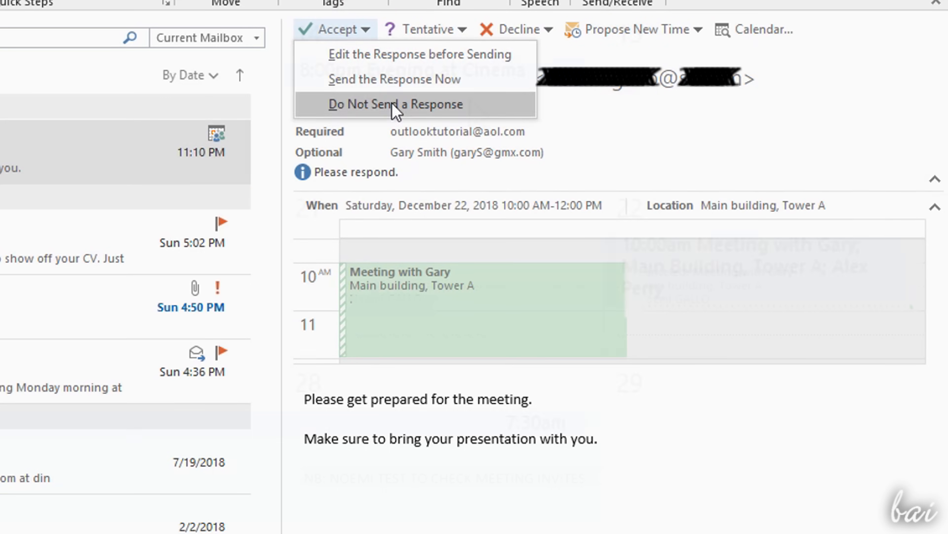
# Accept the Meeting with Gary invitation with Do Not Send a Response.
pyautogui.click(396, 103)
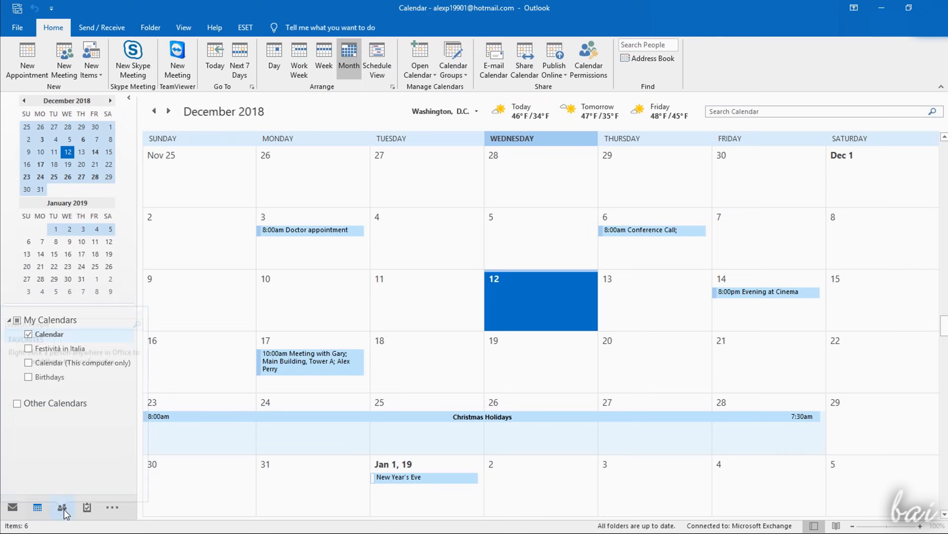
pyautogui.click(61, 507)
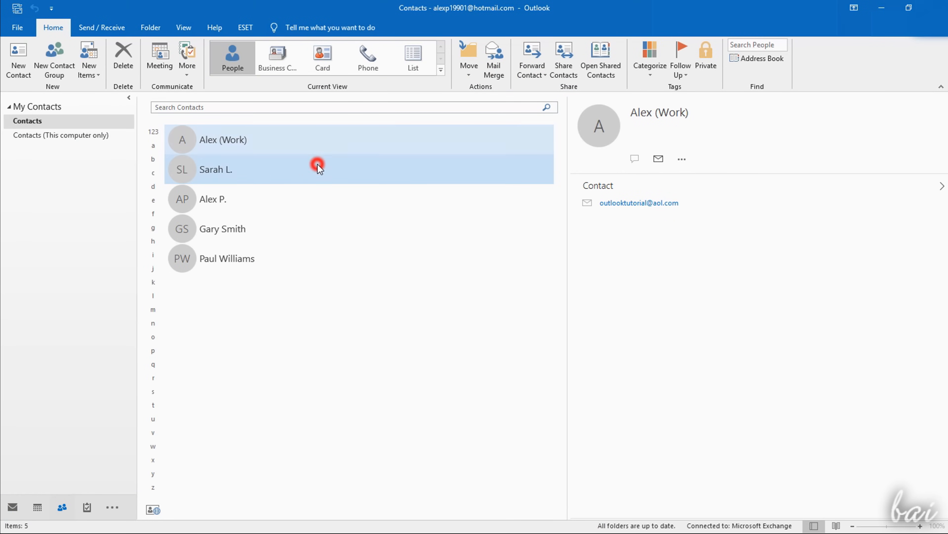
pyautogui.click(226, 258)
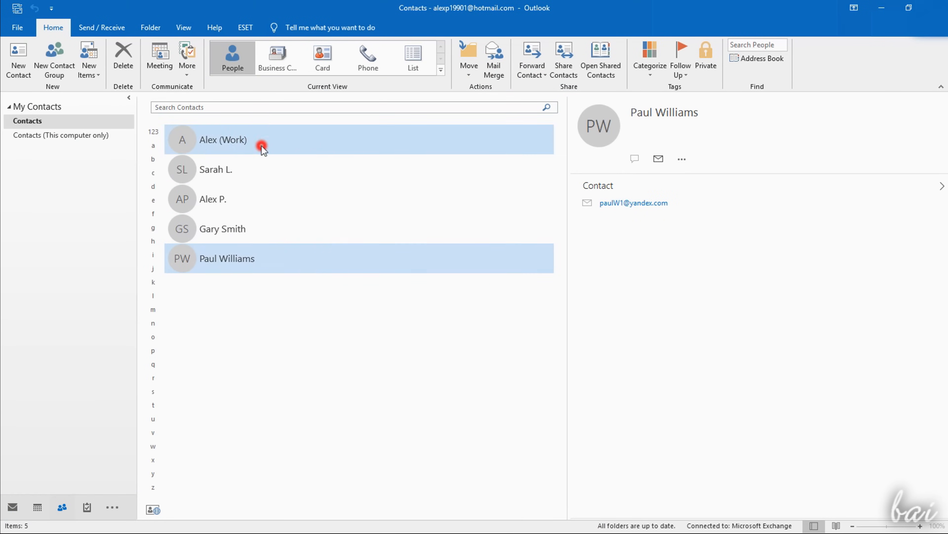
pyautogui.click(224, 140)
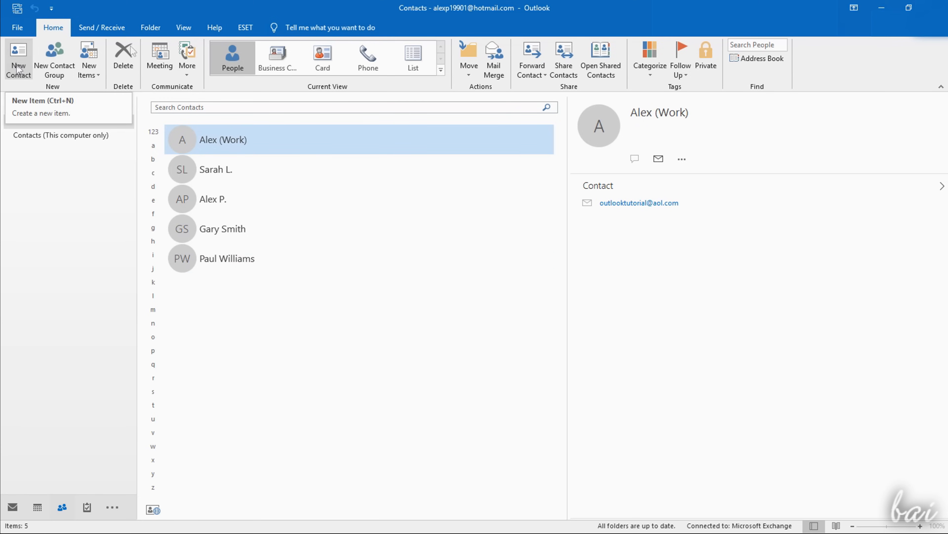
pyautogui.click(150, 27)
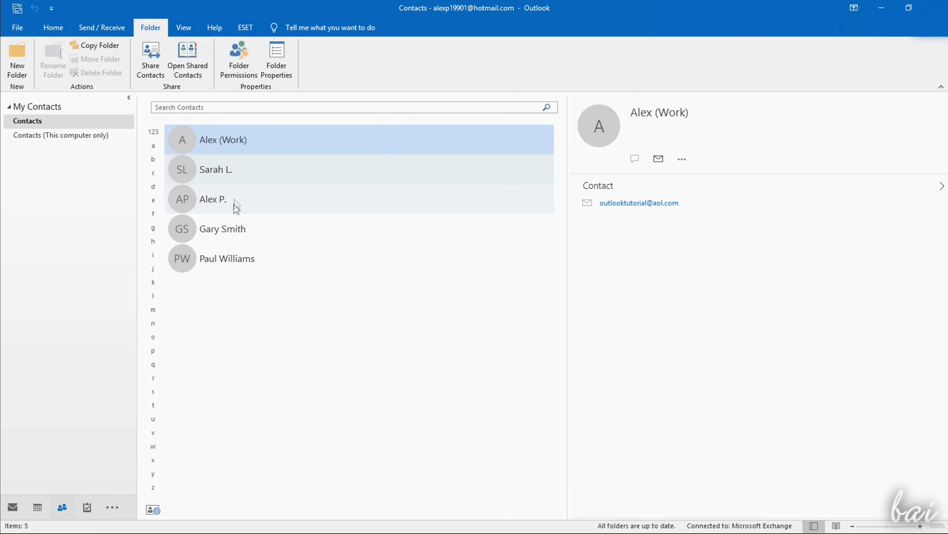
pyautogui.moveTo(355, 342)
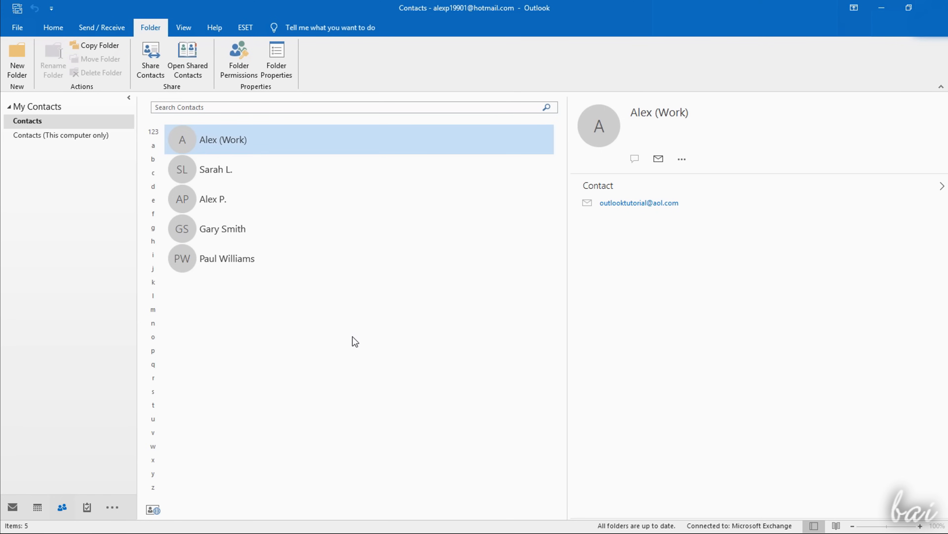
pyautogui.click(87, 507)
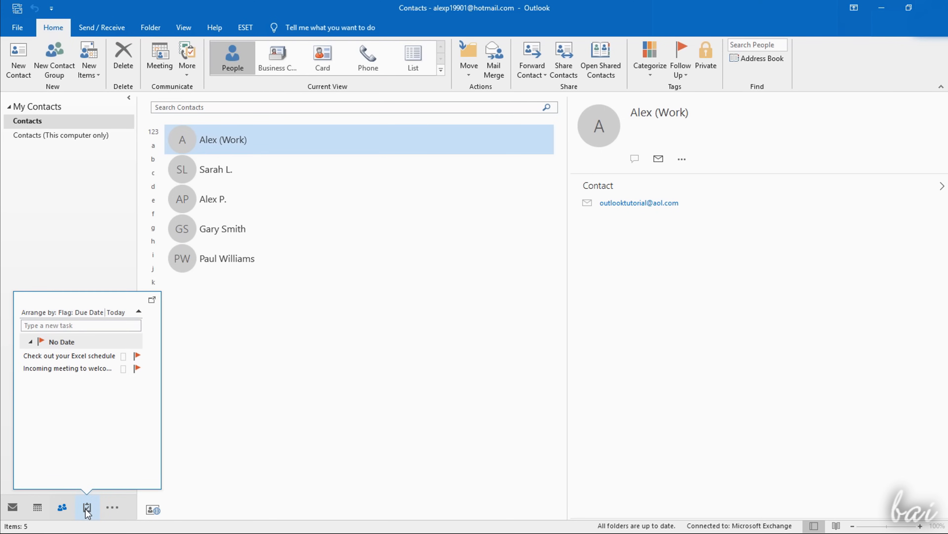
# Try Detailed and Simple List task views, open the Incoming meeting task, and return to To-Do List.
pyautogui.click(87, 507)
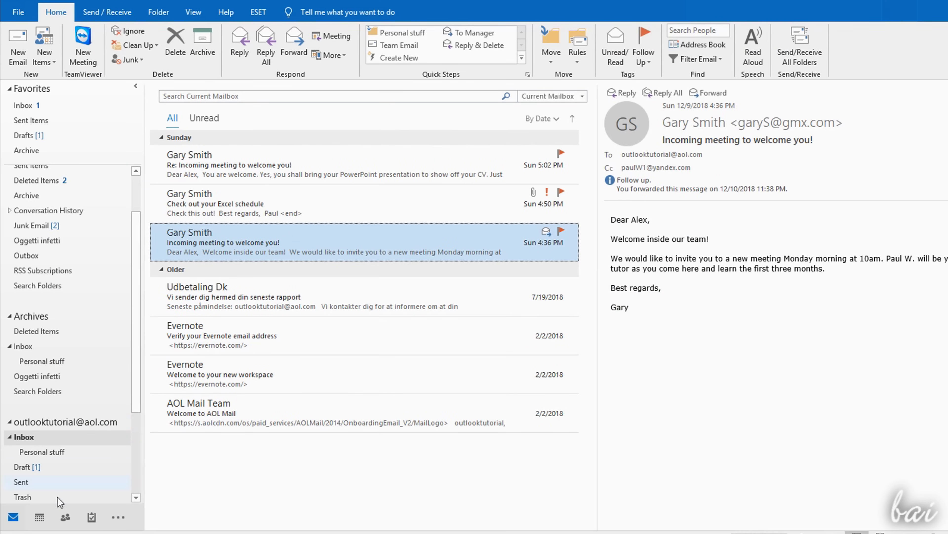
pyautogui.click(91, 517)
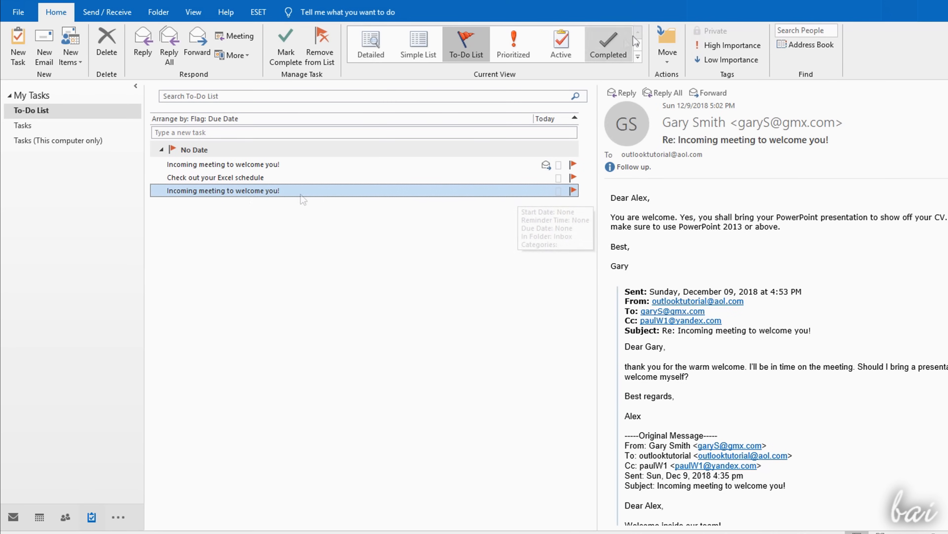
pyautogui.click(370, 43)
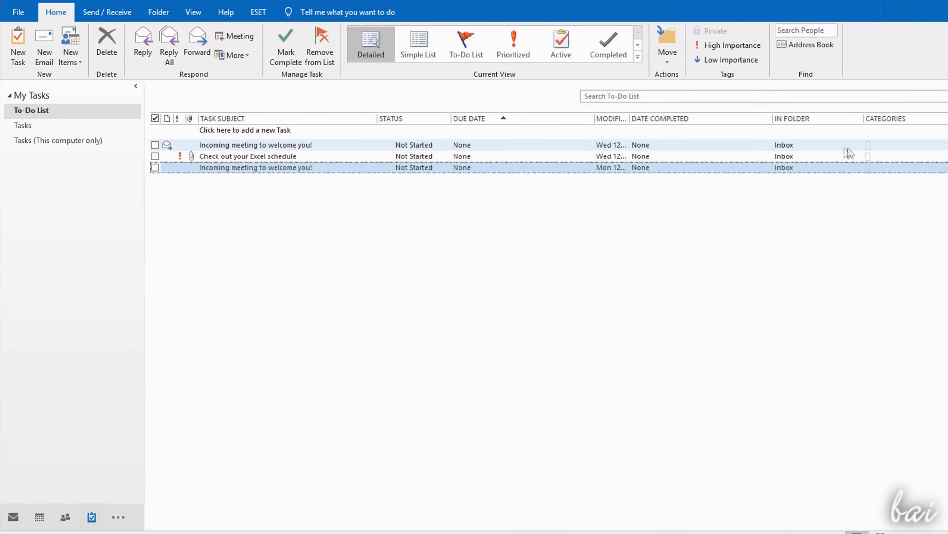
pyautogui.click(418, 43)
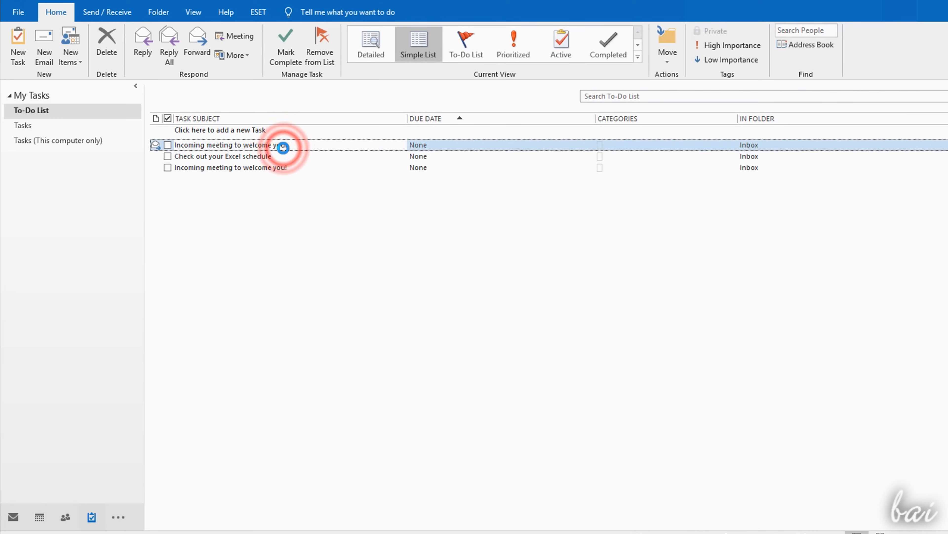
pyautogui.doubleClick(226, 145)
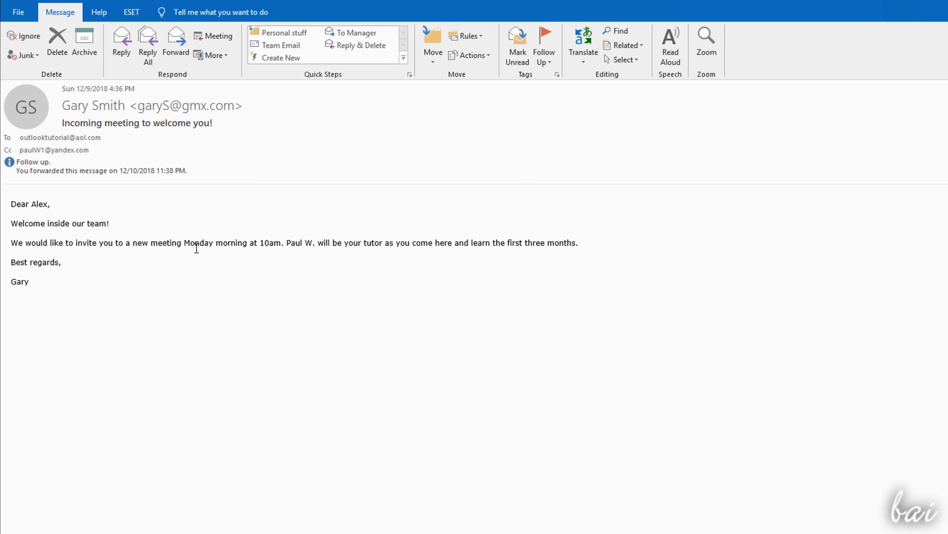
pyautogui.click(90, 516)
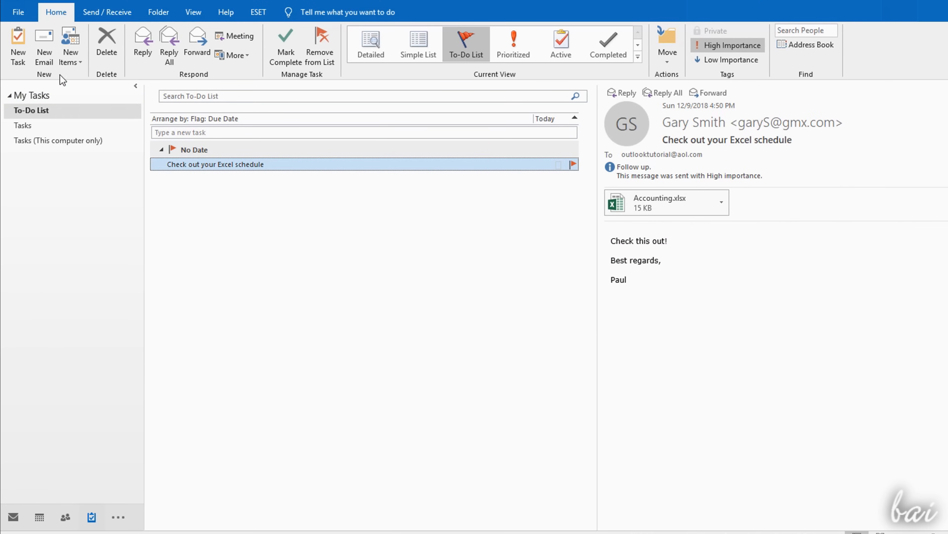
# Draft a new task 'My Today's Evening' with status In Progress and a due date picked.
pyautogui.click(18, 47)
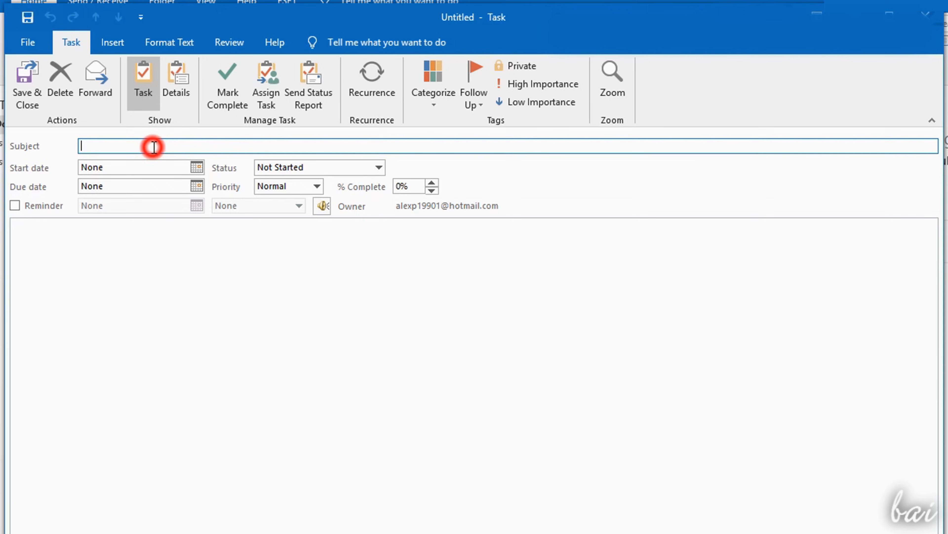
pyautogui.write("My Today's Evening")
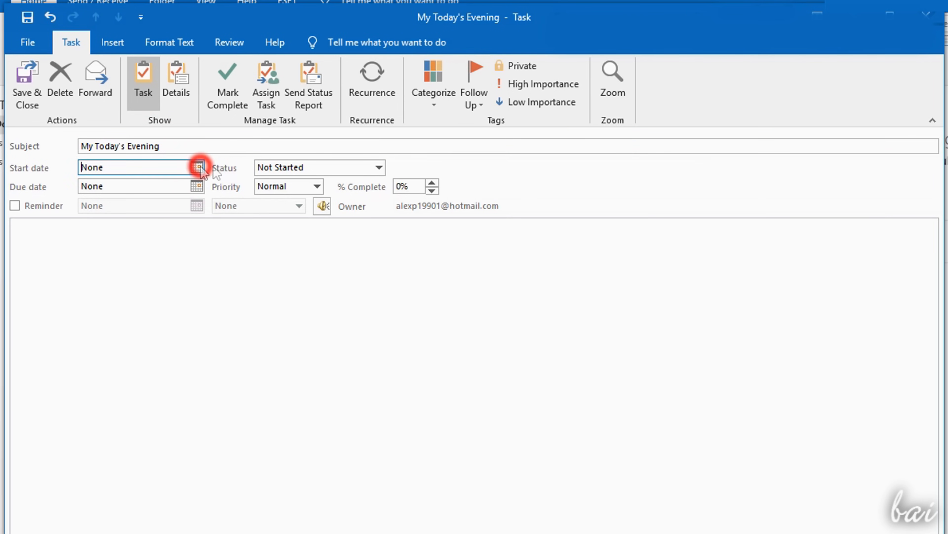
pyautogui.click(197, 167)
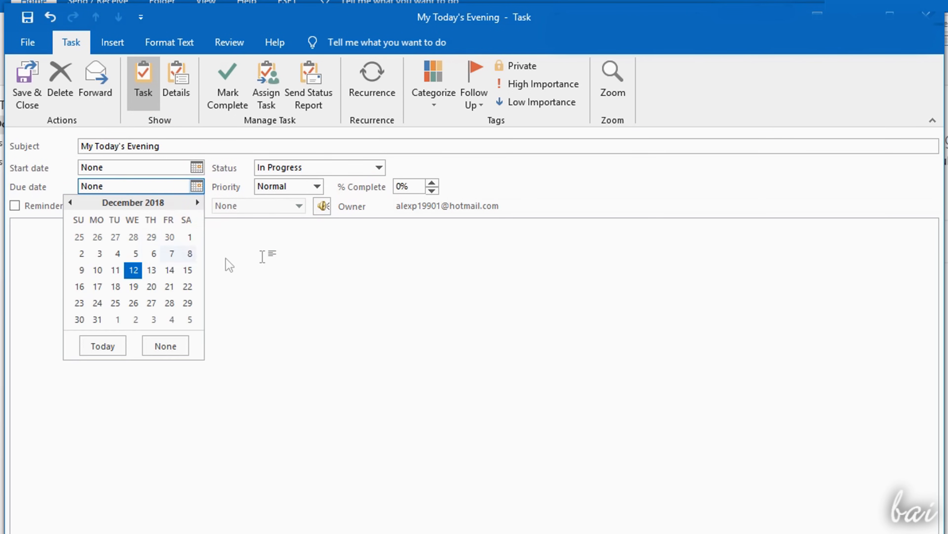
pyautogui.click(432, 183)
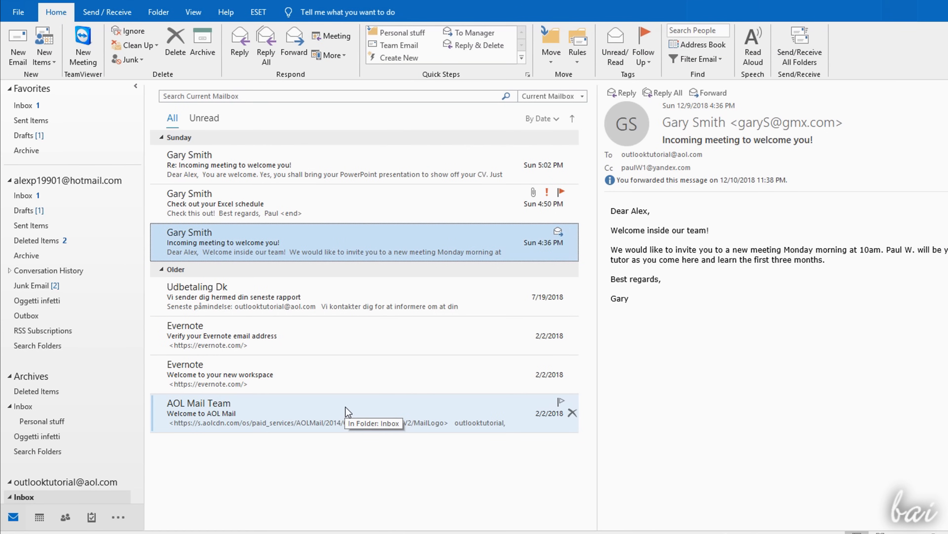
pyautogui.moveTo(347, 412)
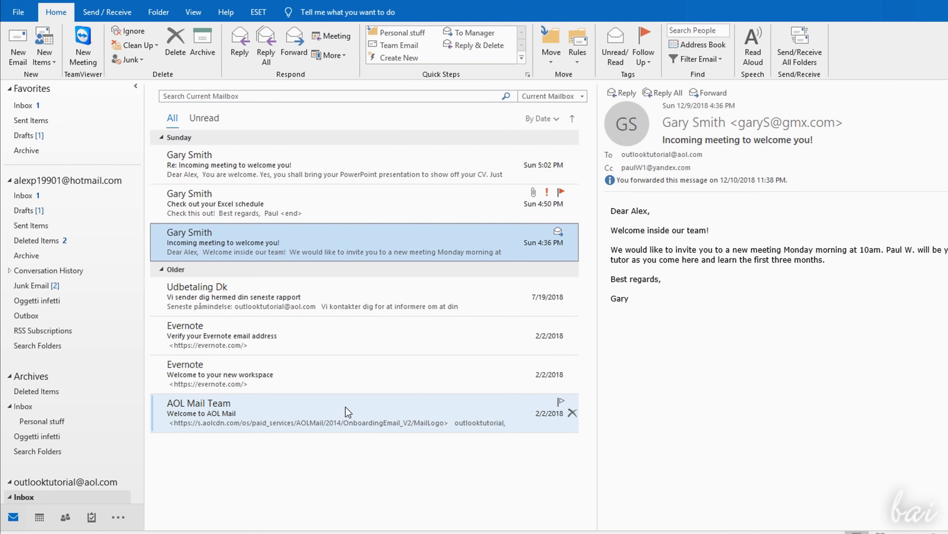